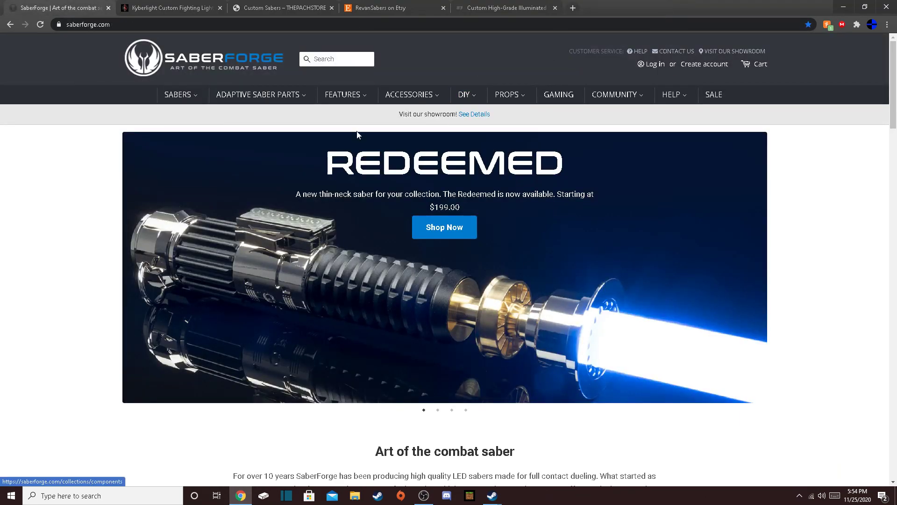
mouse_move(239, 120)
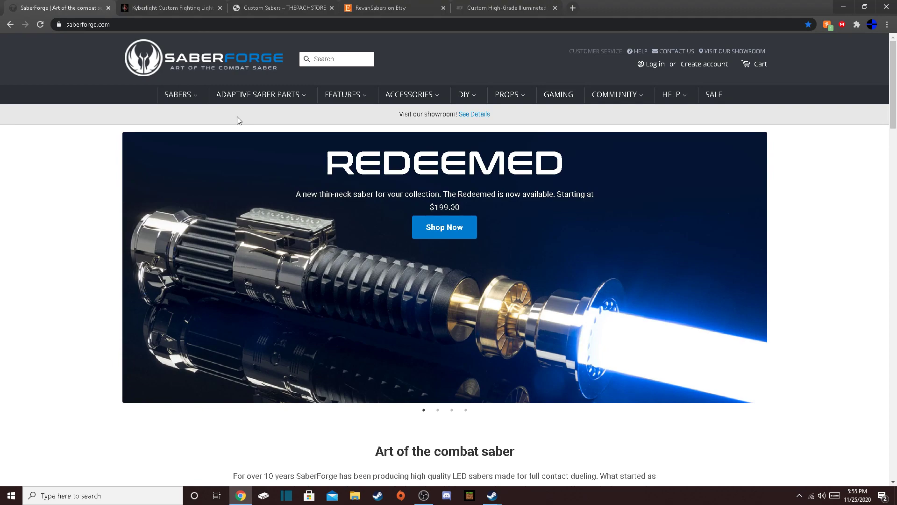
mouse_move(484, 249)
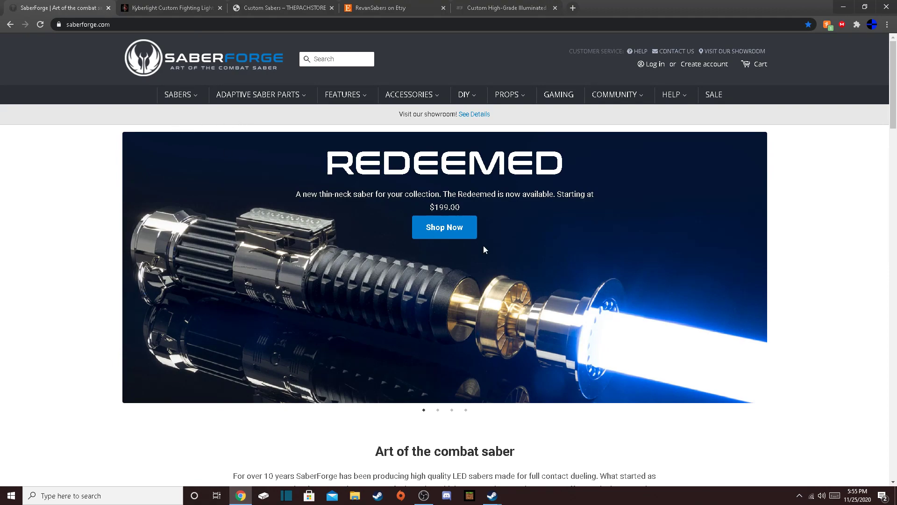
Open SaberForge's Eco Sabers collection and browse its sold-out $119.99 Gen 4 models.
left_click(178, 94)
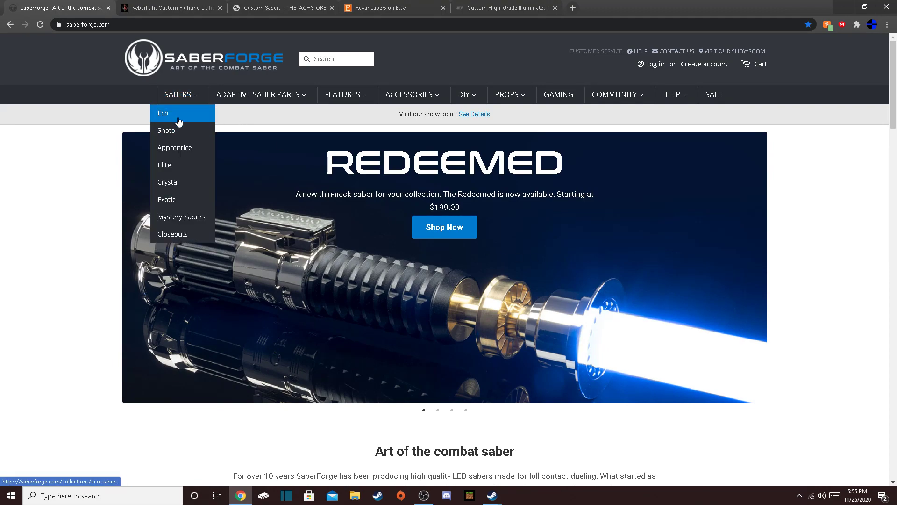
left_click(164, 113)
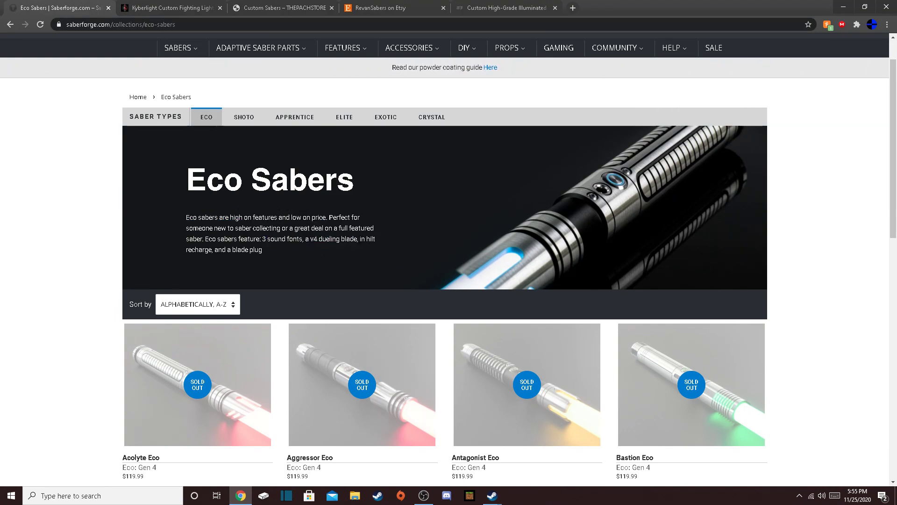
mouse_move(495, 262)
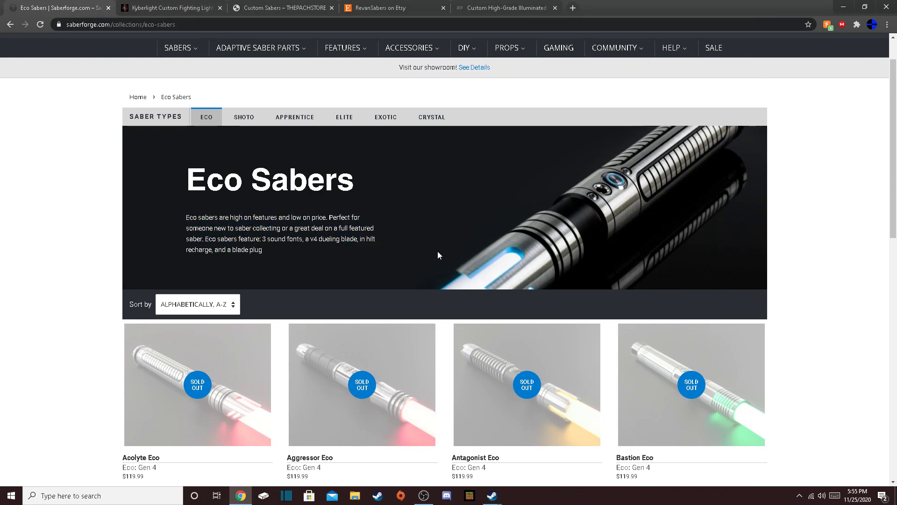
scroll("down", 3)
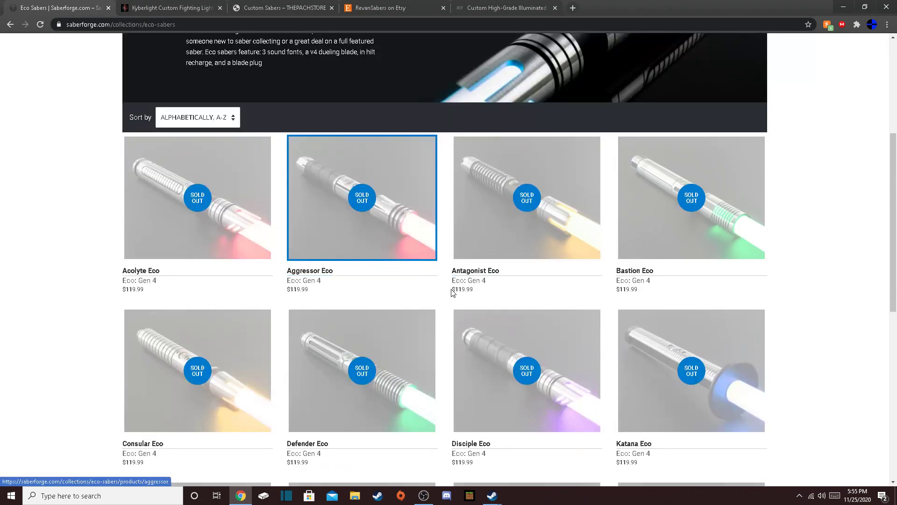
scroll("up", 3)
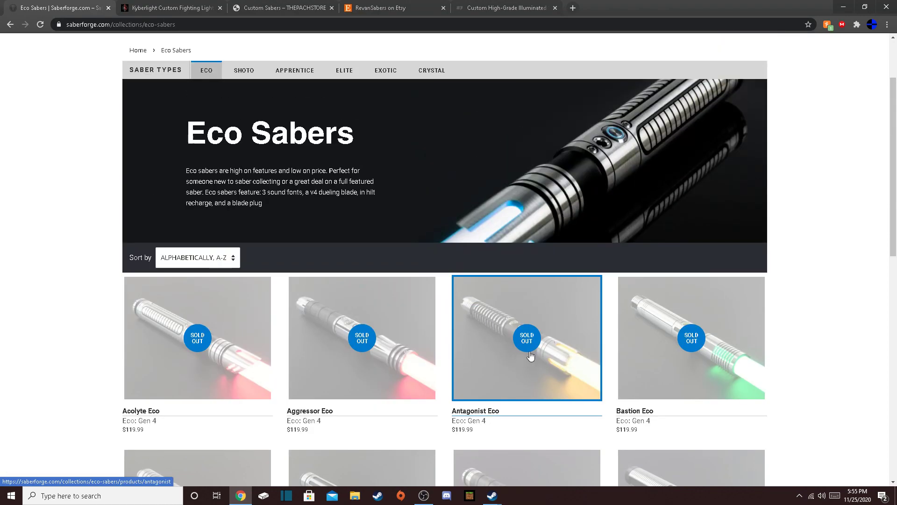
mouse_move(527, 277)
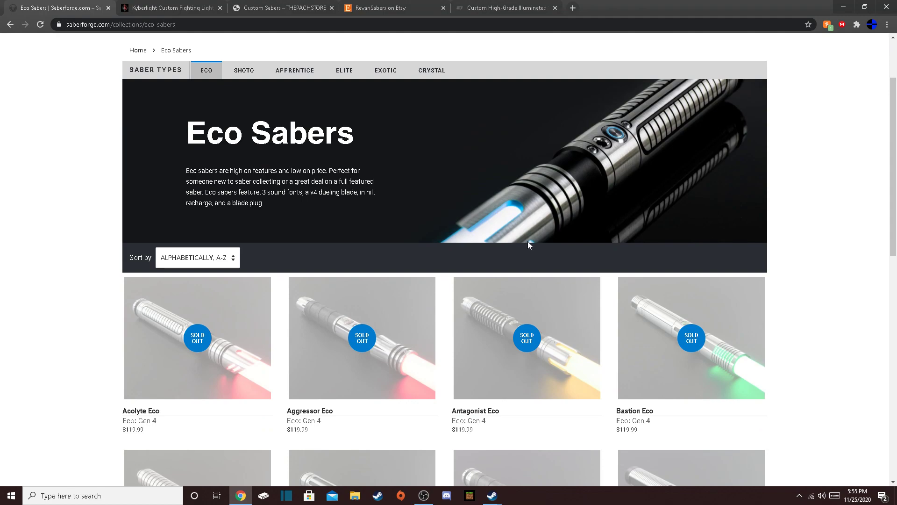
scroll("up", 3)
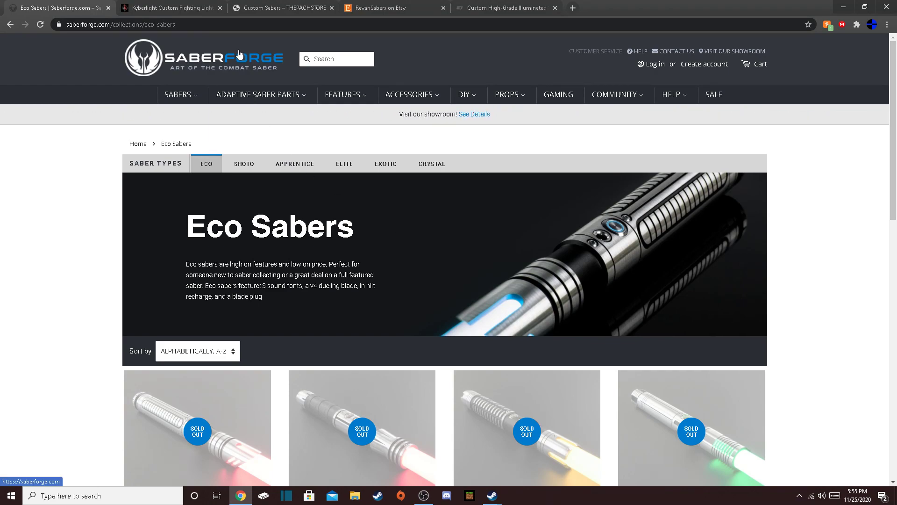
mouse_move(599, 143)
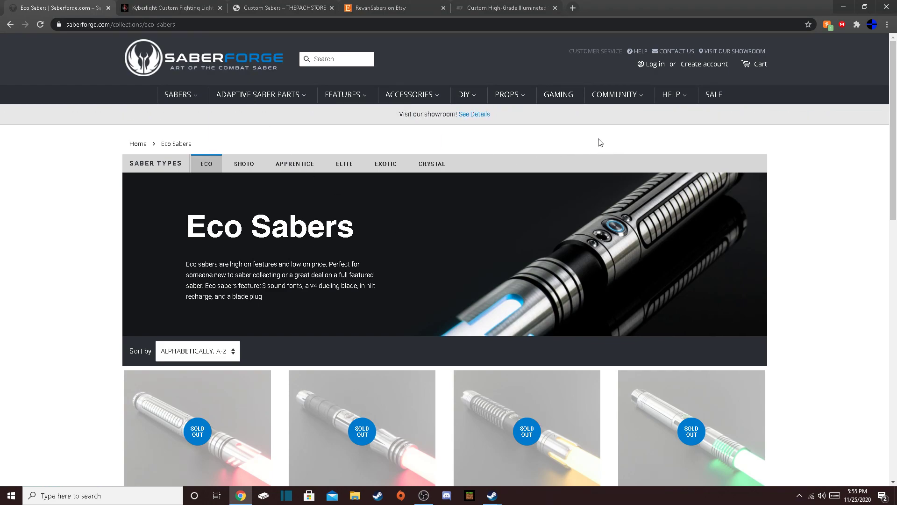
mouse_move(414, 219)
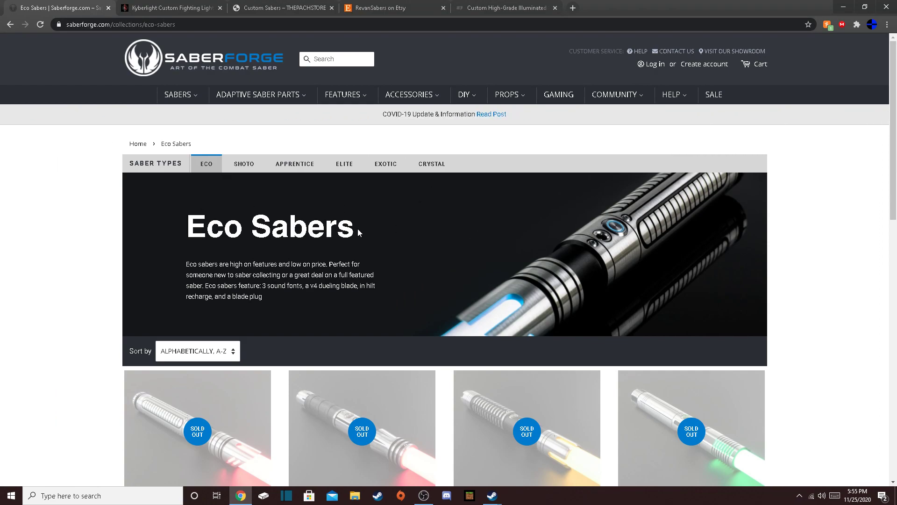
mouse_move(504, 228)
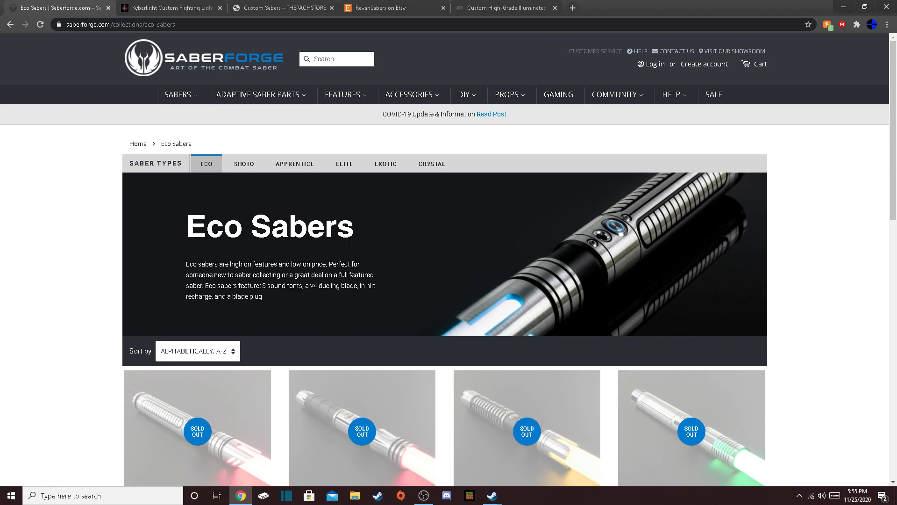
Browse SaberForge's Shoto sabers, then scroll through the $75–$95 Apprentice saber listings.
left_click(244, 163)
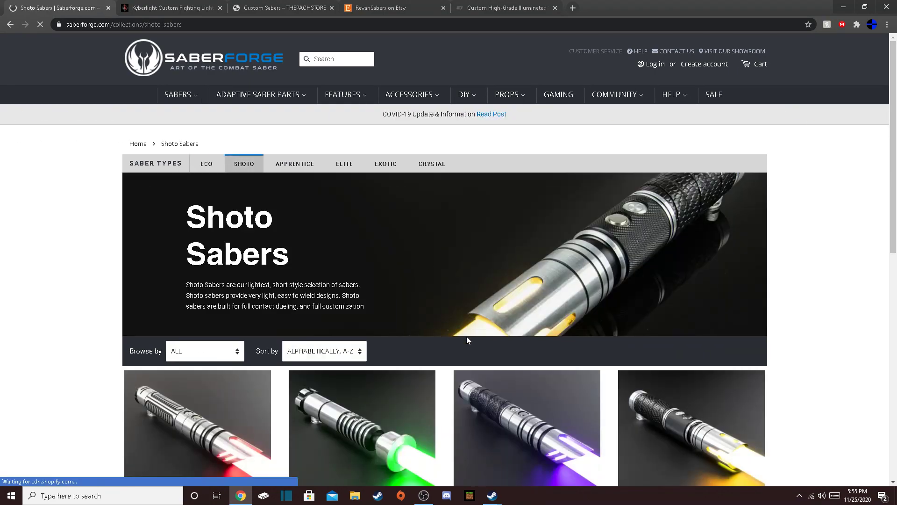
scroll("down", 3)
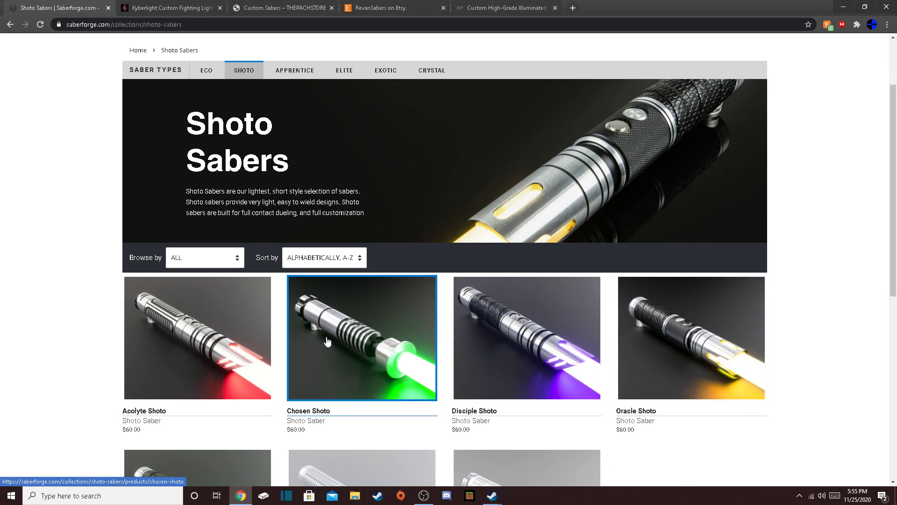
scroll("down", 3)
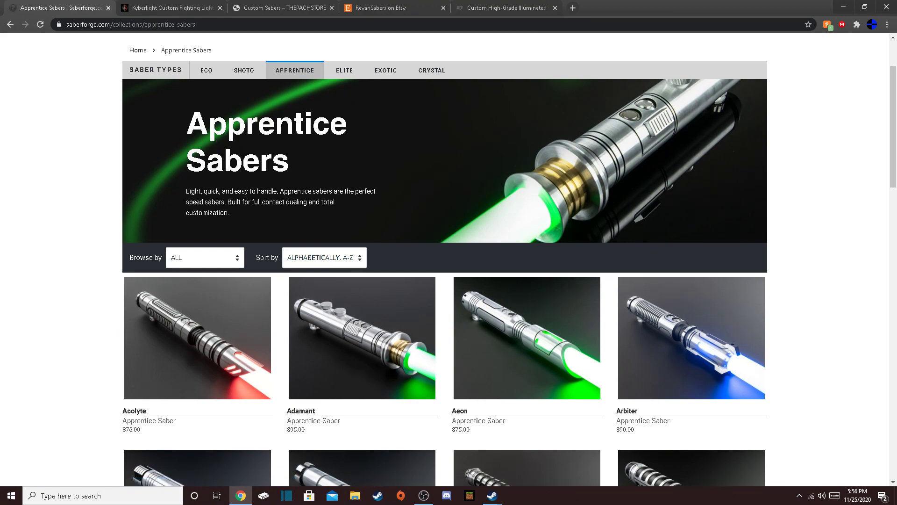
mouse_move(484, 181)
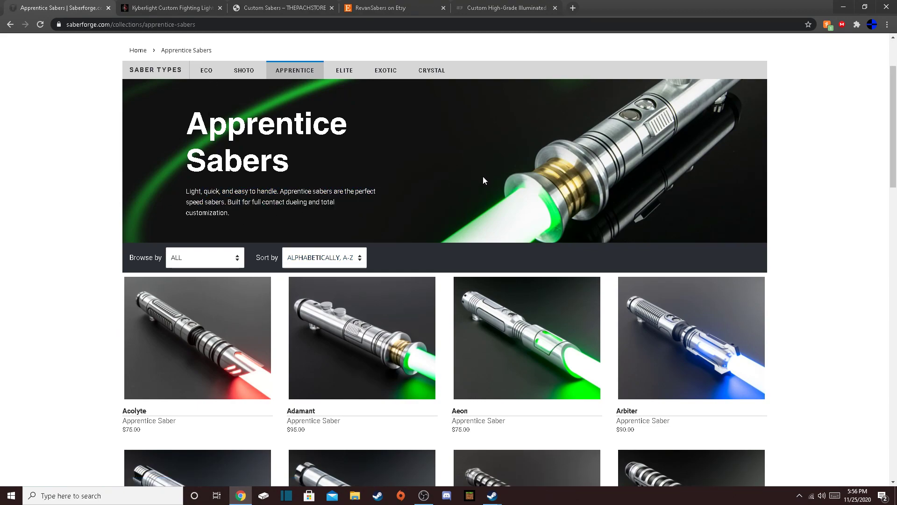
scroll("down", 3)
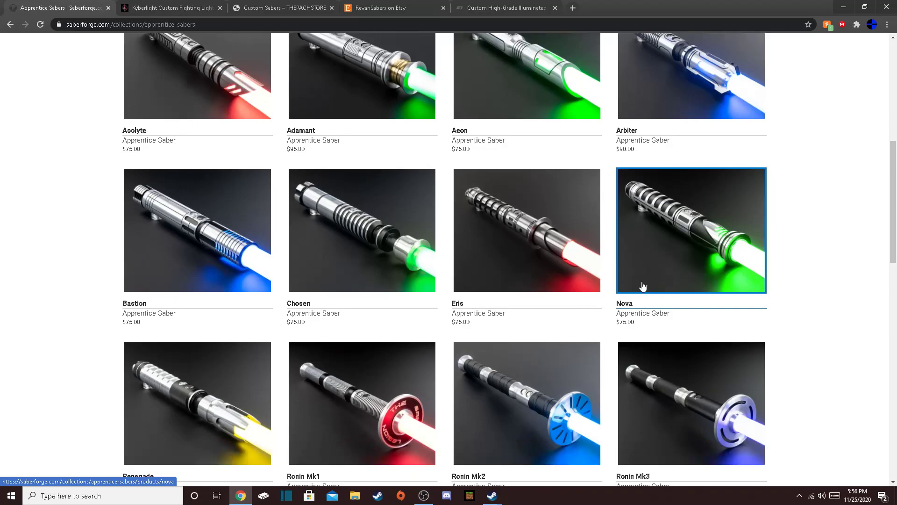
scroll("up", 3)
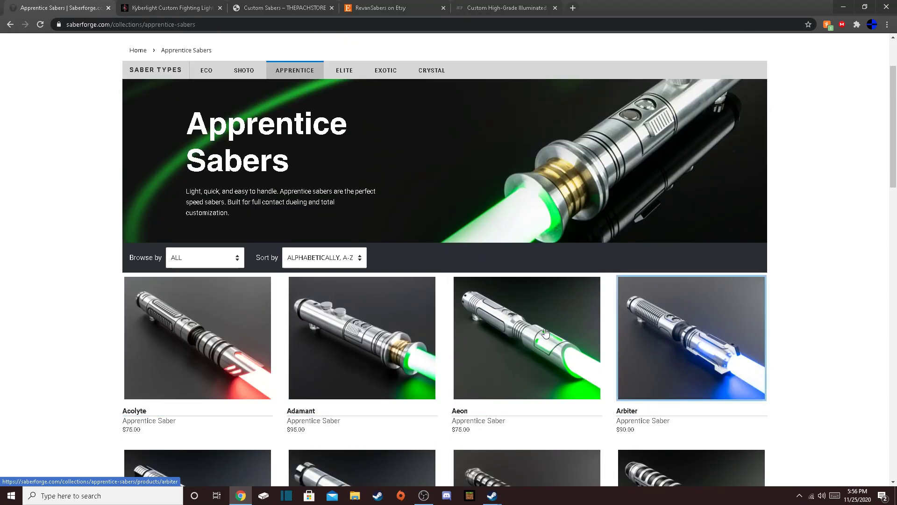
Open SaberForge's Elite Sabers collection and scroll down through its models.
left_click(344, 70)
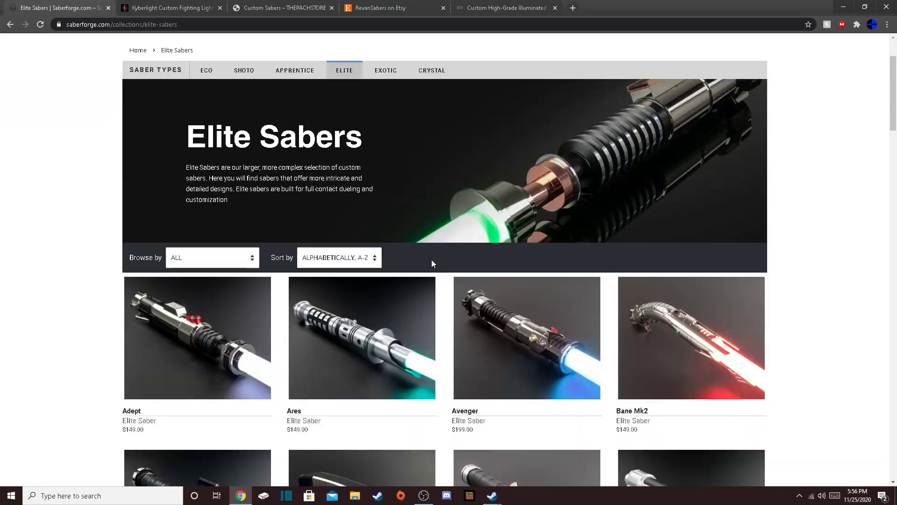
scroll("down", 3)
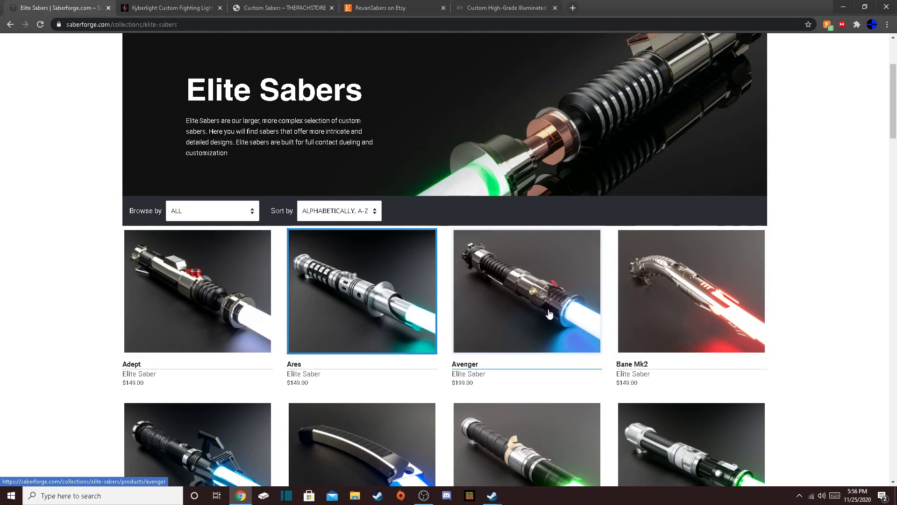
scroll("down", 3)
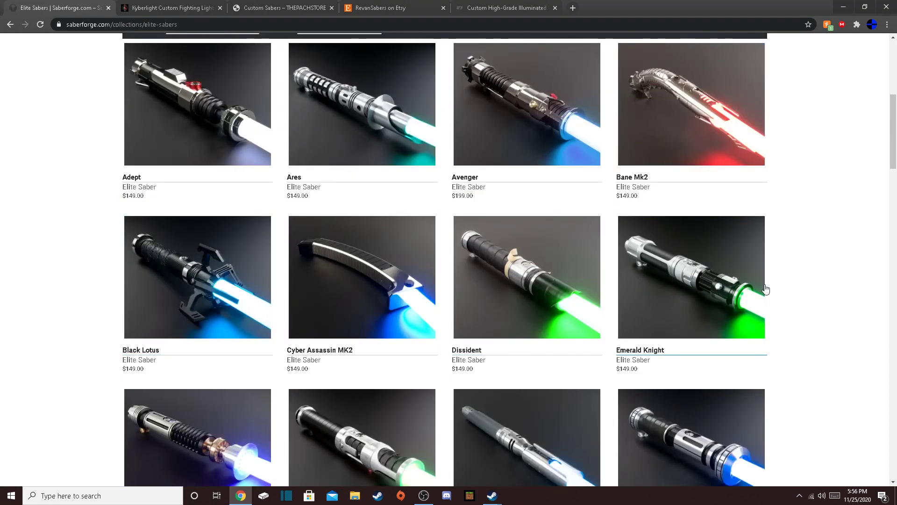
scroll("down", 3)
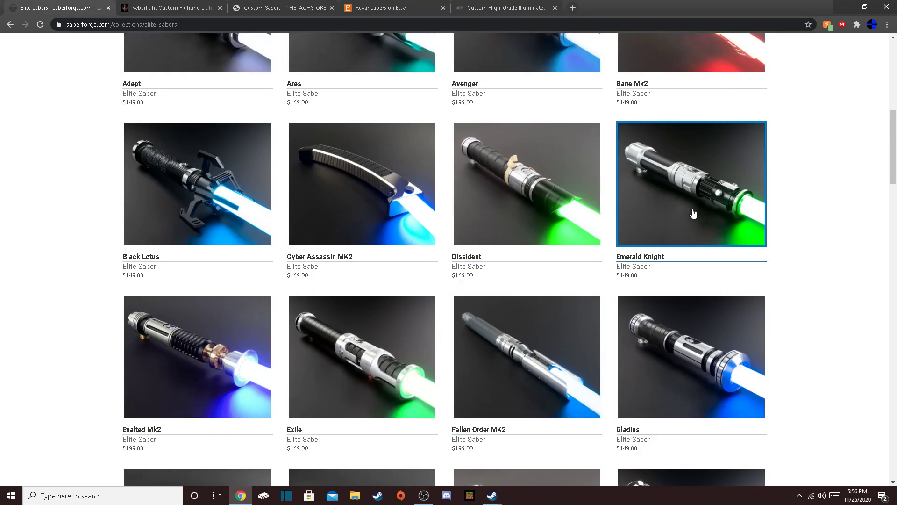
mouse_move(626, 193)
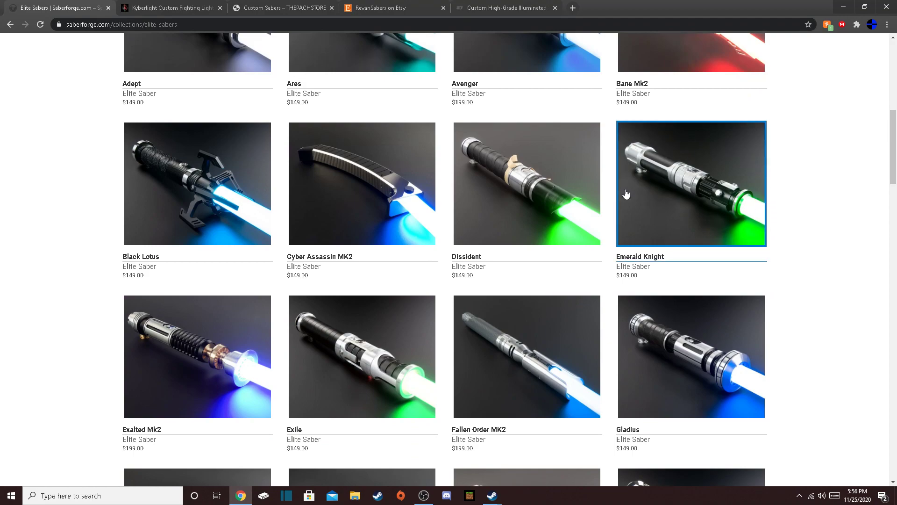
scroll("down", 3)
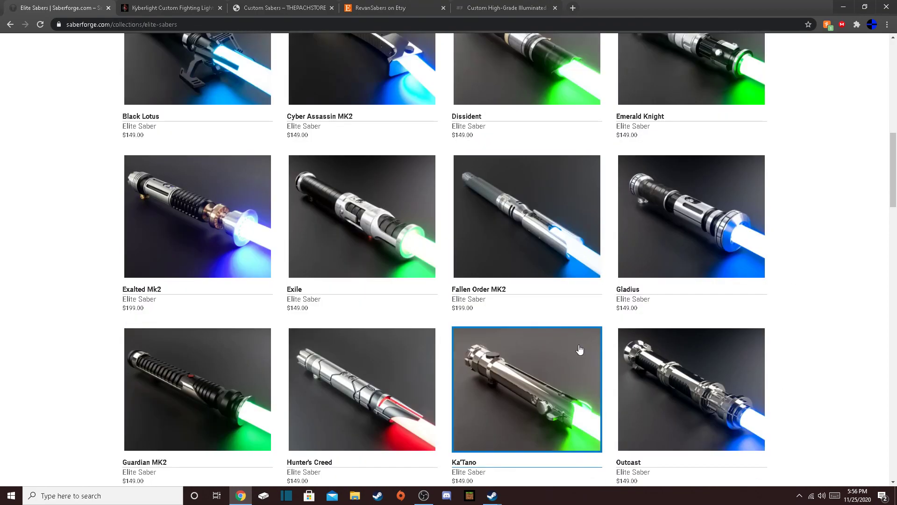
mouse_move(191, 237)
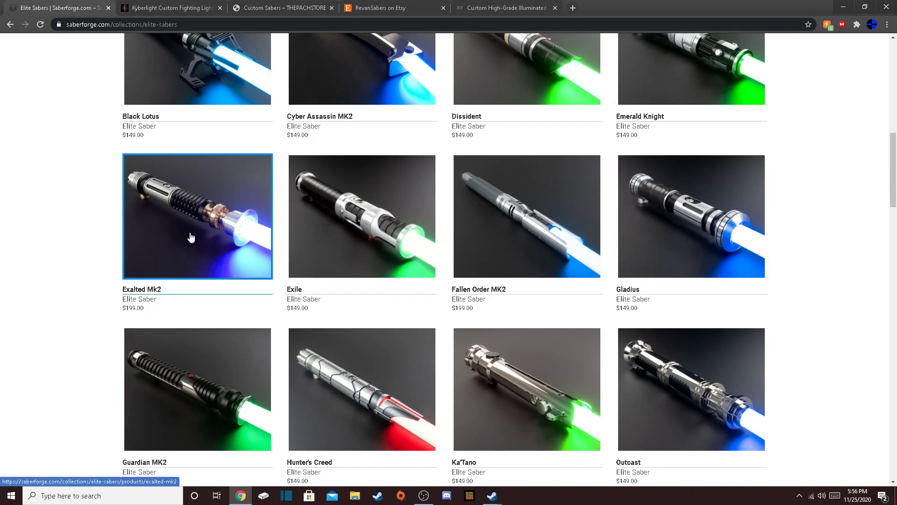
scroll("down", 3)
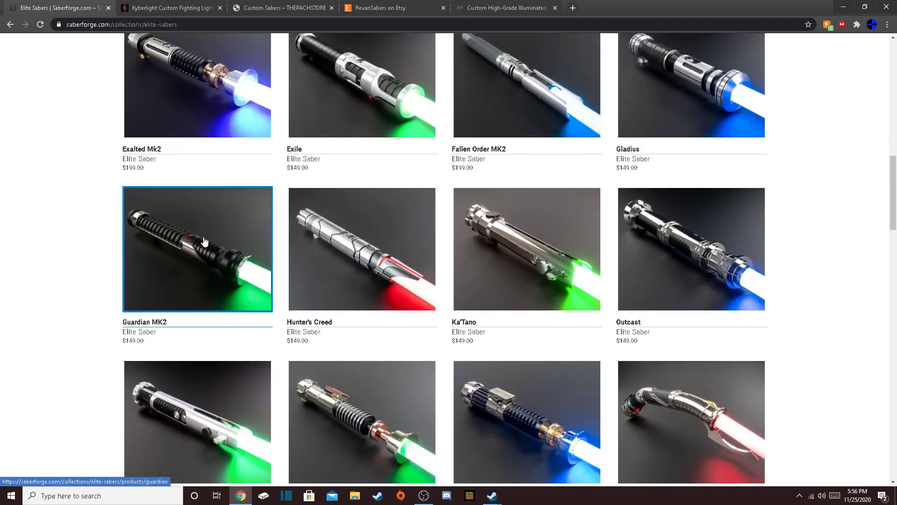
scroll("down", 3)
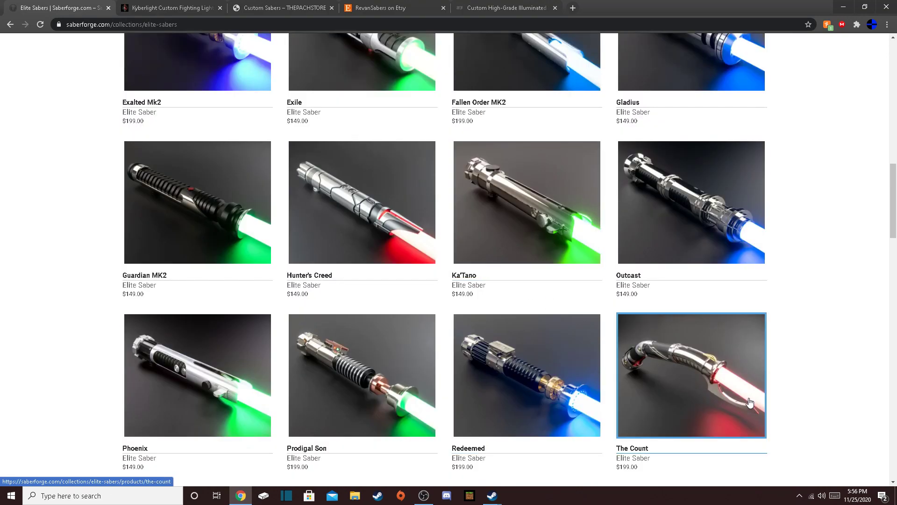
scroll("up", 3)
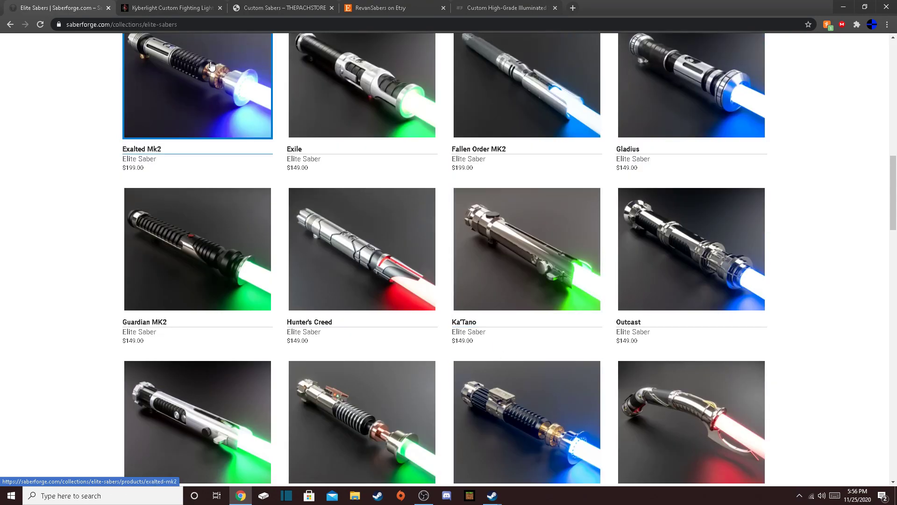
mouse_move(527, 422)
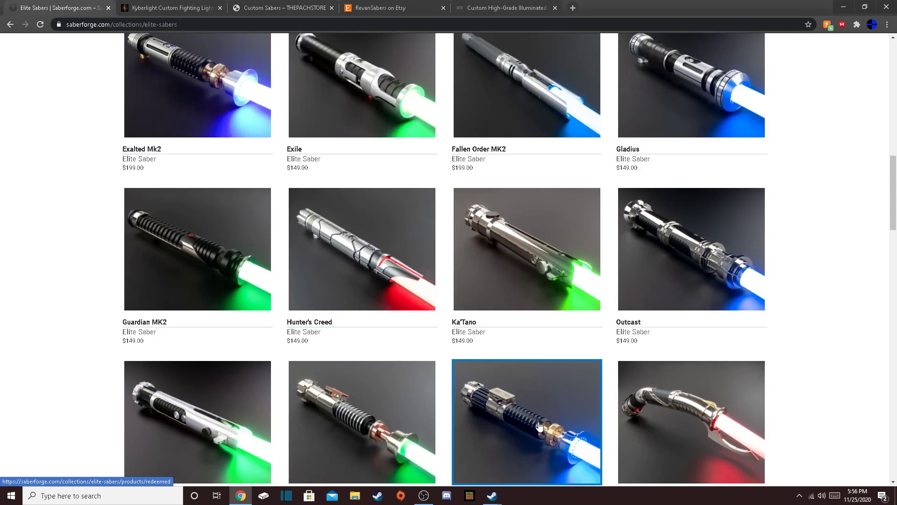
Browse the remaining Elite models, many sold out, and return to the top.
scroll("down", 3)
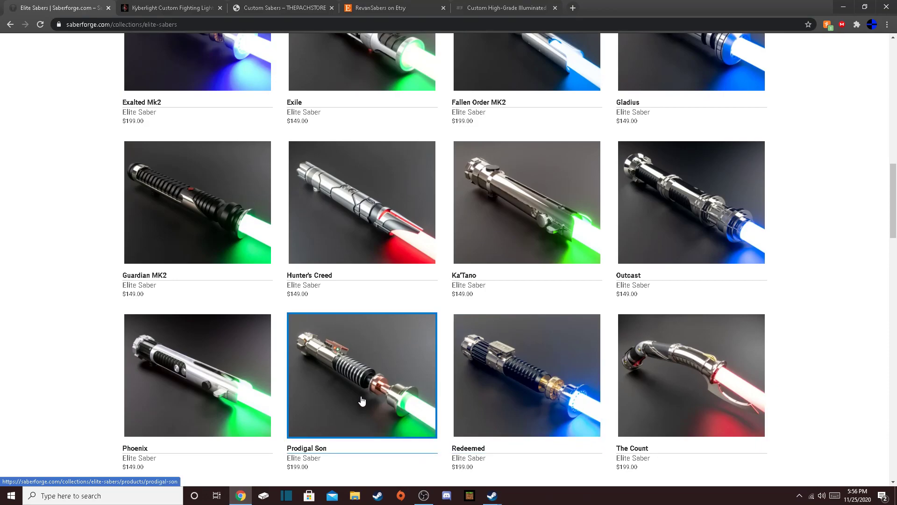
scroll("down", 3)
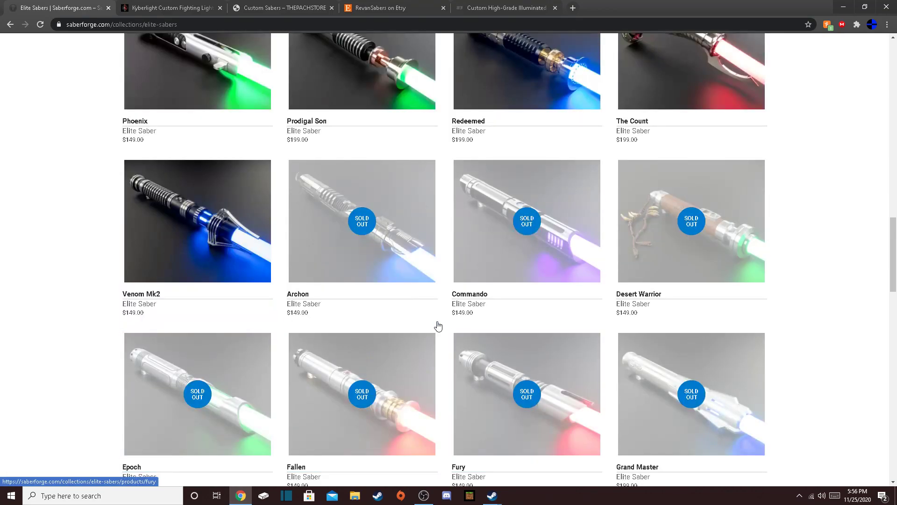
scroll("down", 3)
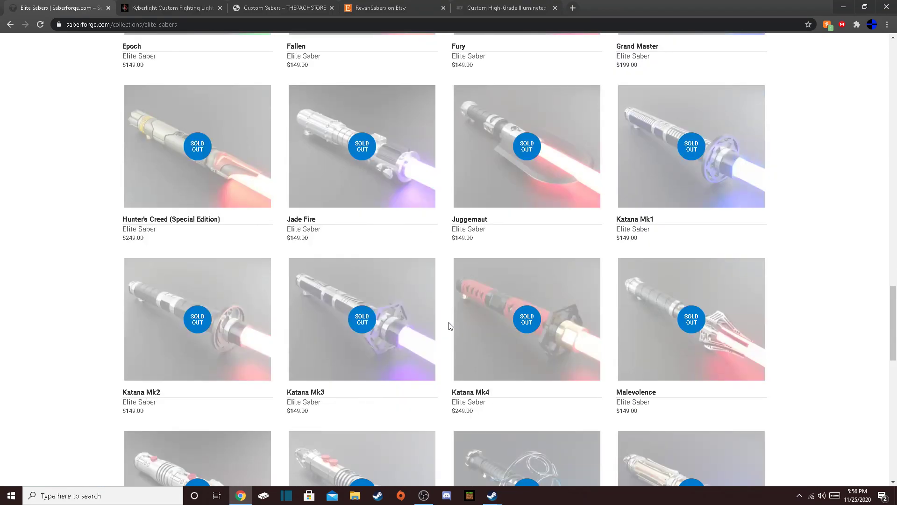
scroll("down", 3)
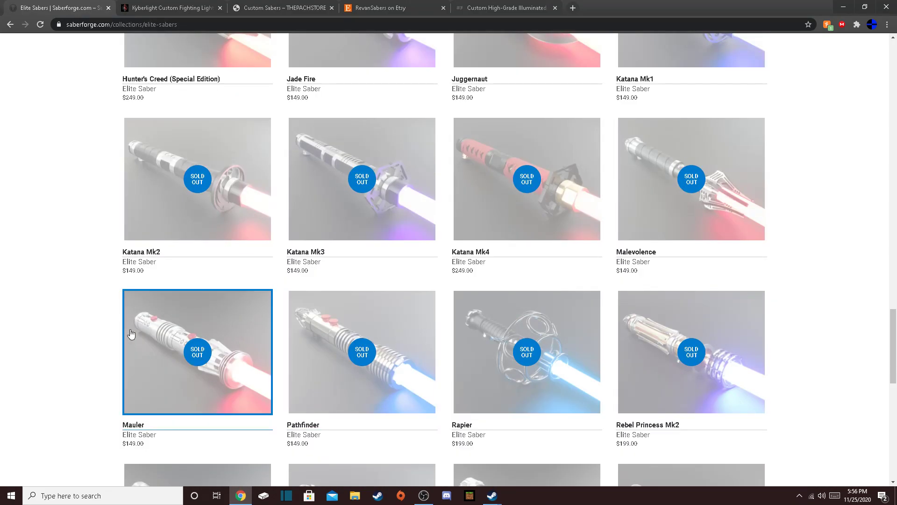
scroll("up", 3)
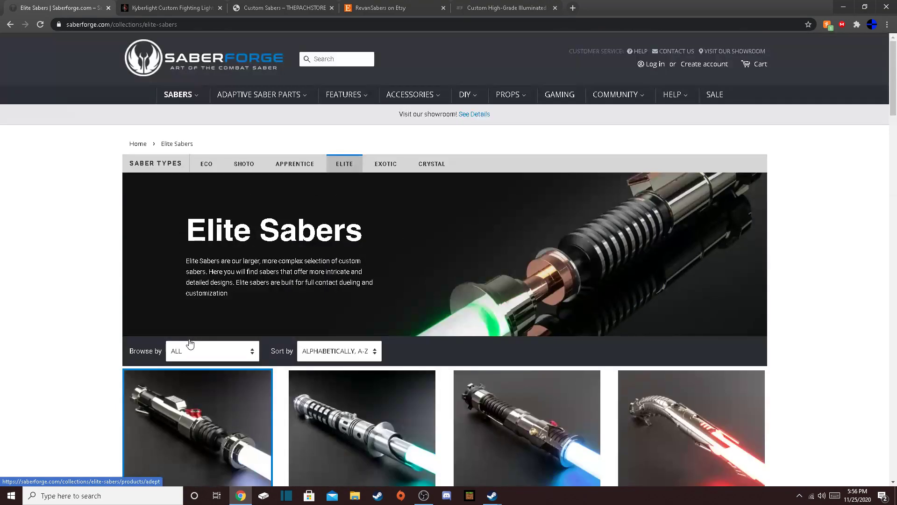
Browse SaberForge's Exotic Sabers, ending on the $249–$299 Crystal Sabers collection.
left_click(385, 163)
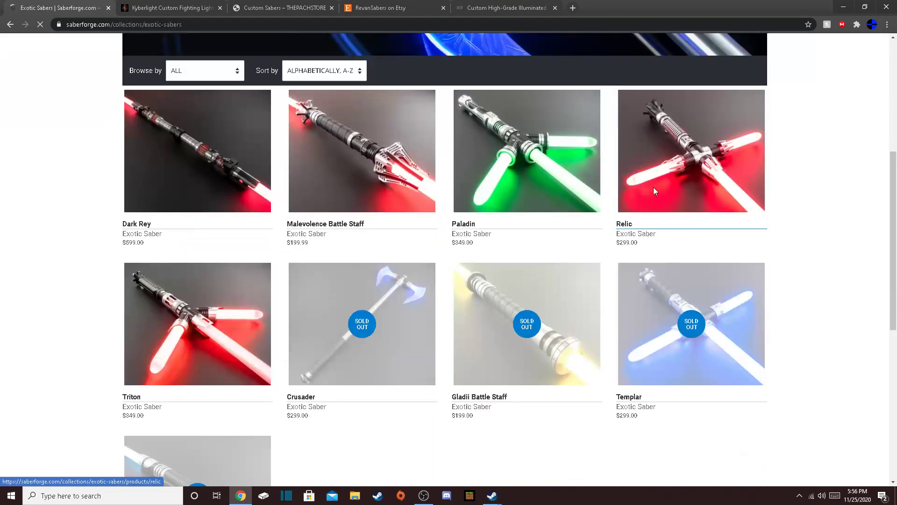
mouse_move(352, 195)
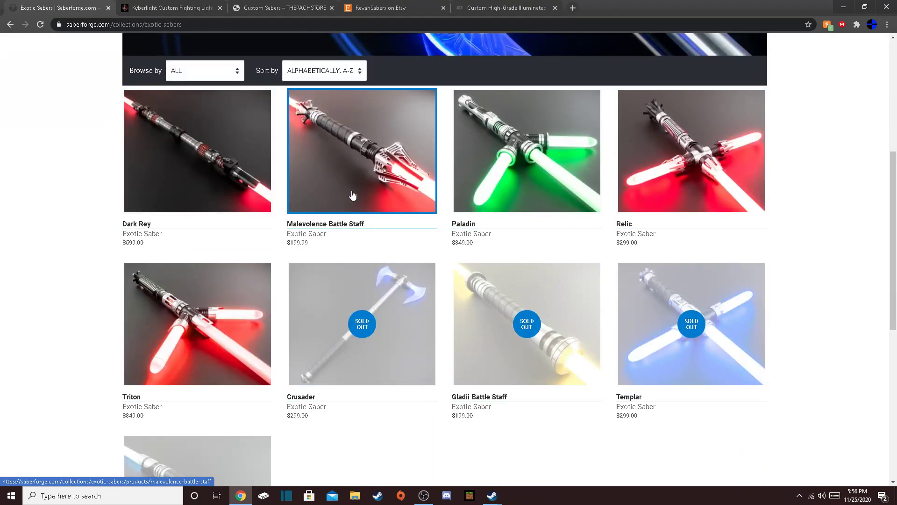
scroll("down", 3)
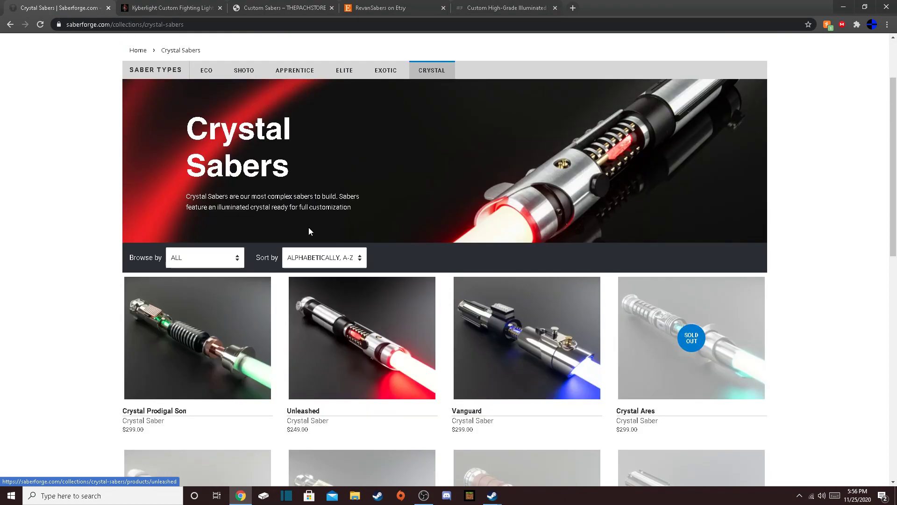
mouse_move(548, 318)
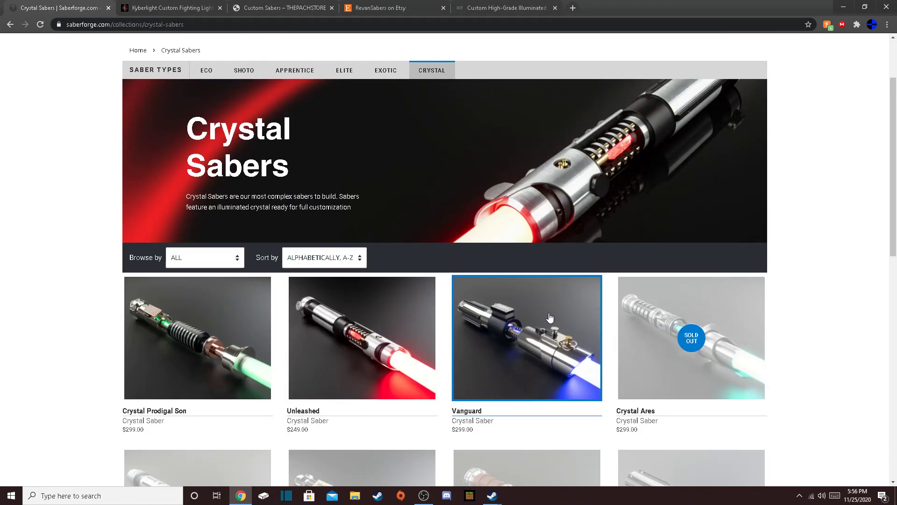
mouse_move(517, 333)
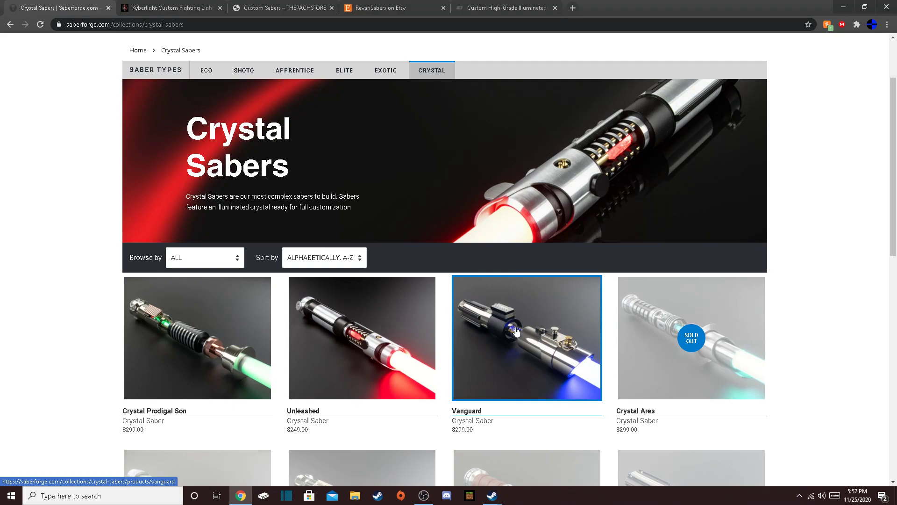
scroll("up", 3)
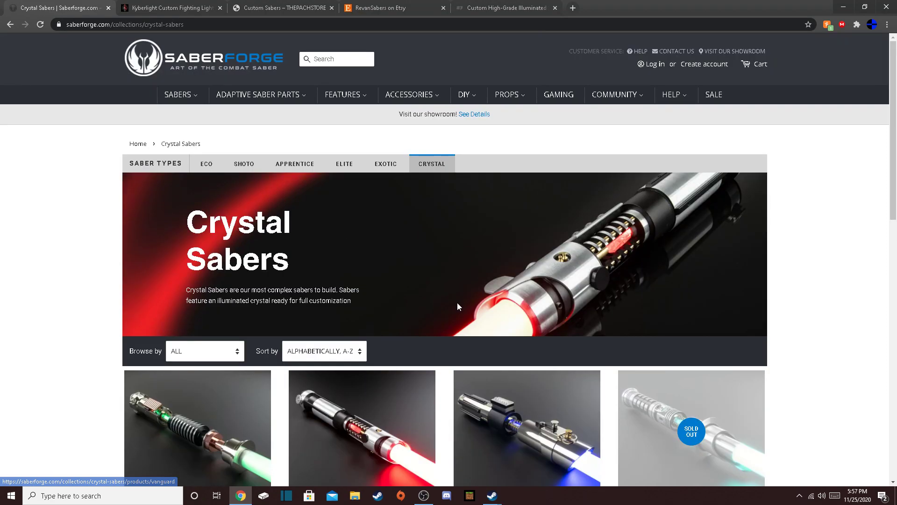
View Kyberlight's $249 Initiate Pack product page with the V5 circuit board.
left_click(170, 7)
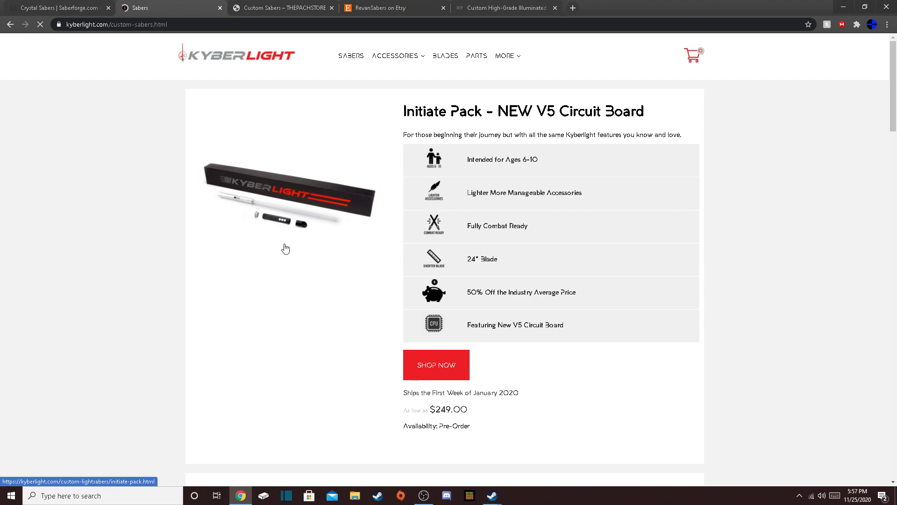
mouse_move(248, 224)
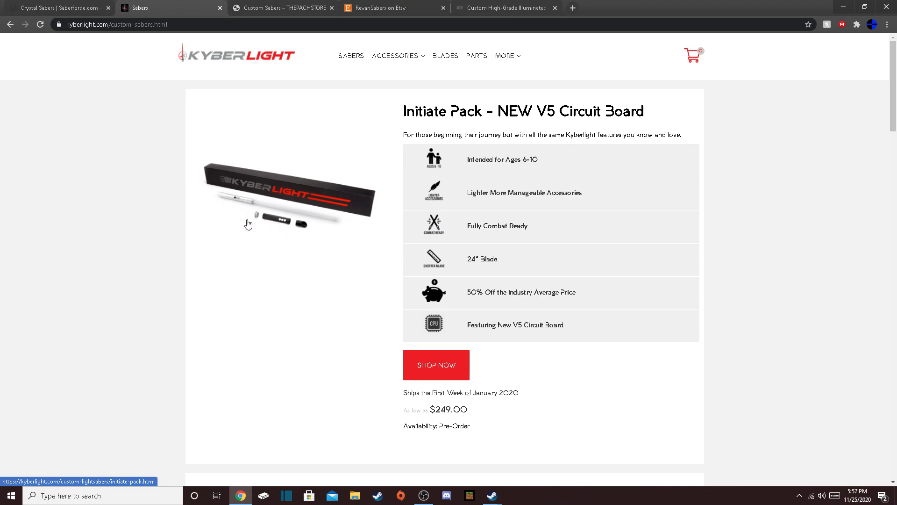
mouse_move(307, 227)
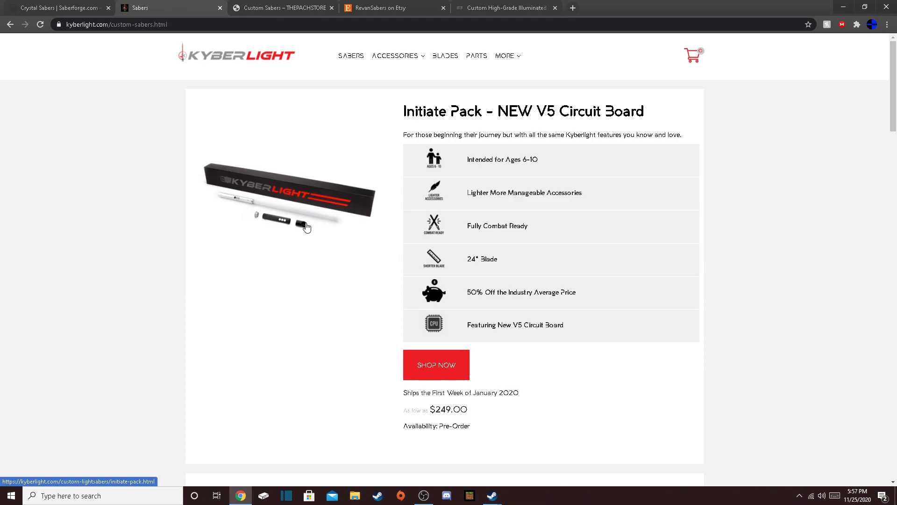
mouse_move(249, 226)
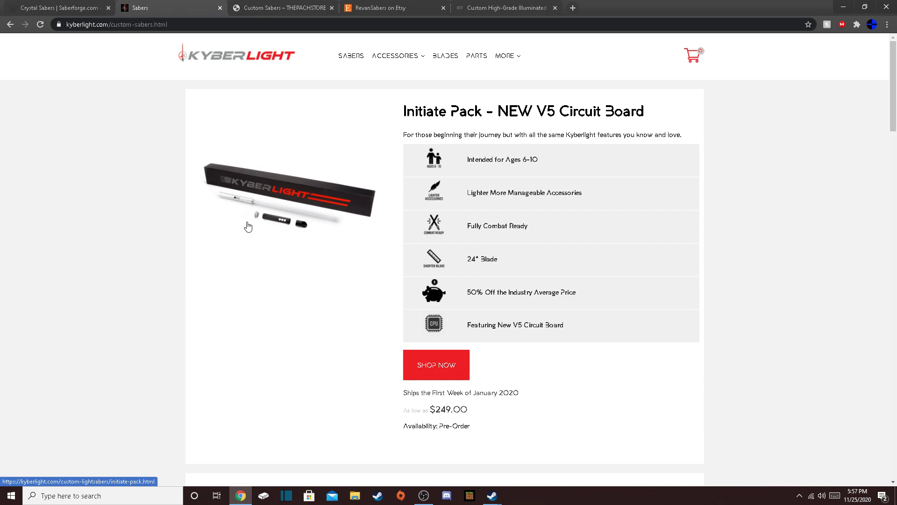
mouse_move(461, 161)
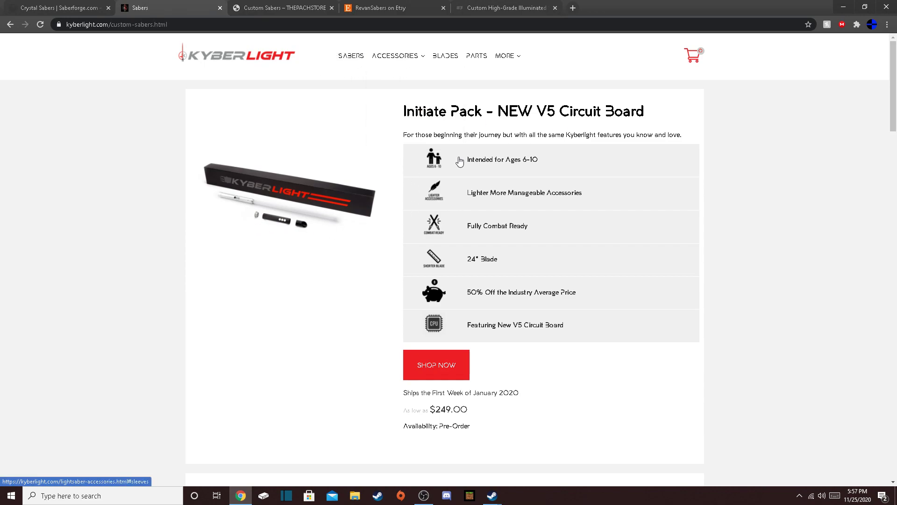
mouse_move(254, 202)
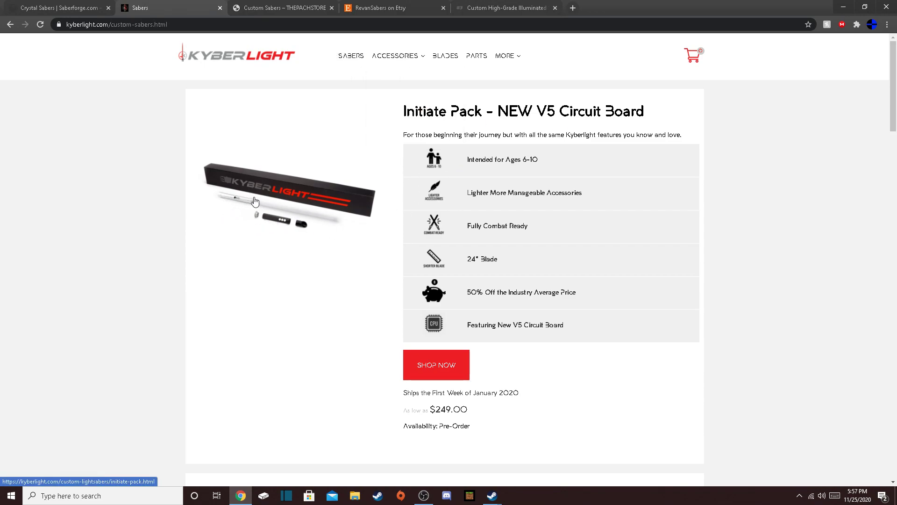
mouse_move(267, 212)
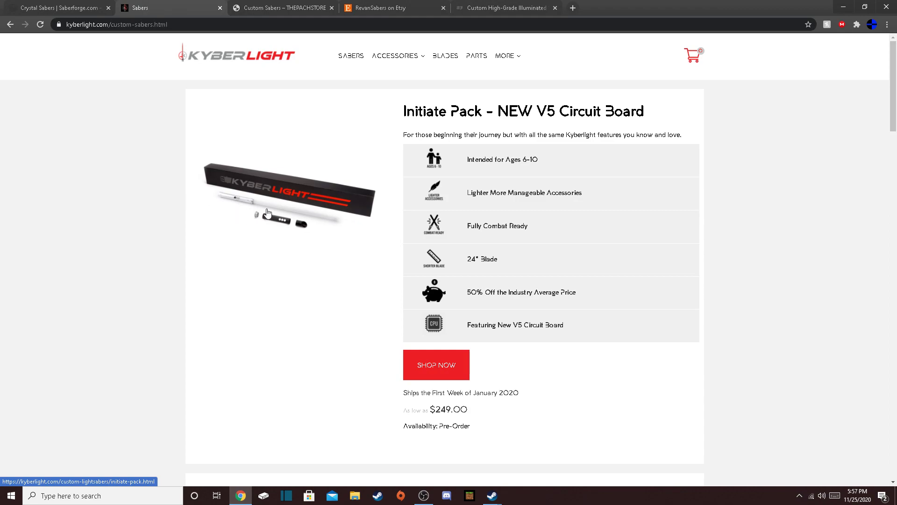
mouse_move(509, 274)
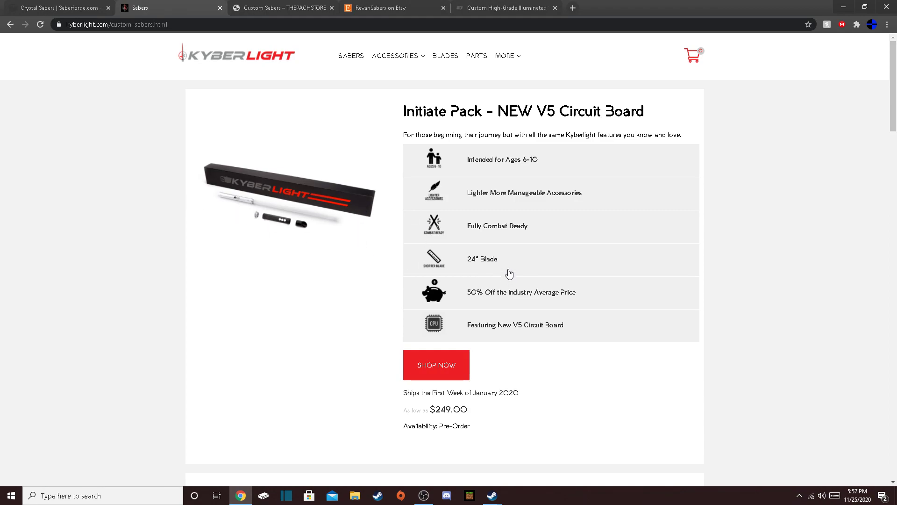
left_click(436, 365)
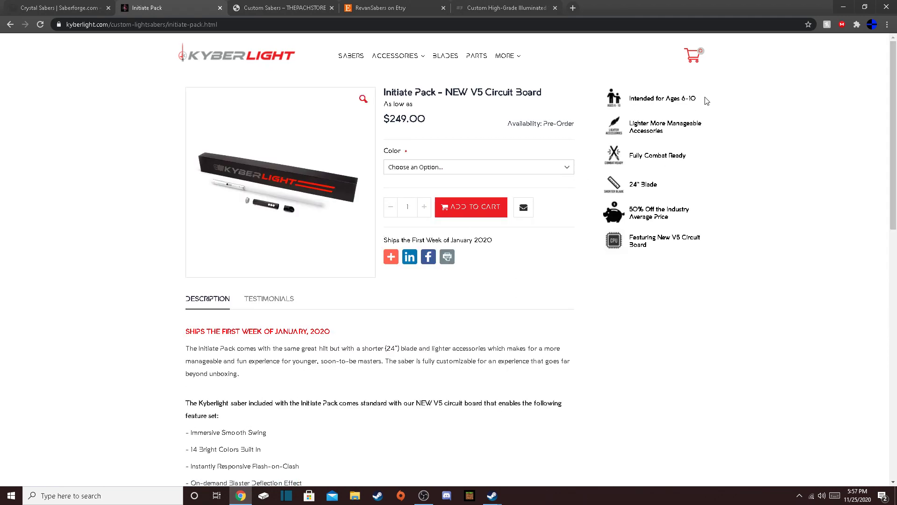
mouse_move(291, 159)
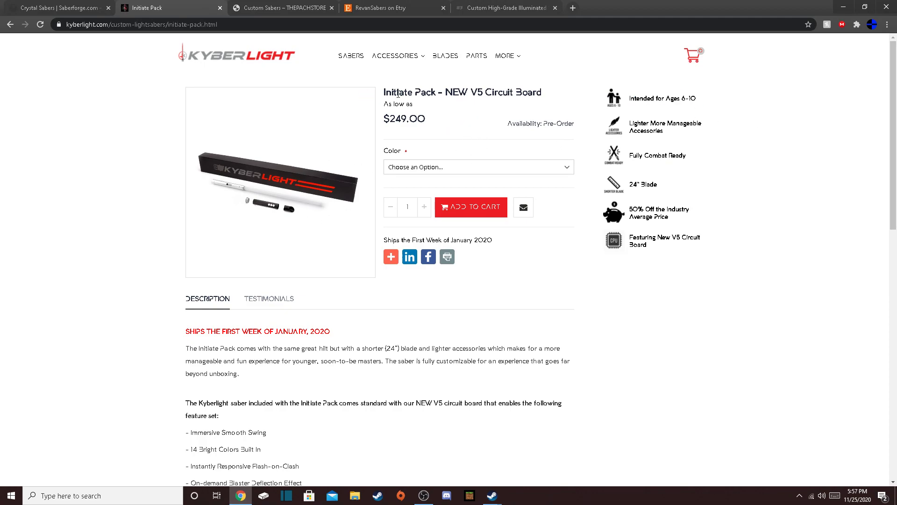
mouse_move(351, 56)
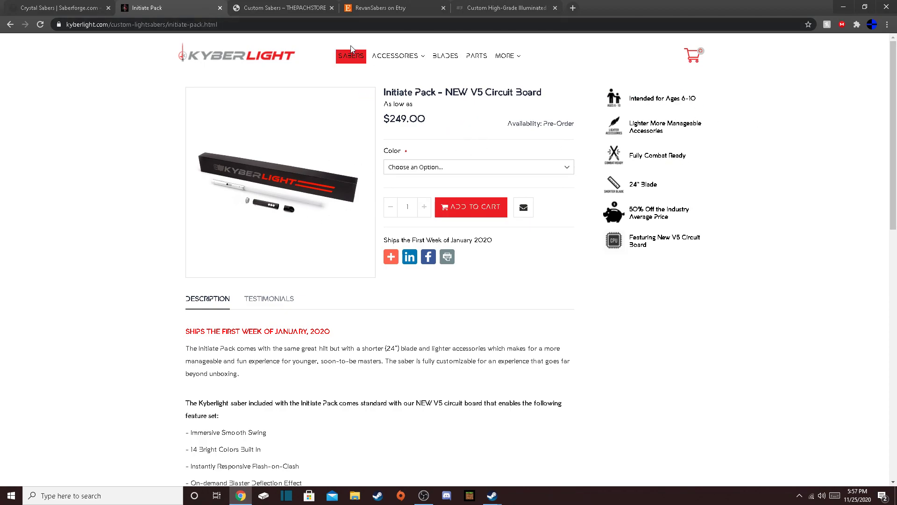
left_click(395, 55)
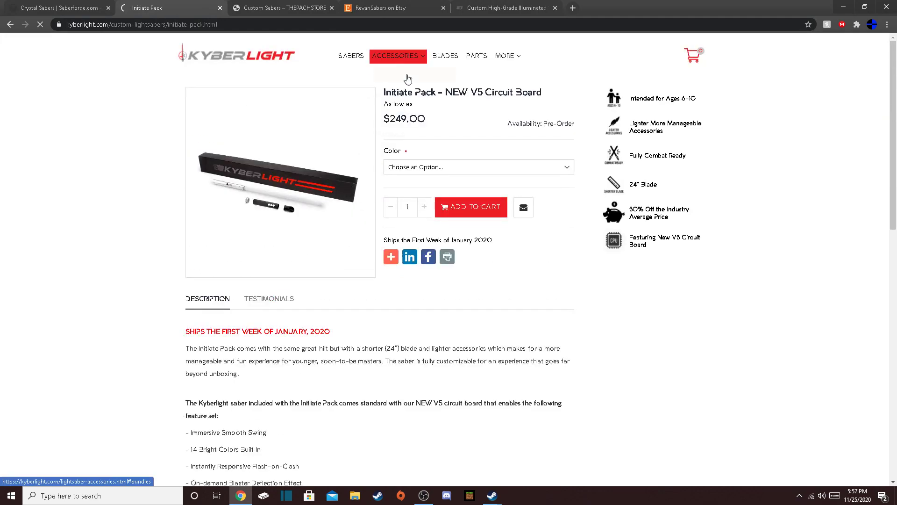
Browse Kyberlight's saber packs: Initiate, Knight ($249) and Master ($349) pre-order packs.
left_click(349, 56)
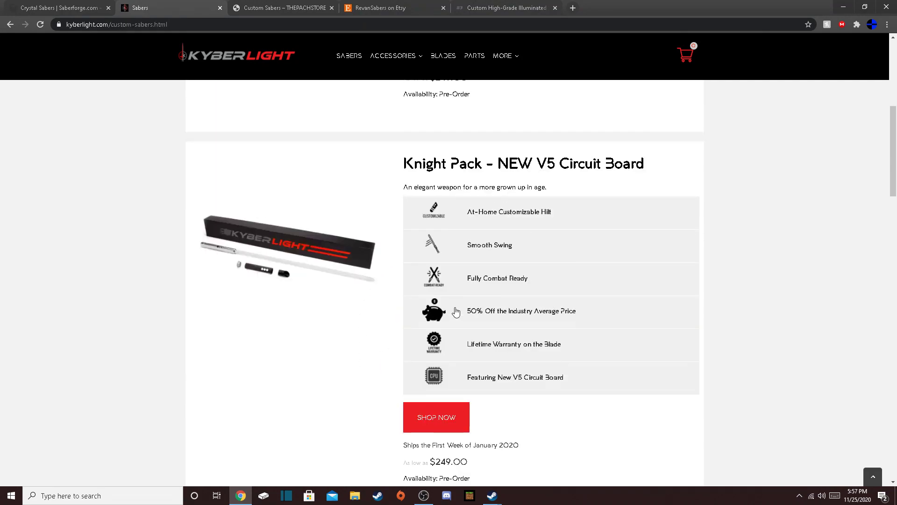
mouse_move(235, 255)
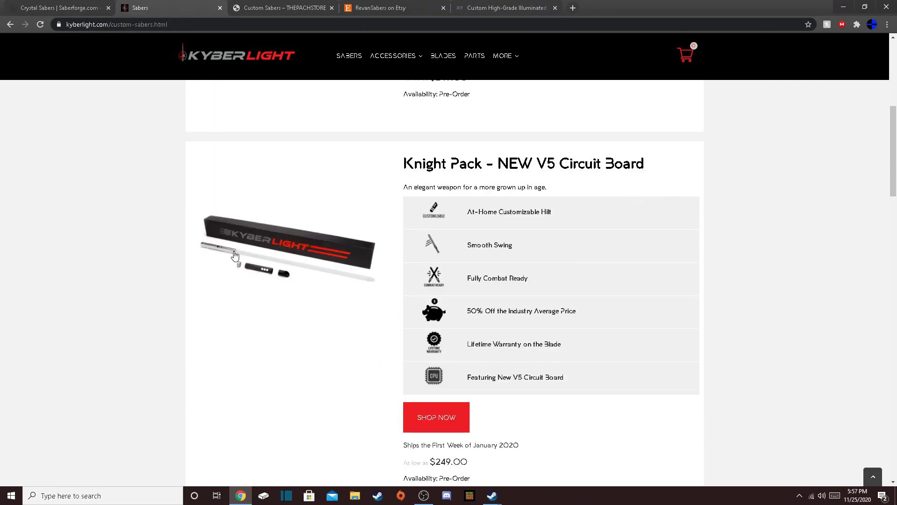
scroll("down", 3)
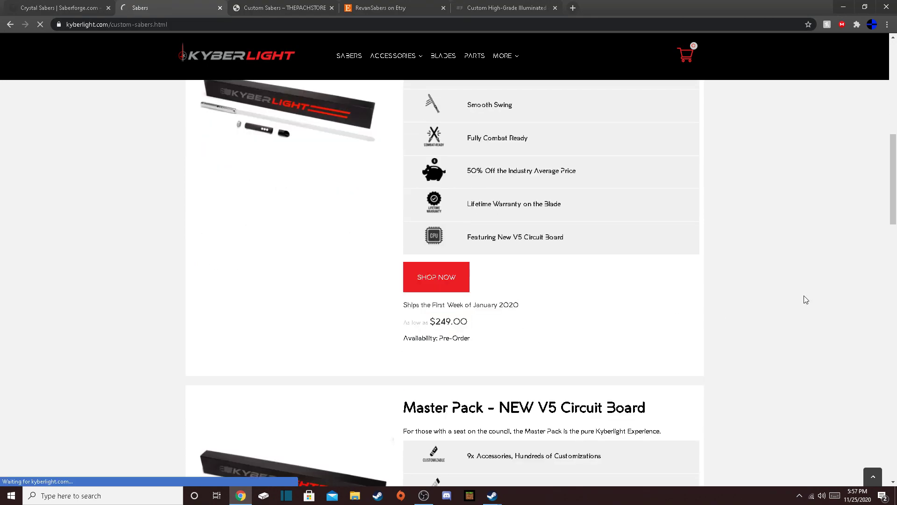
left_click(436, 277)
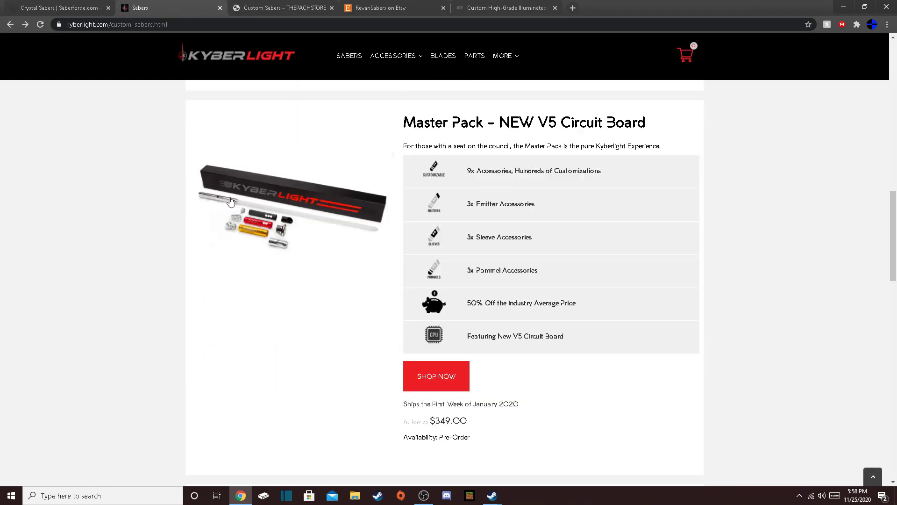
mouse_move(384, 255)
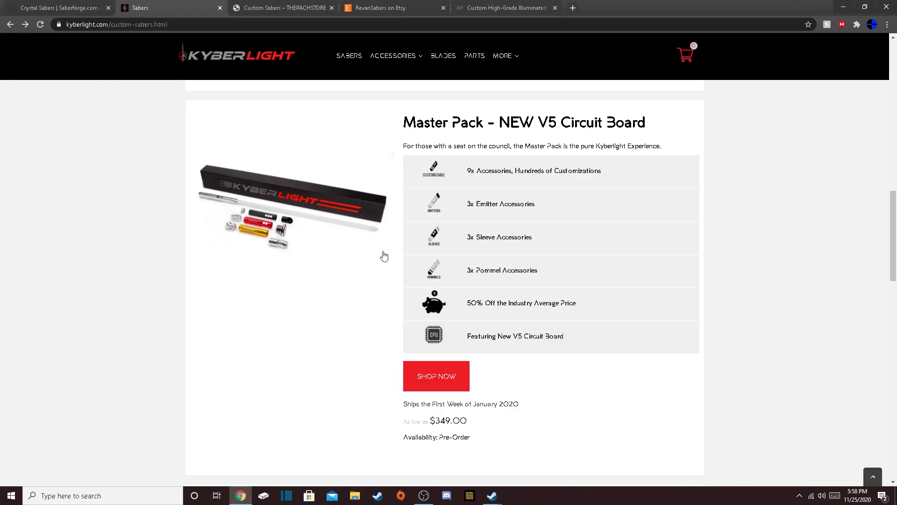
scroll("down", 3)
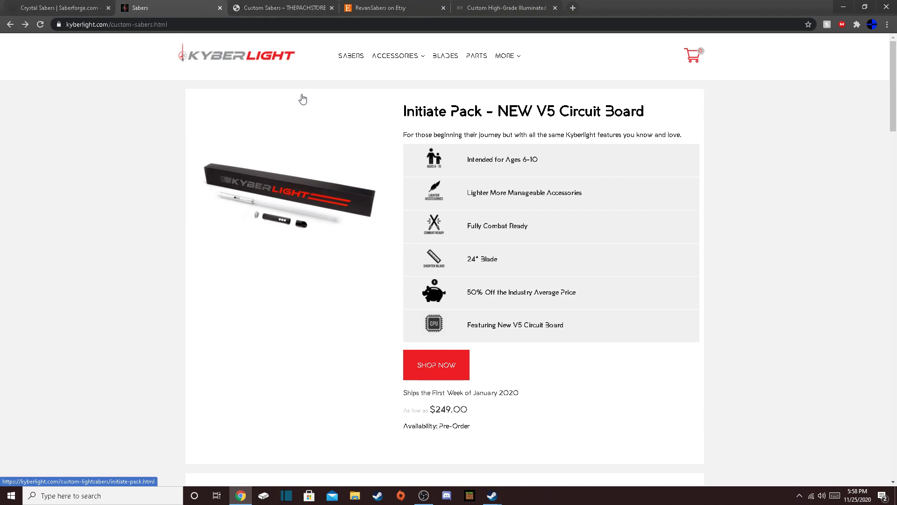
mouse_move(289, 86)
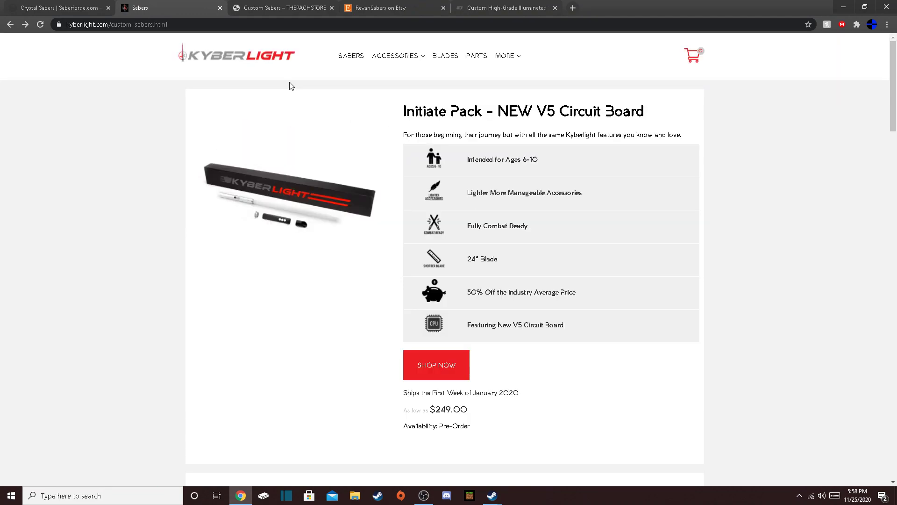
mouse_move(288, 86)
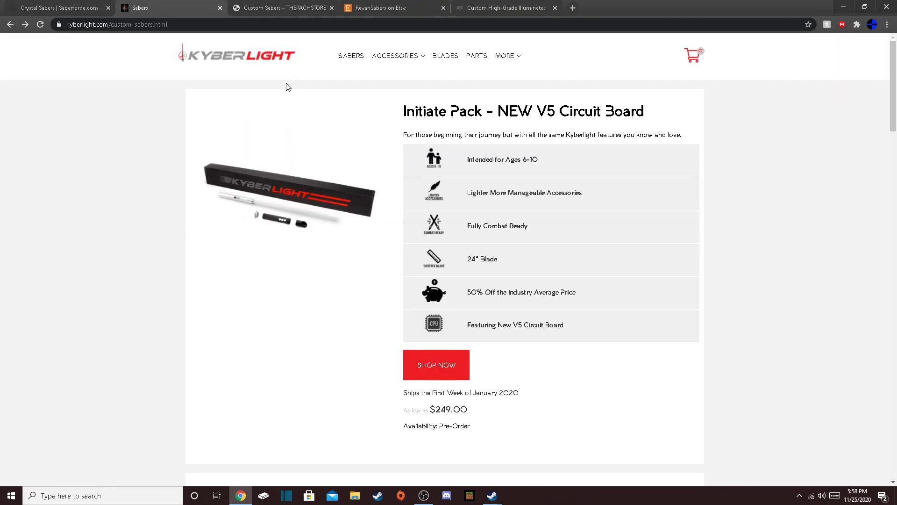
mouse_move(254, 92)
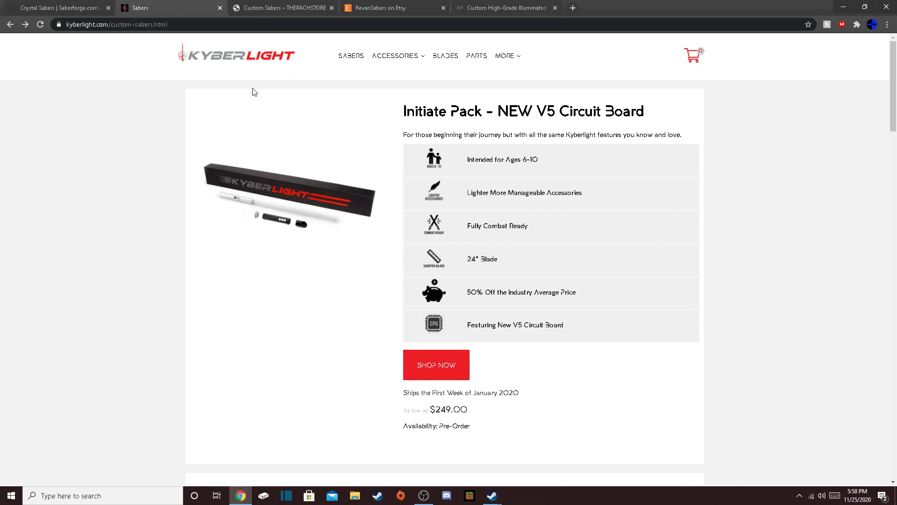
mouse_move(218, 76)
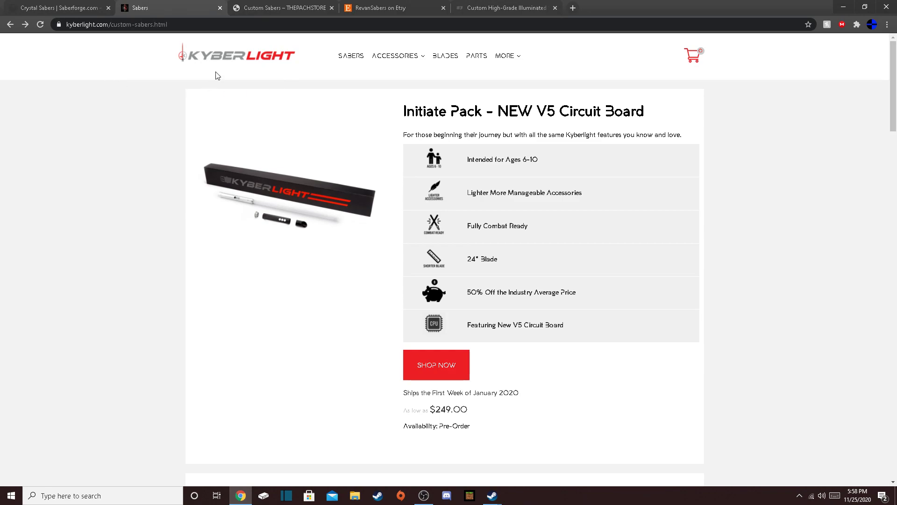
Browse ThePachStore's Custom Sabers, including Flyte ($89), Severance ($239) and sold-out Snipx.
left_click(281, 8)
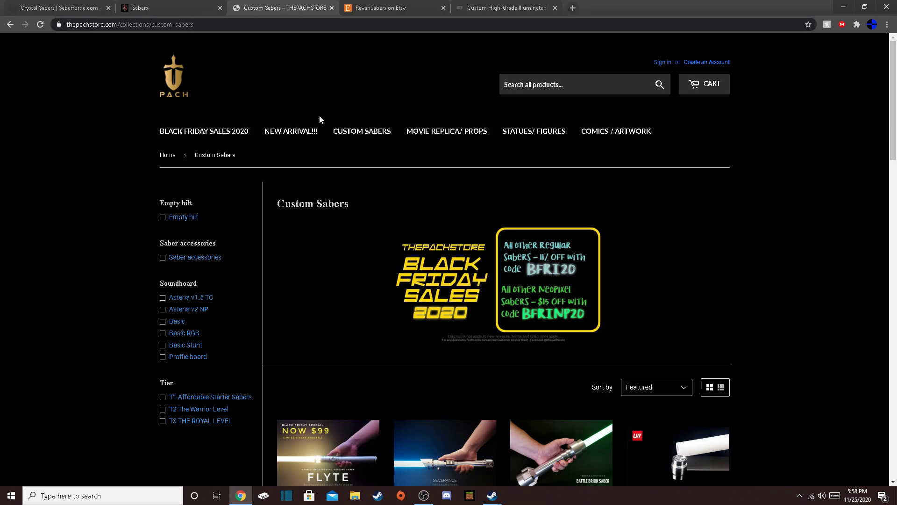
mouse_move(622, 180)
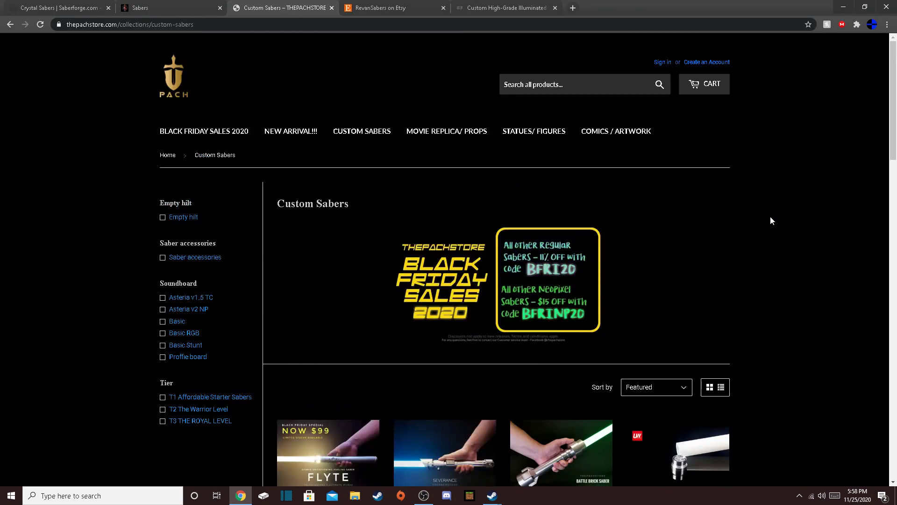
mouse_move(777, 219)
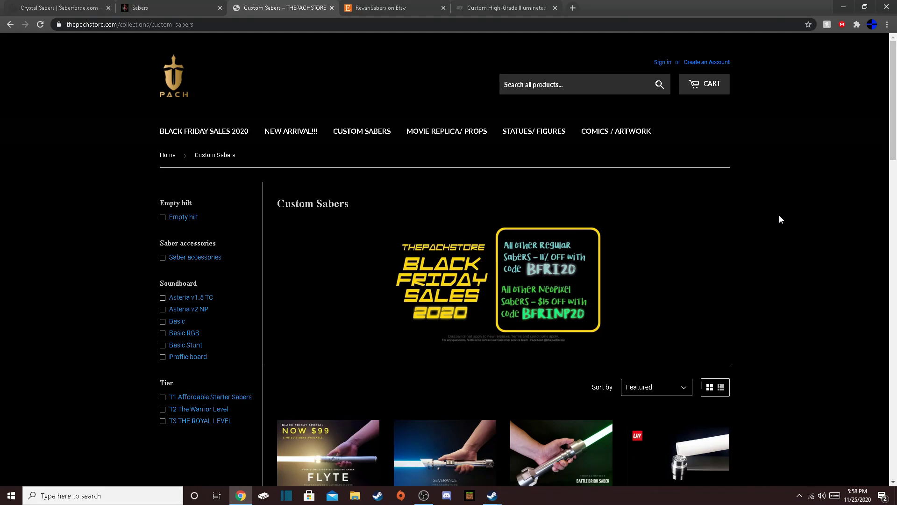
scroll("down", 3)
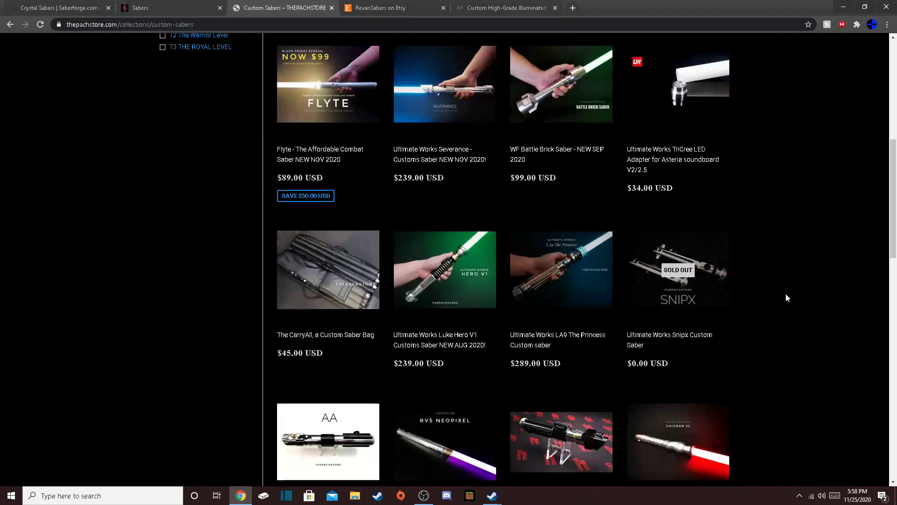
scroll("down", 3)
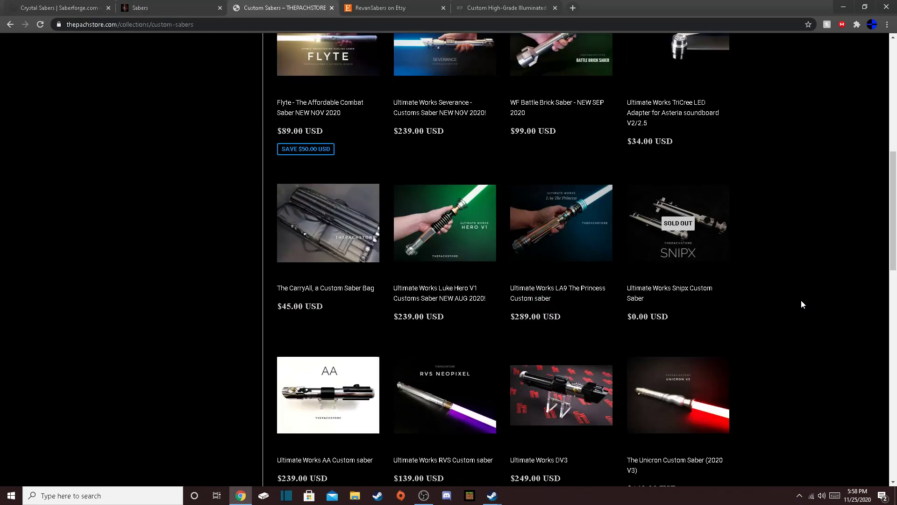
scroll("down", 3)
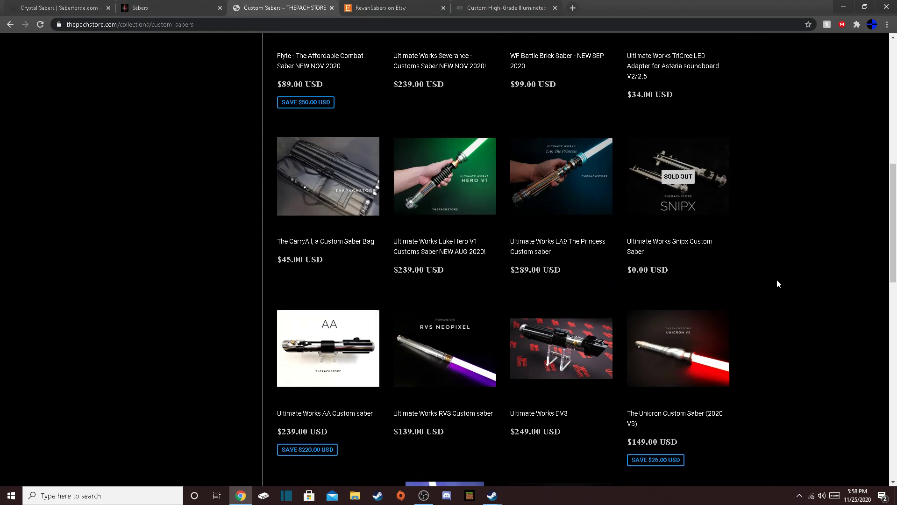
Open LA9 The Princess and choose Fully Installed PROFFIE with a Neopixel blade ($559).
left_click(561, 177)
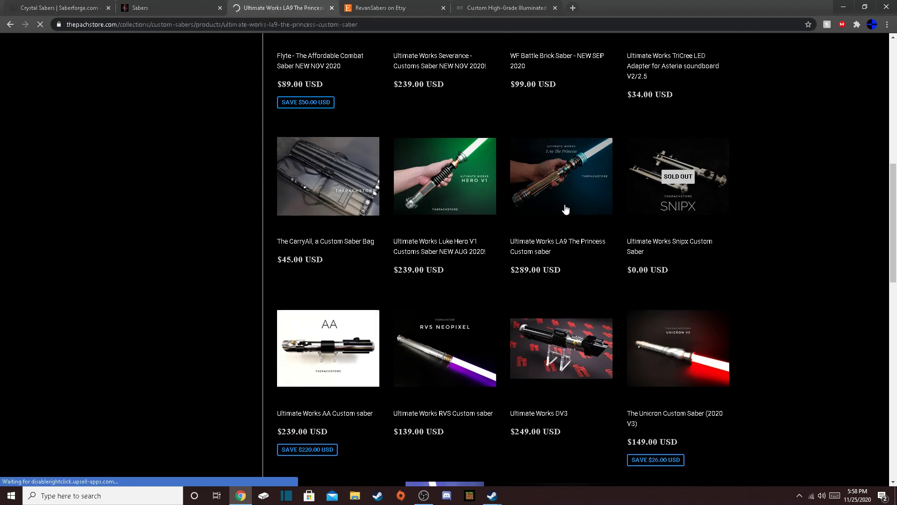
left_click(561, 176)
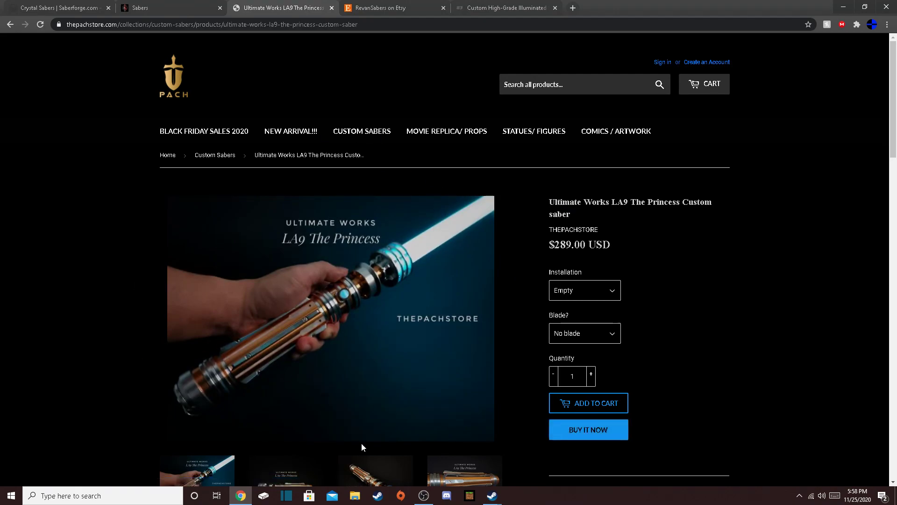
left_click(584, 290)
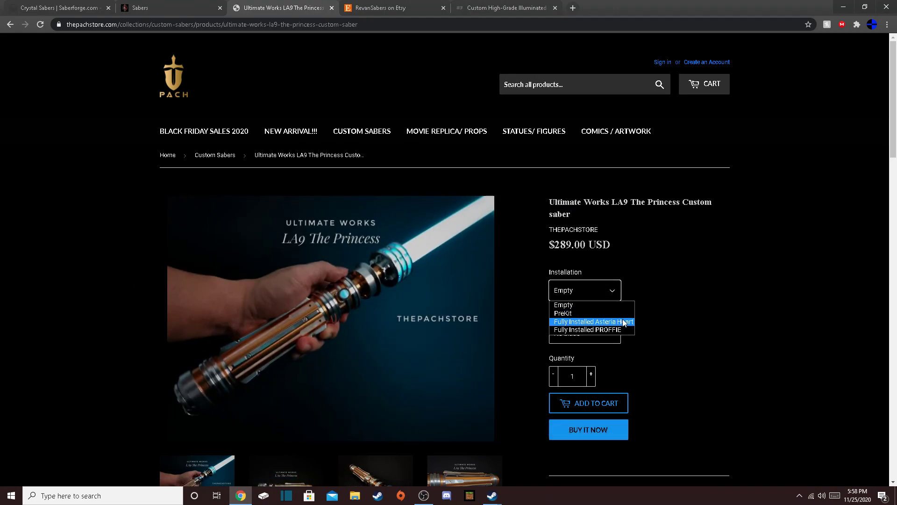
left_click(588, 329)
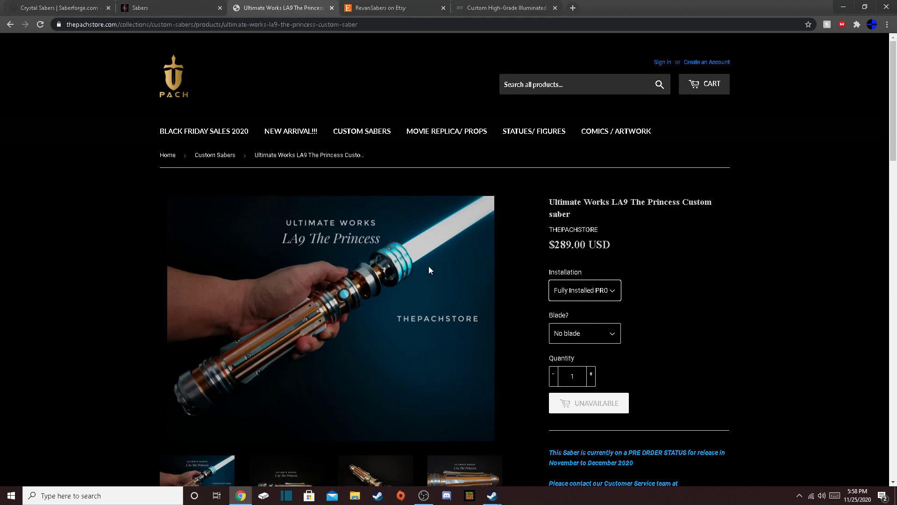
left_click(585, 333)
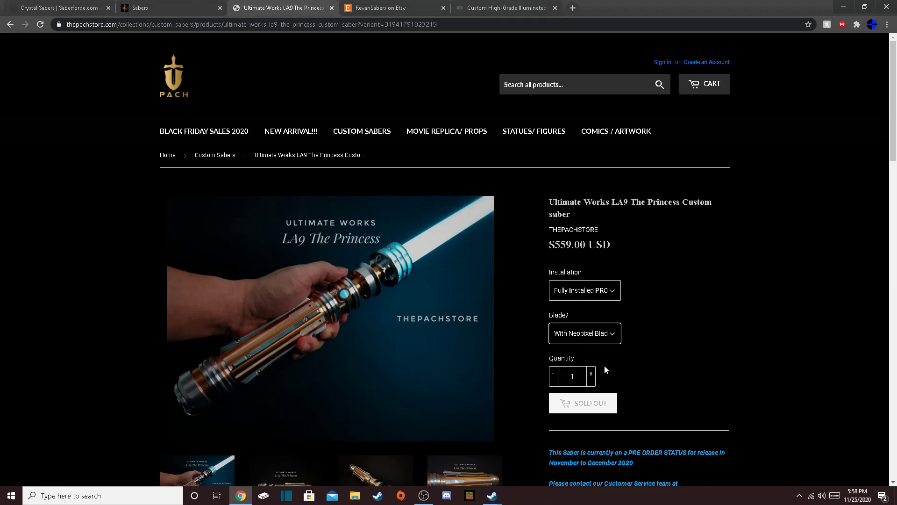
double_click(599, 245)
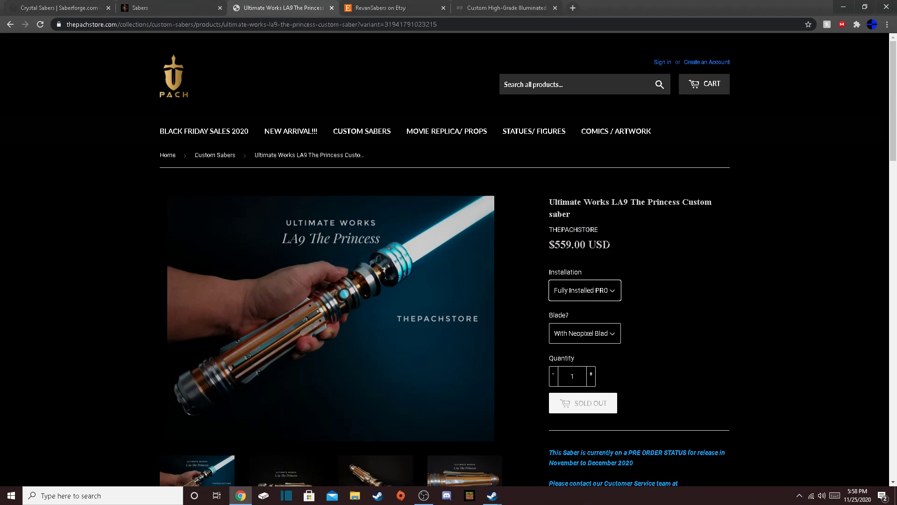
mouse_move(605, 235)
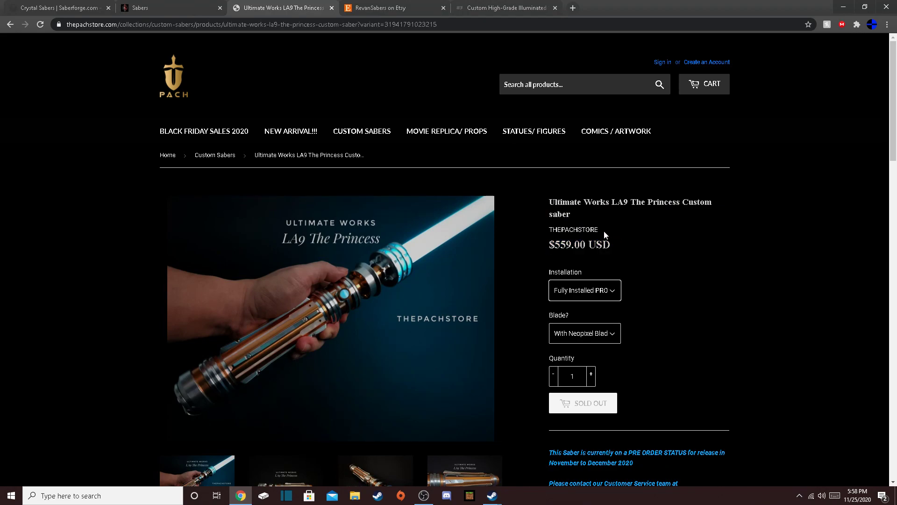
mouse_move(161, 340)
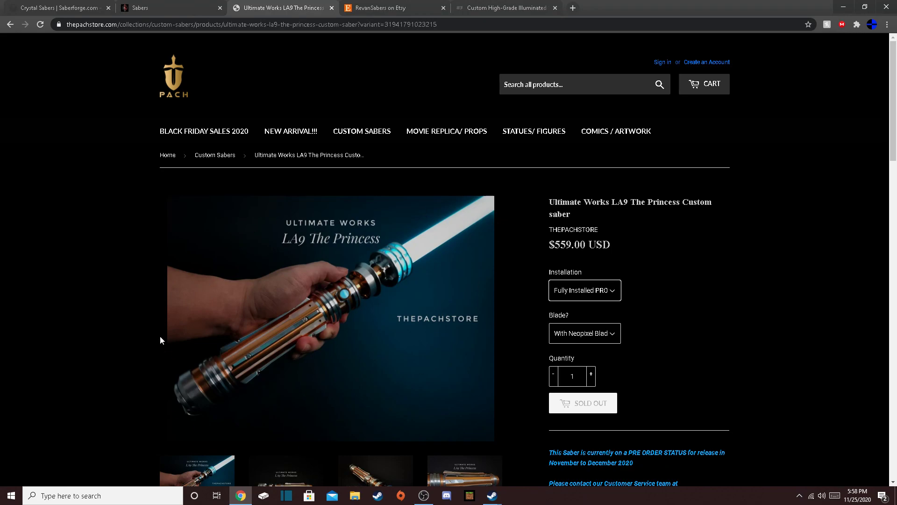
left_click(584, 290)
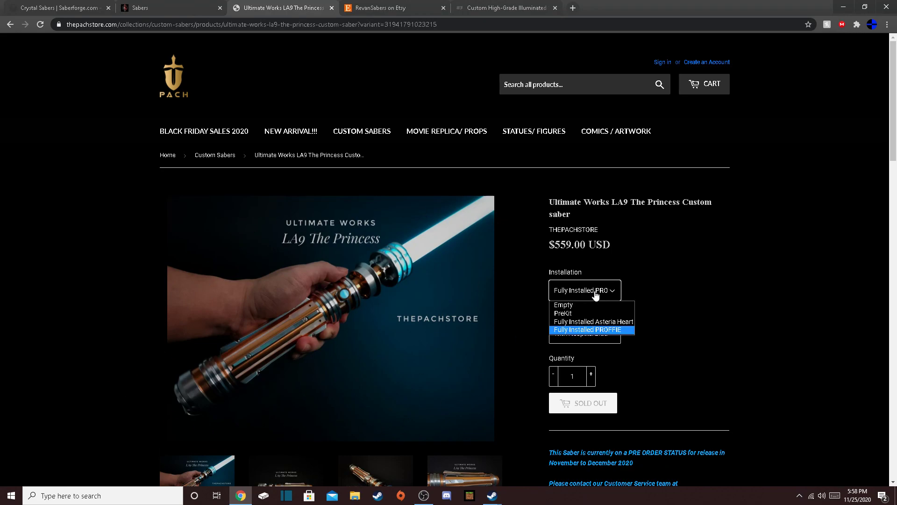
mouse_move(602, 334)
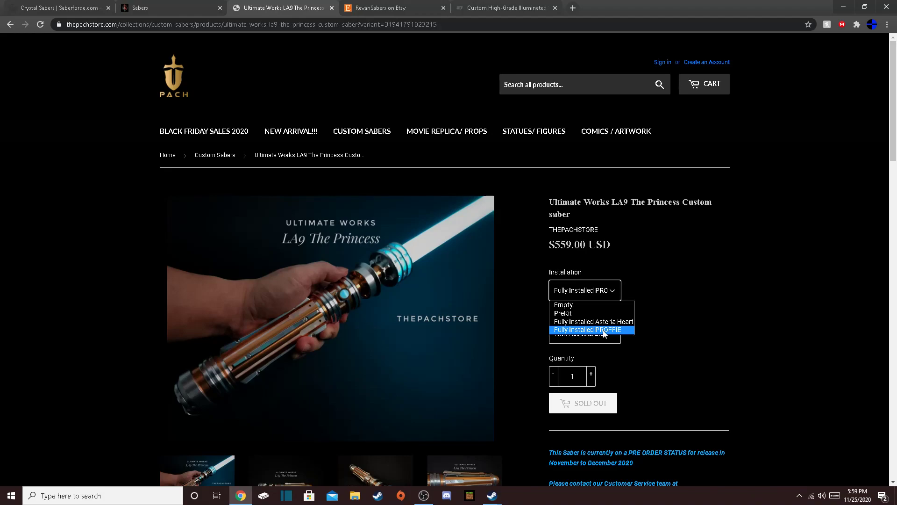
mouse_move(601, 333)
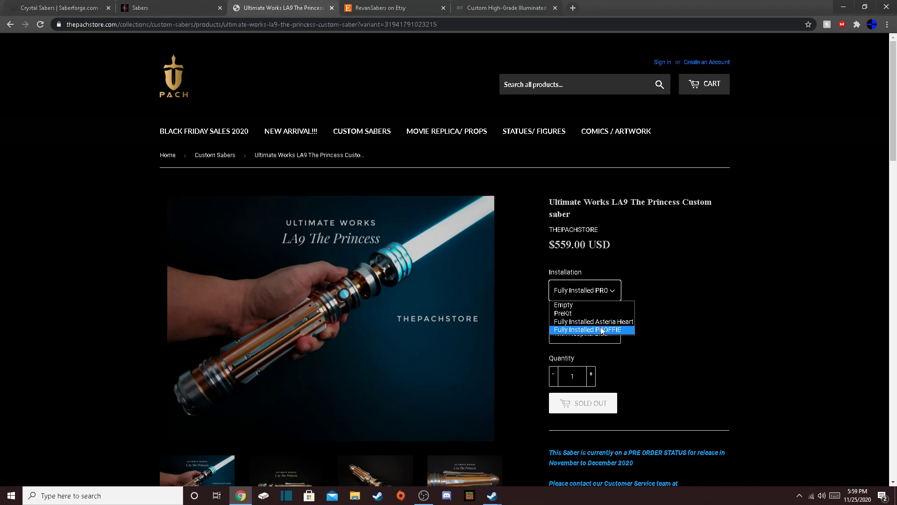
mouse_move(593, 321)
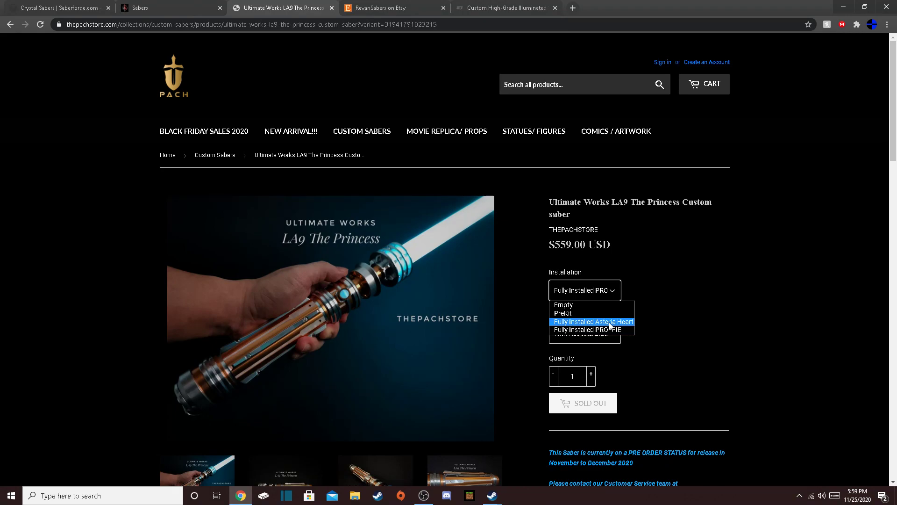
Try the LA9's Asteria Heart and PreKit installations, then go to the RevanSabers Etsy shop.
left_click(593, 321)
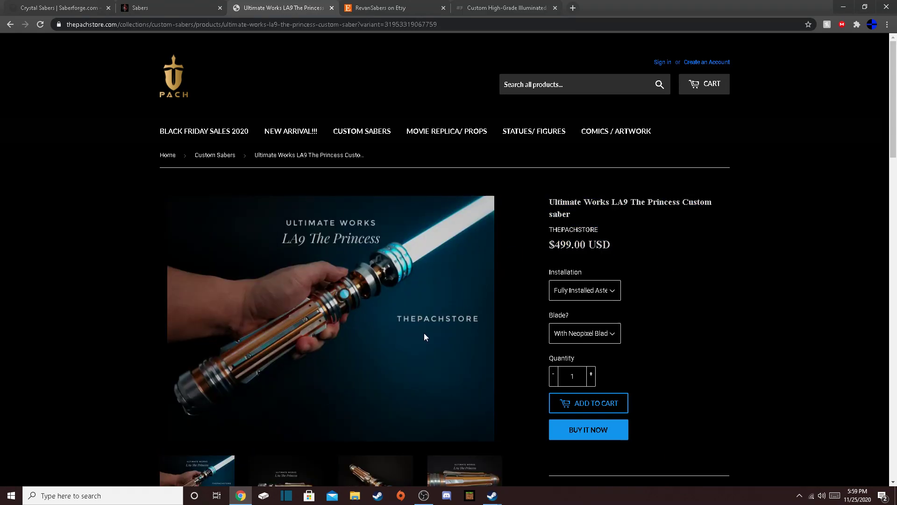
scroll("down", 3)
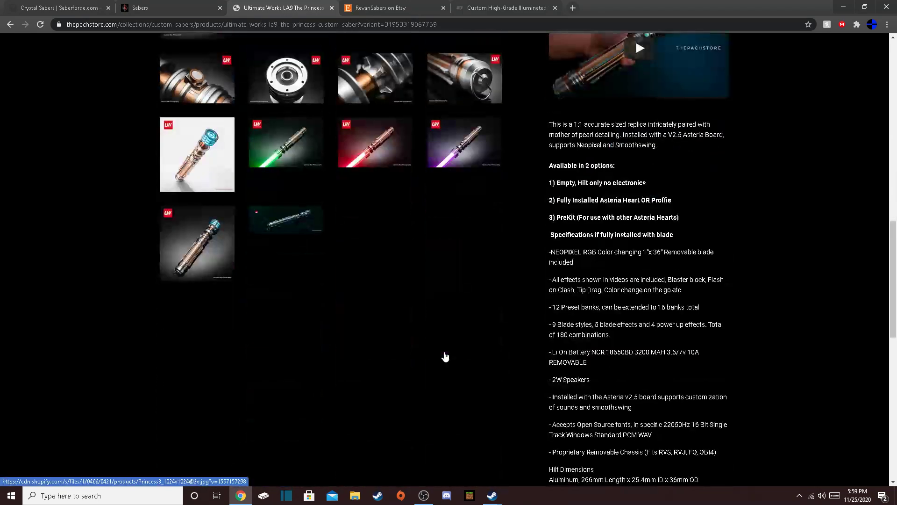
scroll("up", 3)
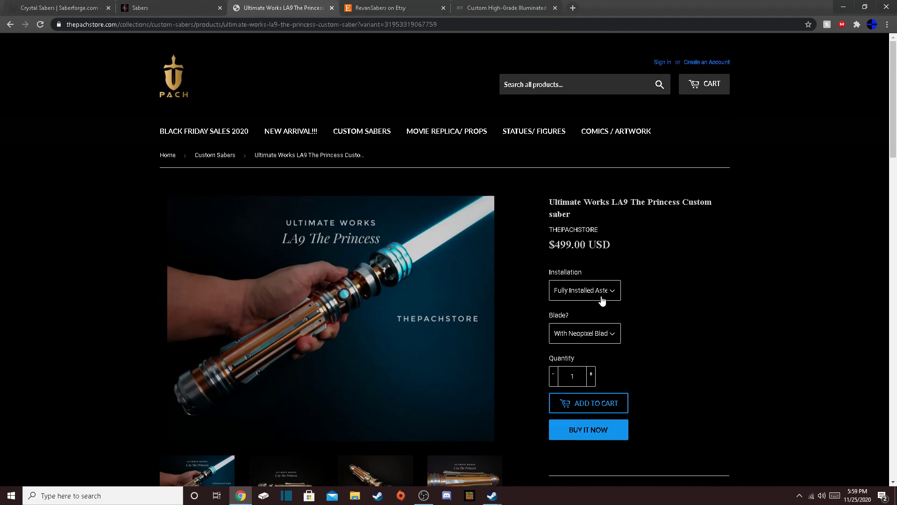
left_click(584, 291)
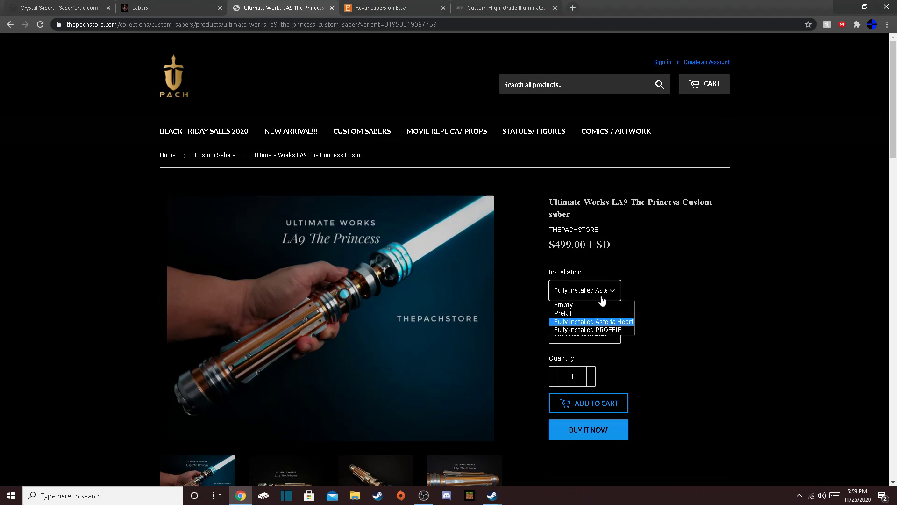
mouse_move(599, 300)
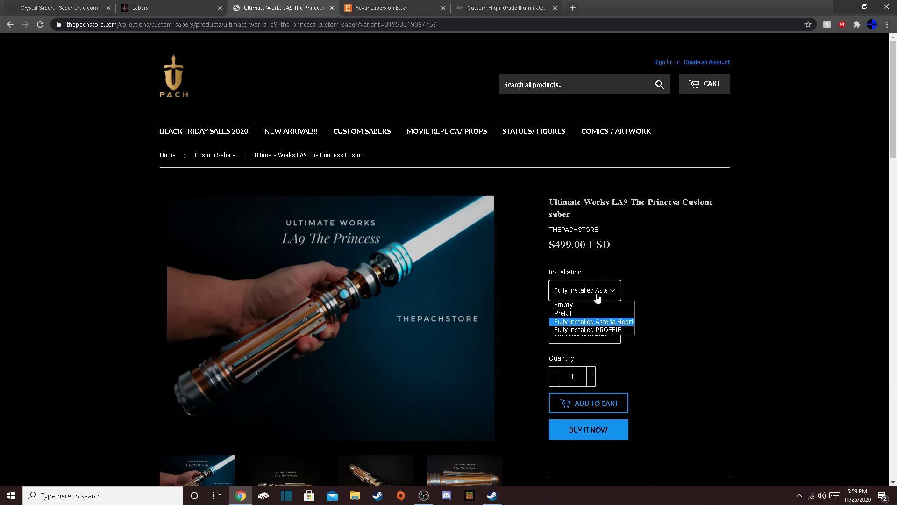
mouse_move(589, 297)
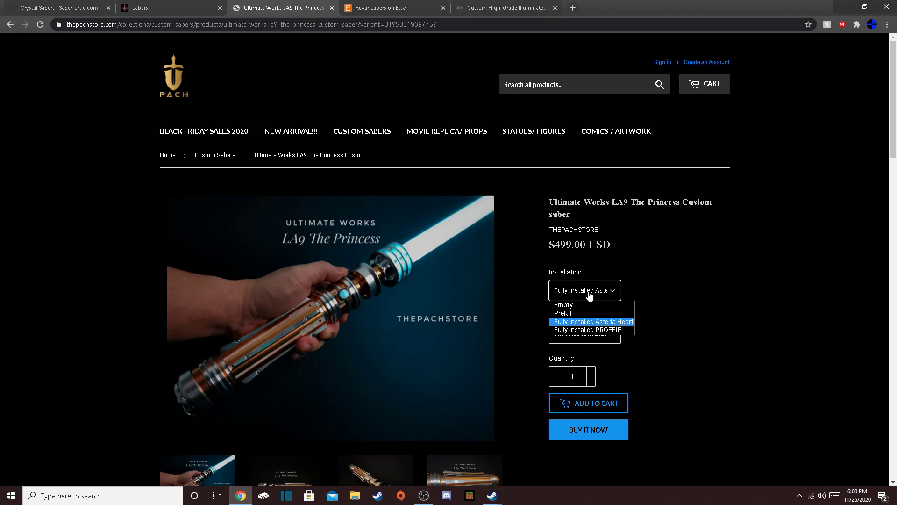
left_click(562, 313)
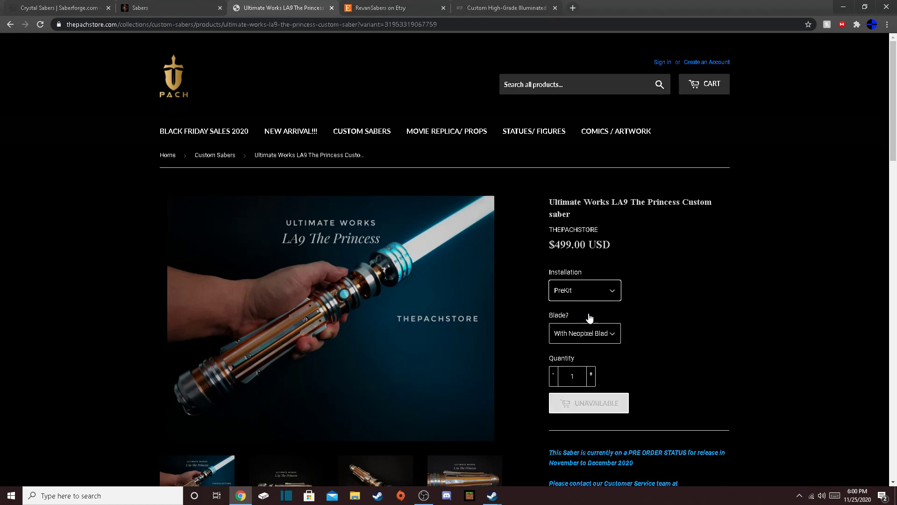
mouse_move(598, 301)
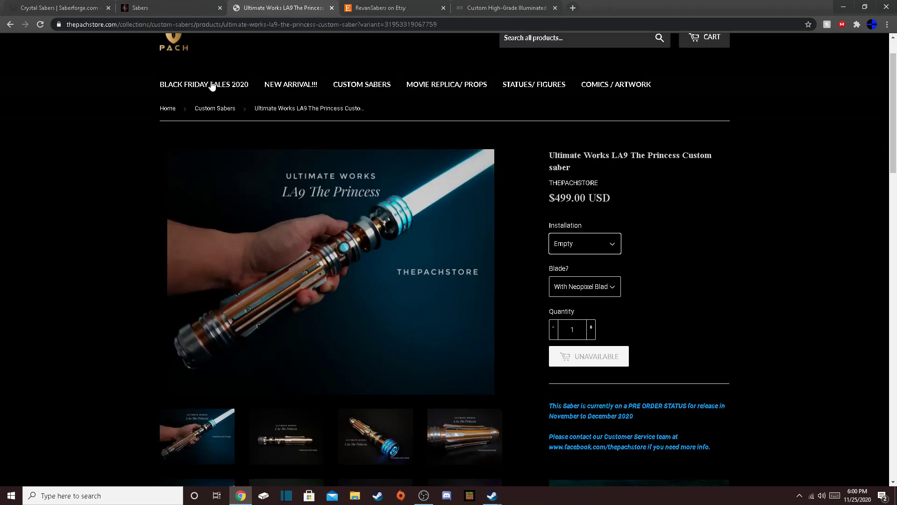
left_click(389, 8)
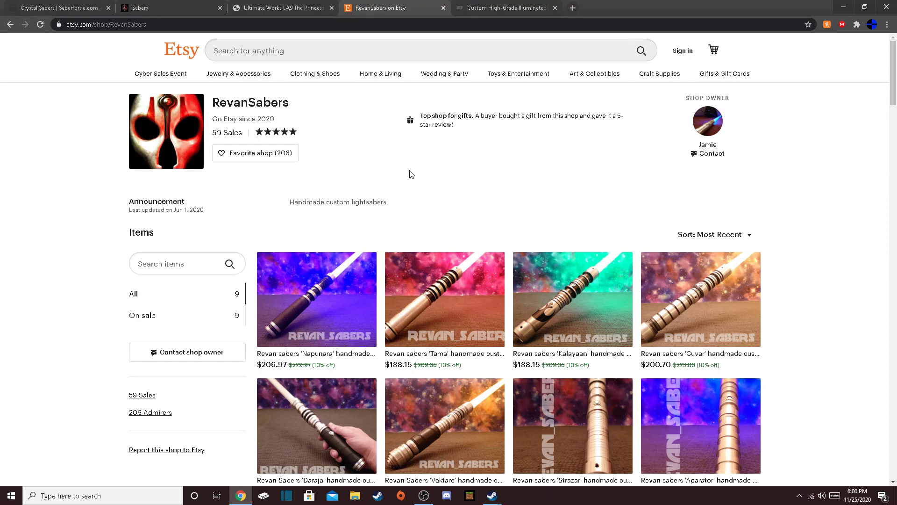
scroll("down", 3)
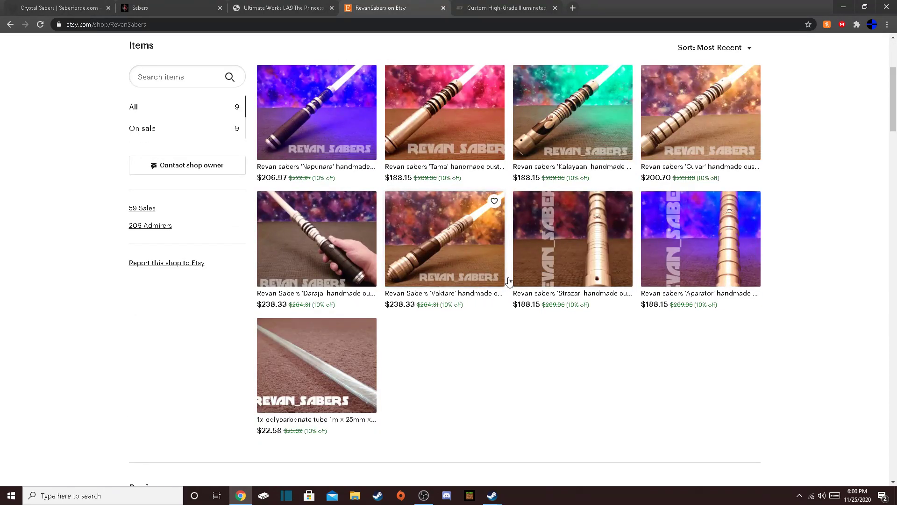
mouse_move(678, 363)
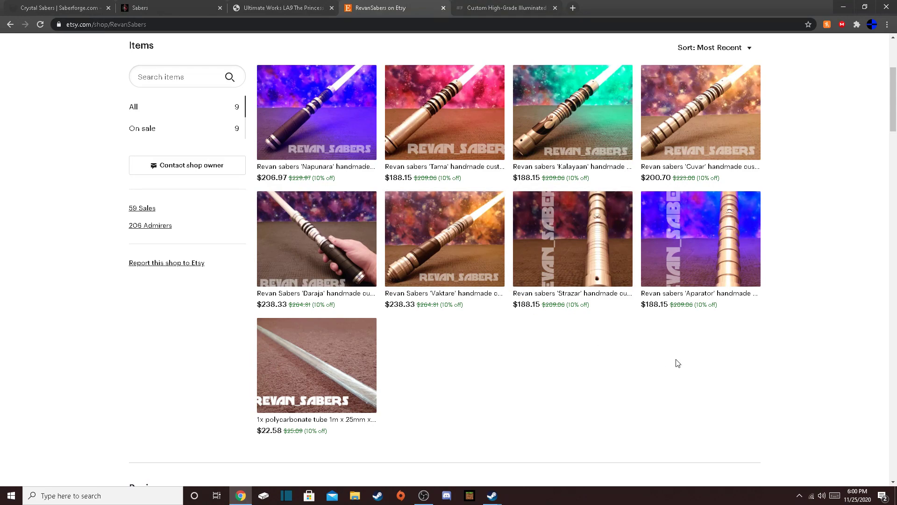
scroll("up", 3)
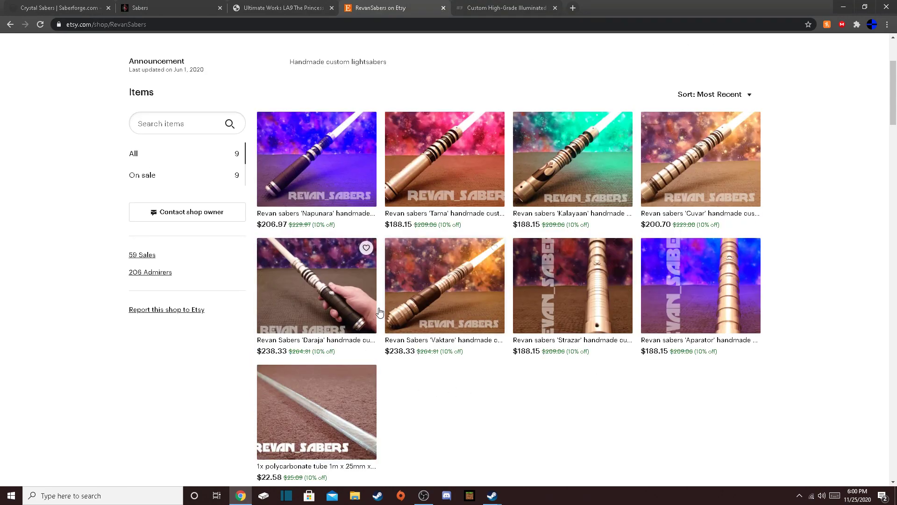
mouse_move(744, 298)
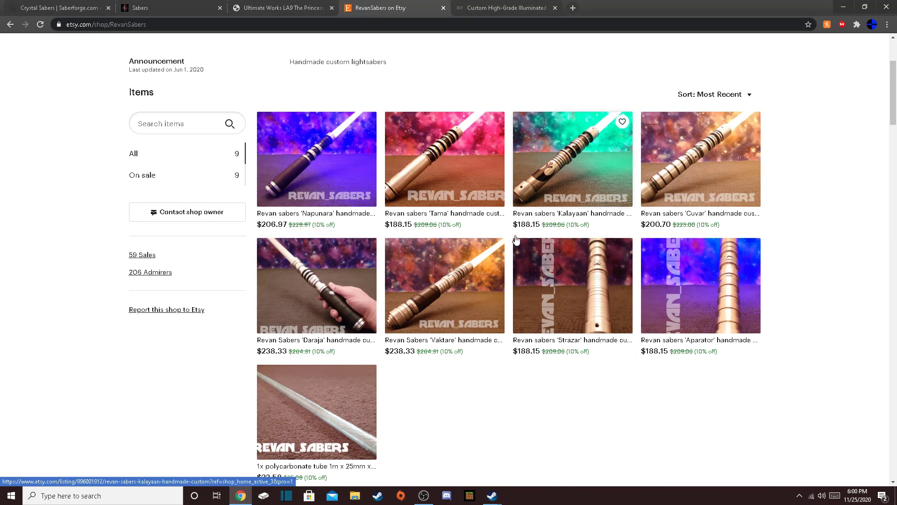
mouse_move(614, 427)
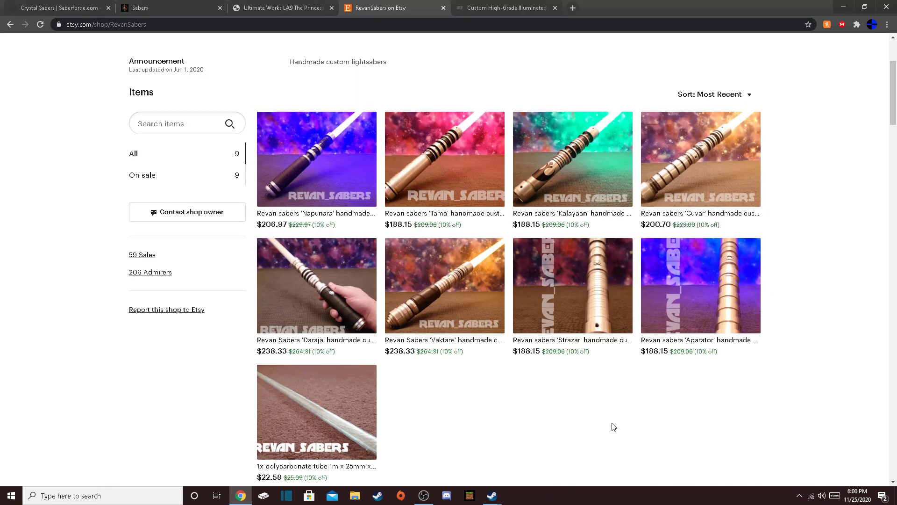
Open the $188.15 Aparator stunt lightsaber listing, view its photos and read the description.
left_click(700, 286)
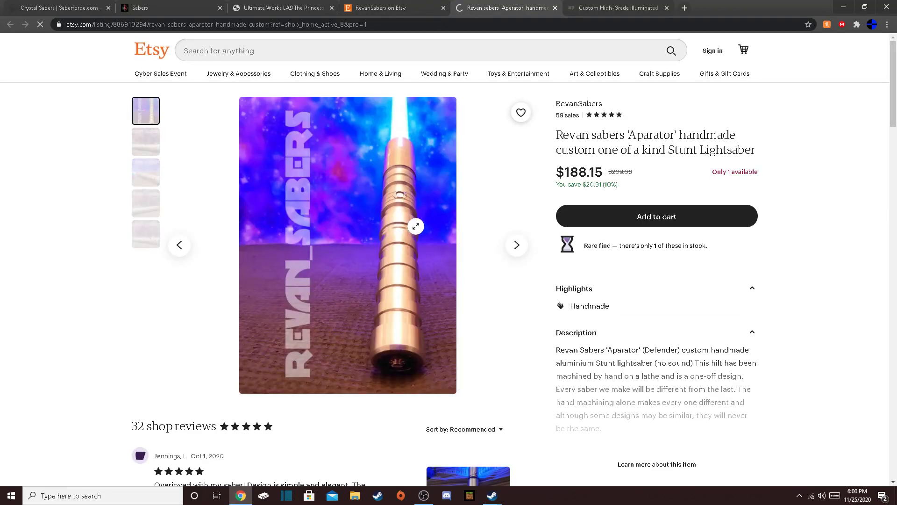
left_click(146, 172)
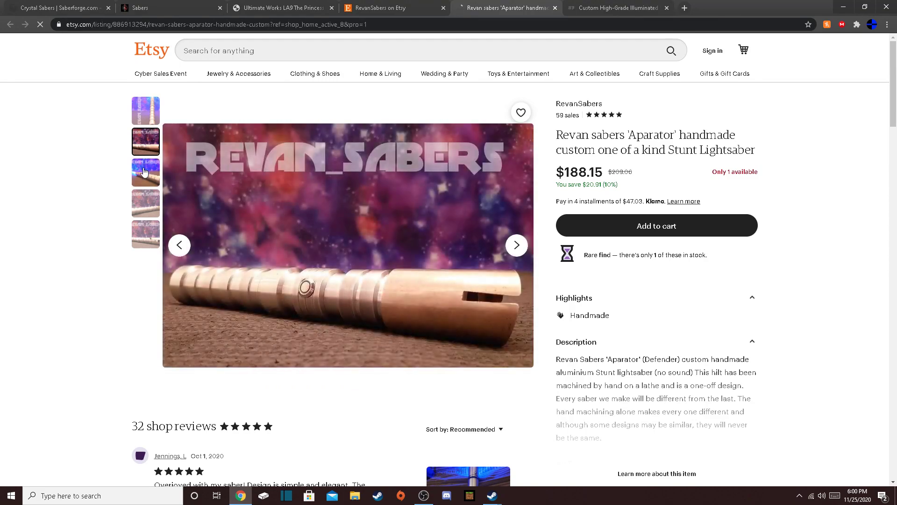
left_click(146, 173)
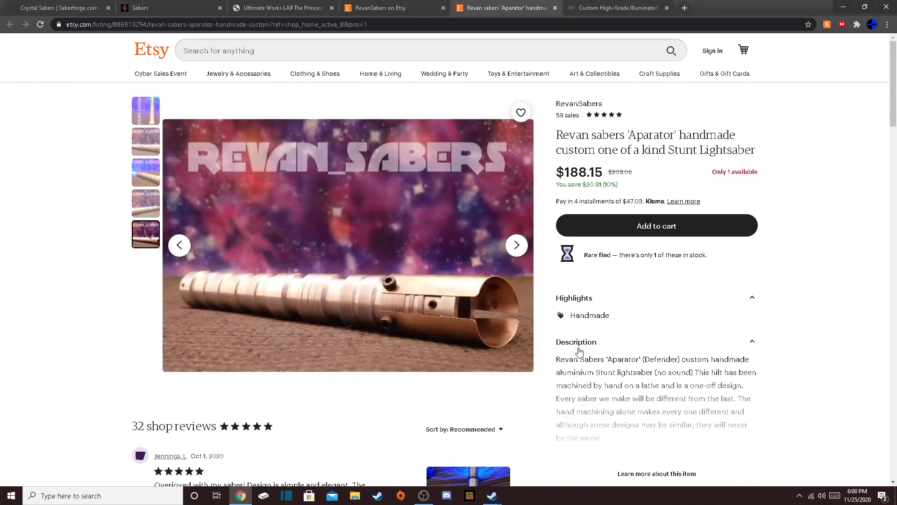
scroll("down", 3)
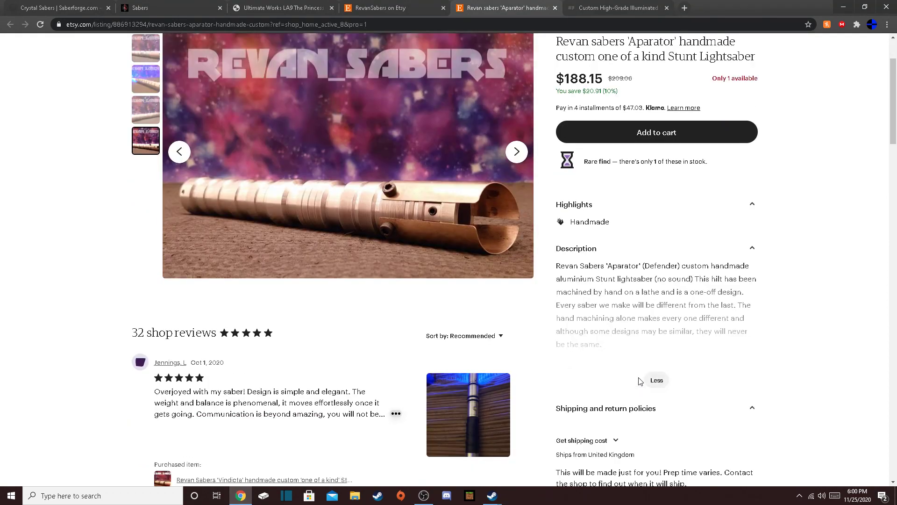
scroll("down", 3)
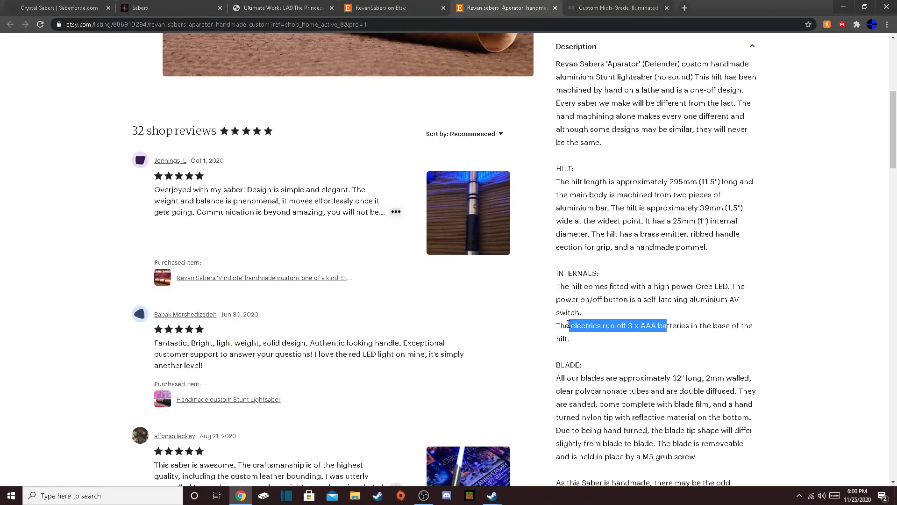
scroll("down", 3)
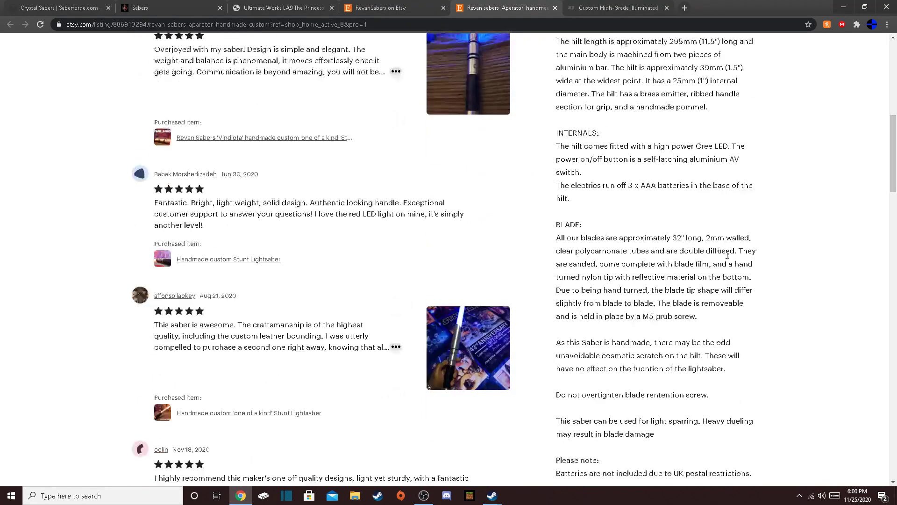
scroll("down", 3)
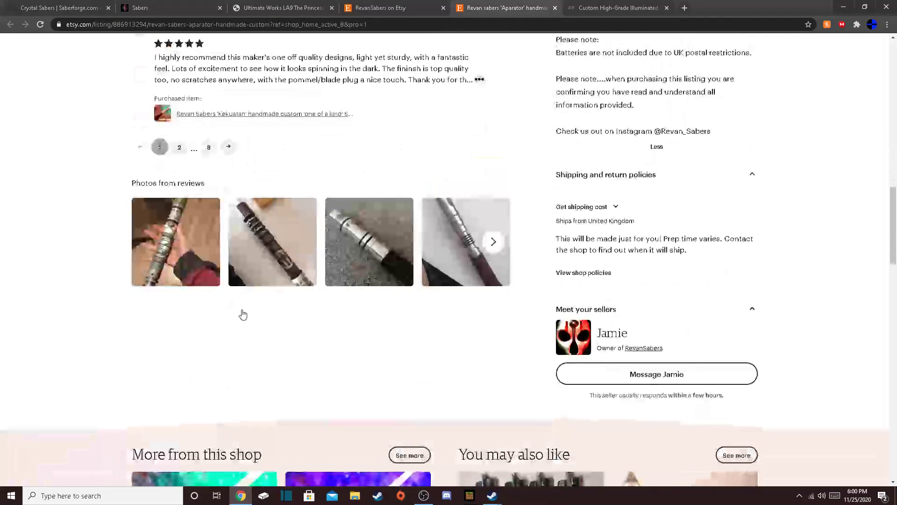
scroll("up", 3)
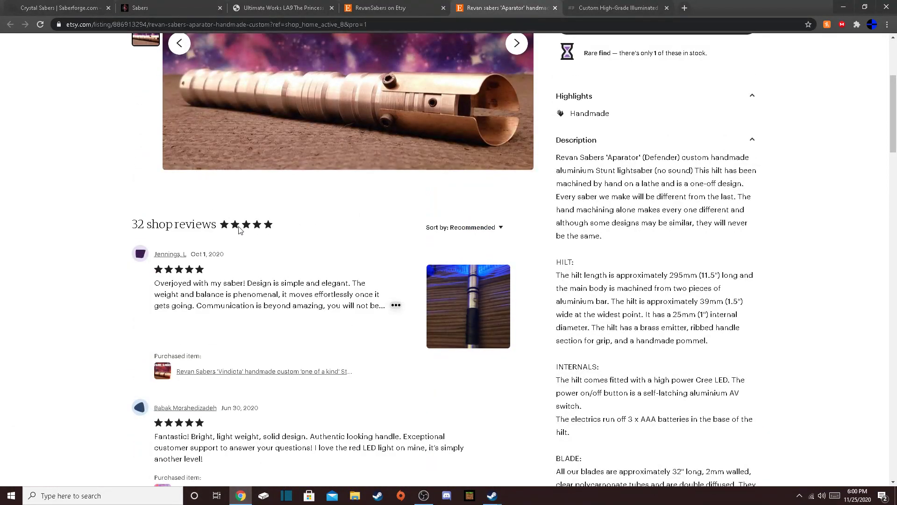
scroll("up", 3)
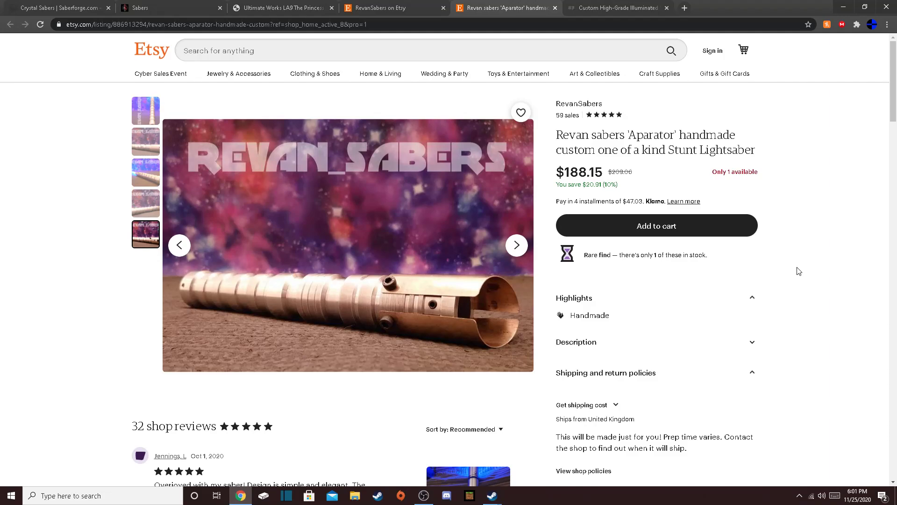
mouse_move(721, 179)
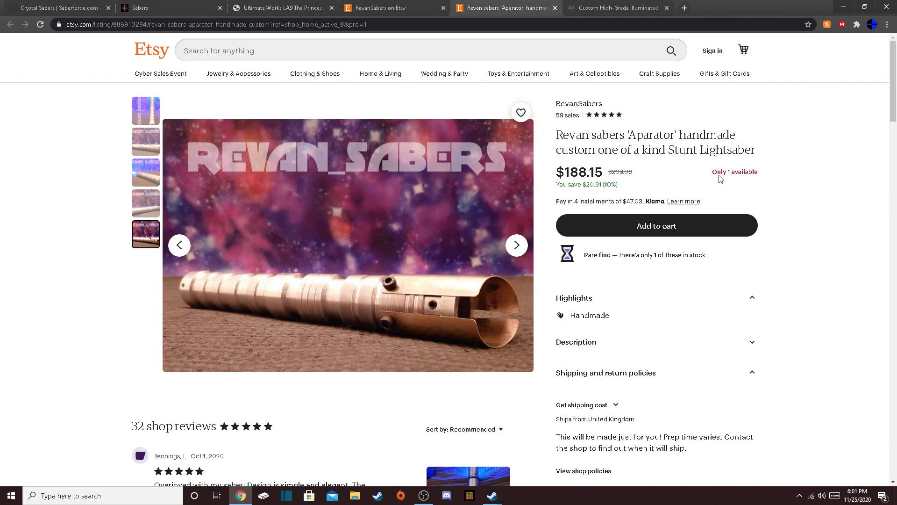
Switch to the Sabertrio tab to show its home page with the blue-bladed banner.
left_click(615, 8)
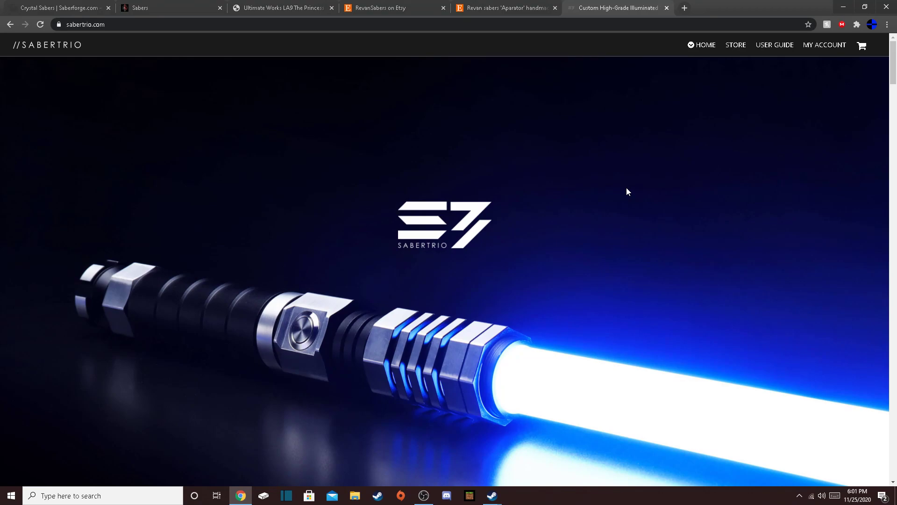
mouse_move(266, 415)
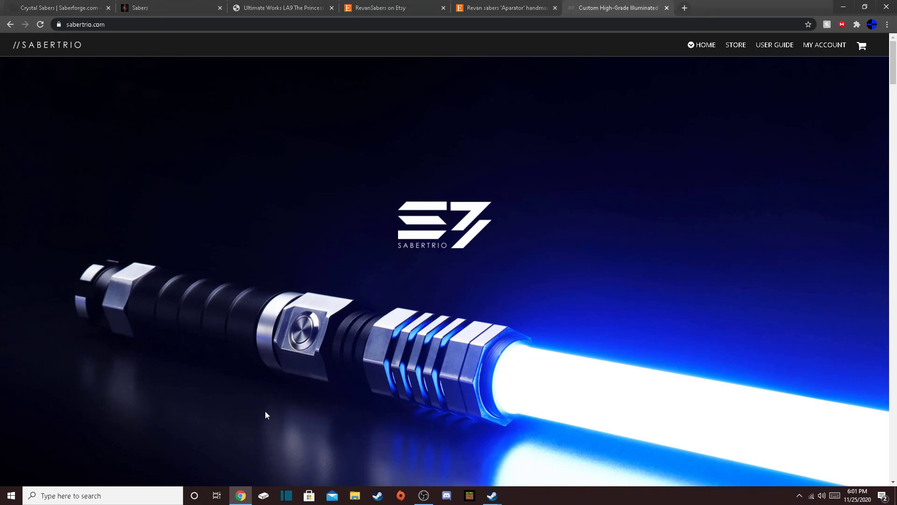
mouse_move(299, 206)
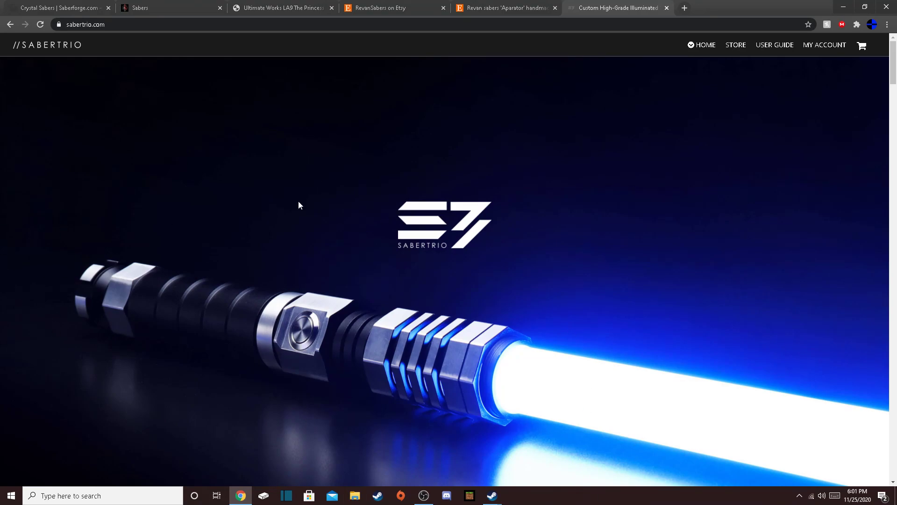
mouse_move(122, 168)
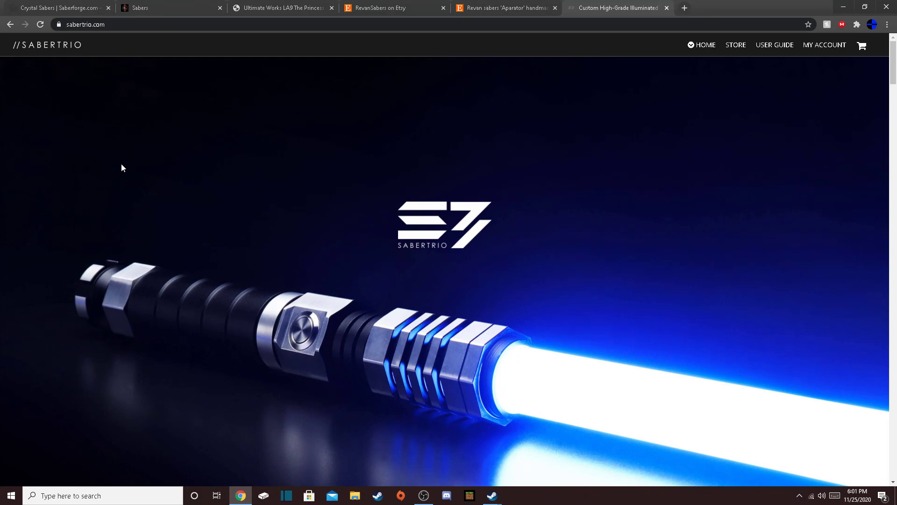
mouse_move(737, 49)
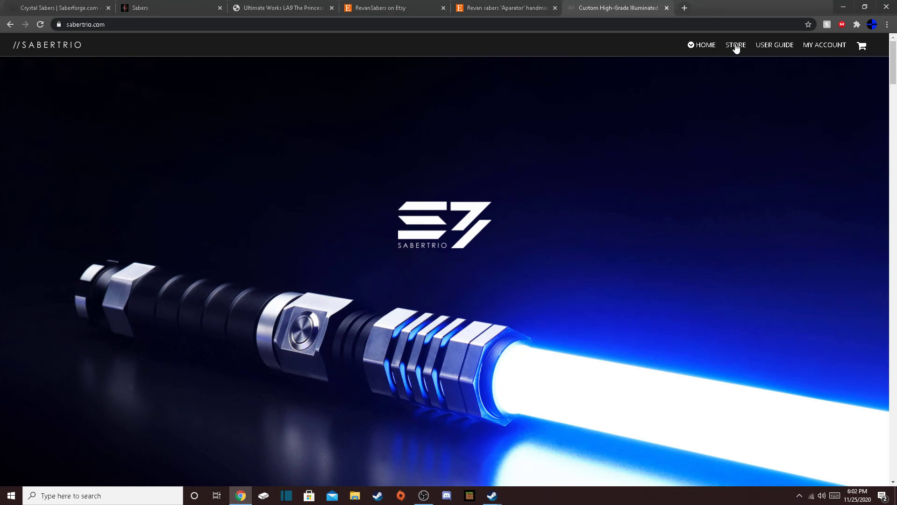
Open the Sabertrio Custom Saber Store and browse the sold-out Arclyte and Skylar listings.
left_click(735, 45)
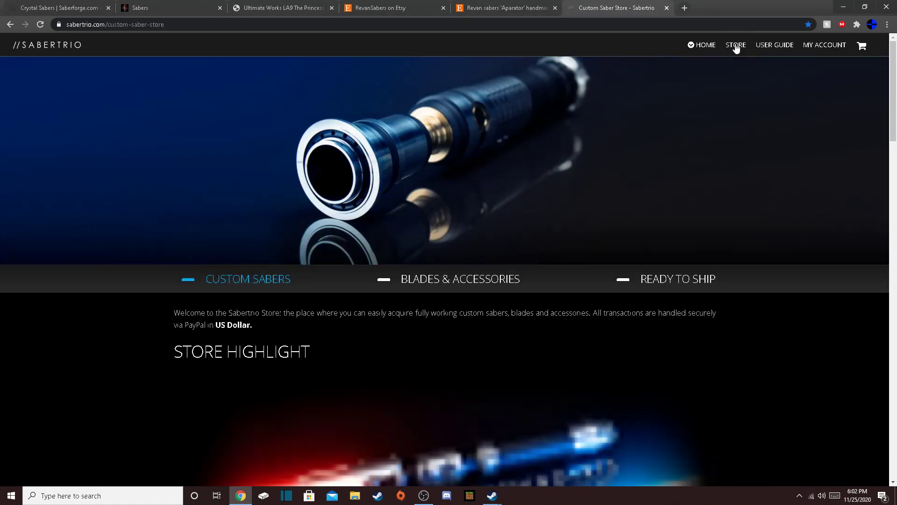
scroll("down", 3)
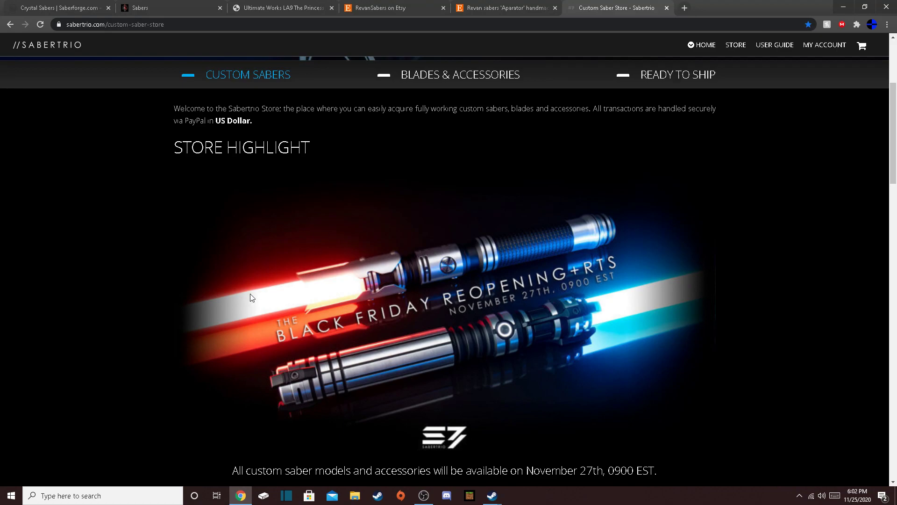
mouse_move(778, 263)
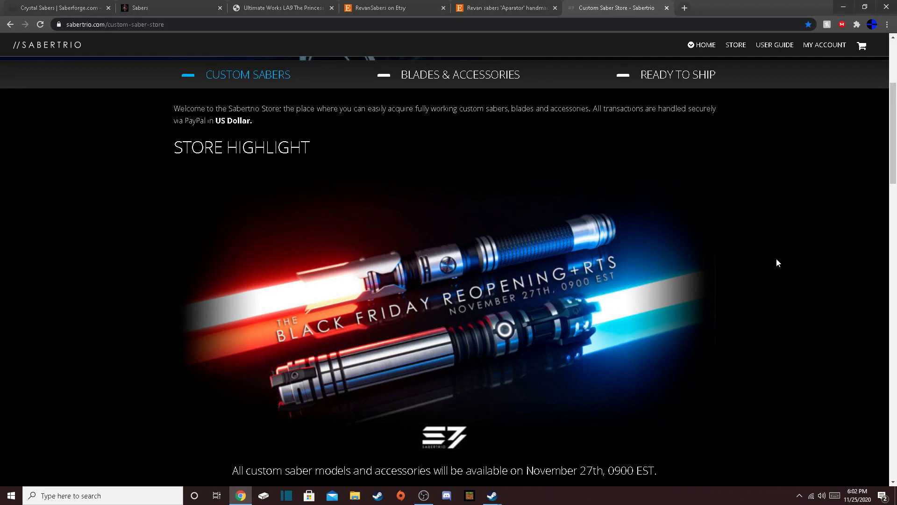
scroll("down", 3)
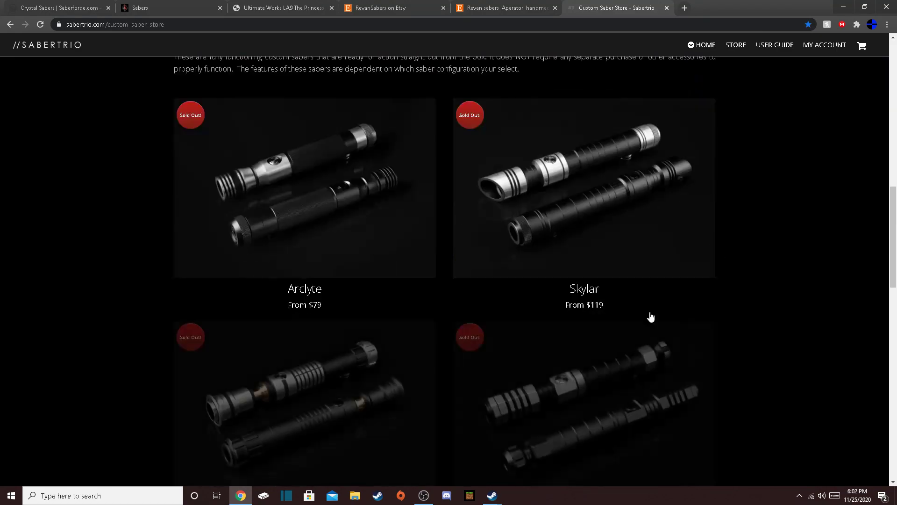
scroll("up", 3)
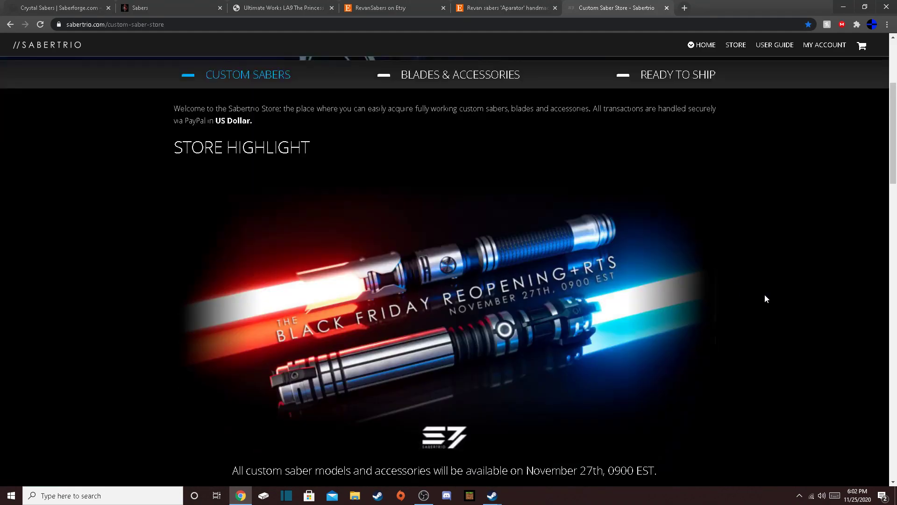
scroll("down", 3)
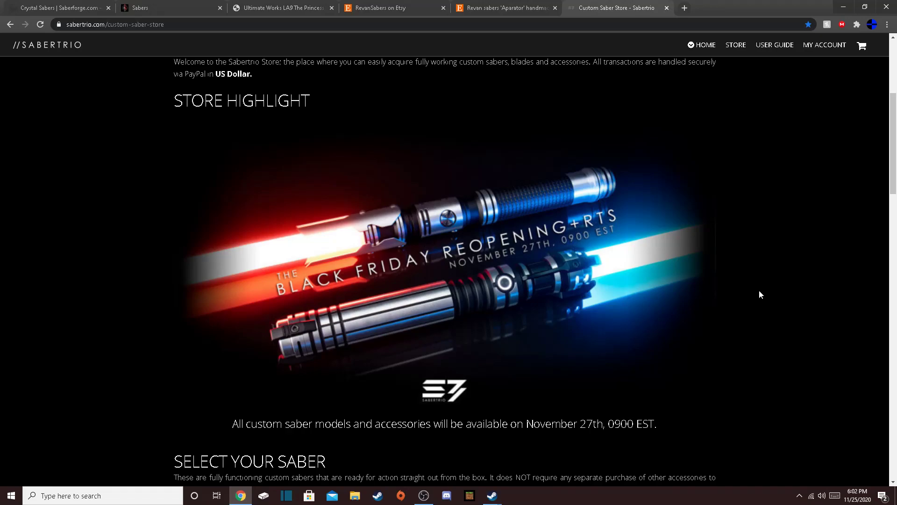
scroll("down", 3)
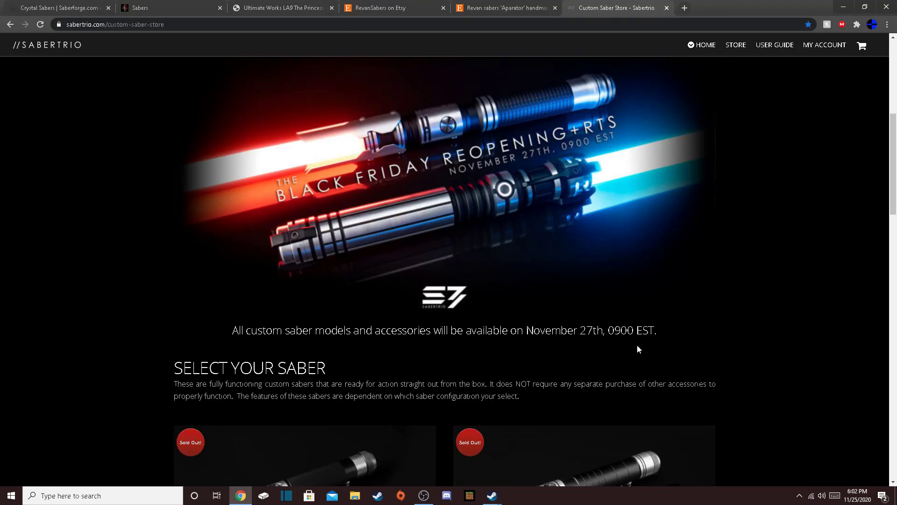
scroll("up", 3)
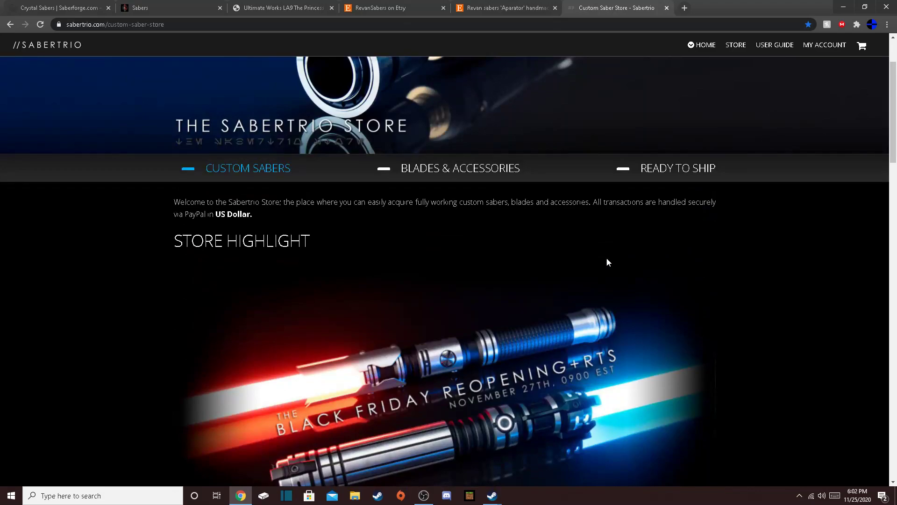
Check Ready To Ship, then browse custom sabers down to Mirah, Reaver, Vektra and Senza.
left_click(678, 167)
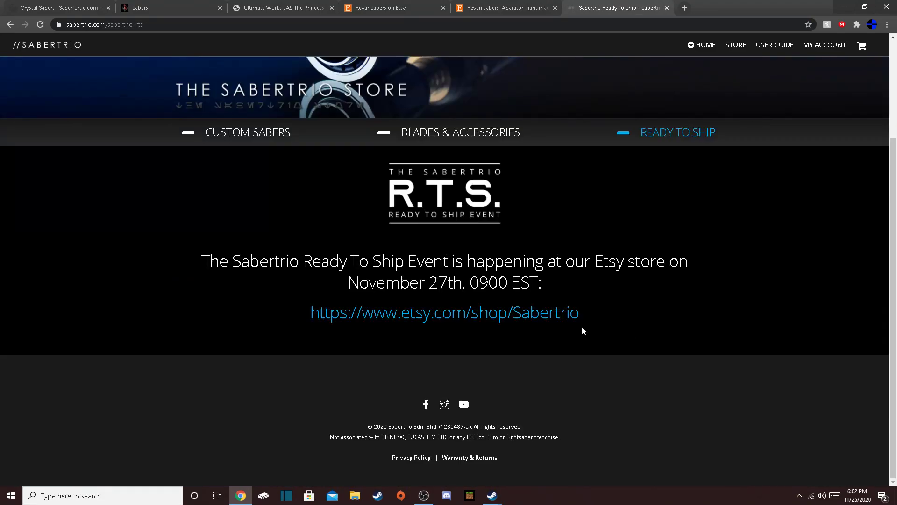
mouse_move(346, 340)
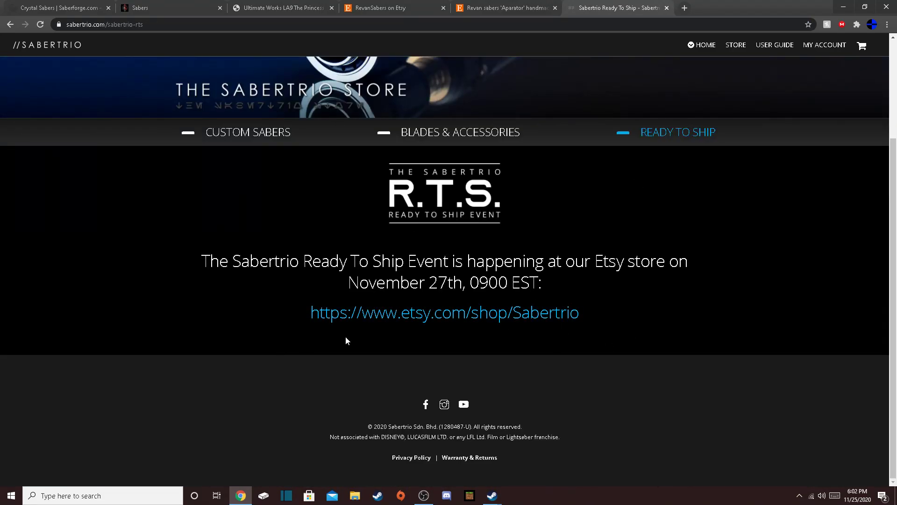
mouse_move(248, 132)
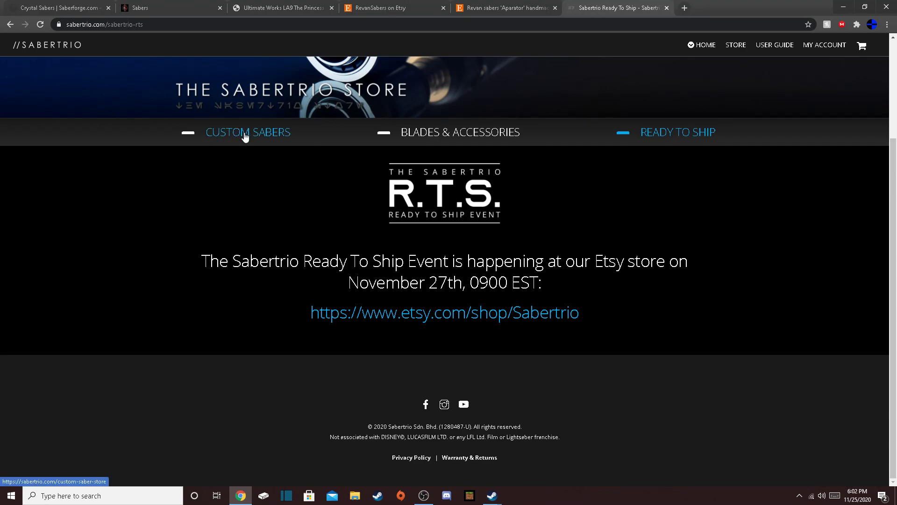
left_click(248, 132)
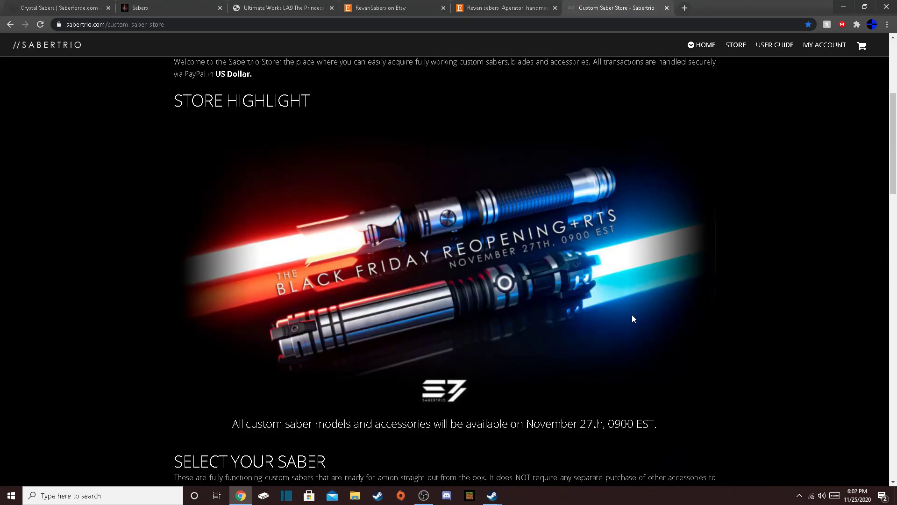
scroll("down", 3)
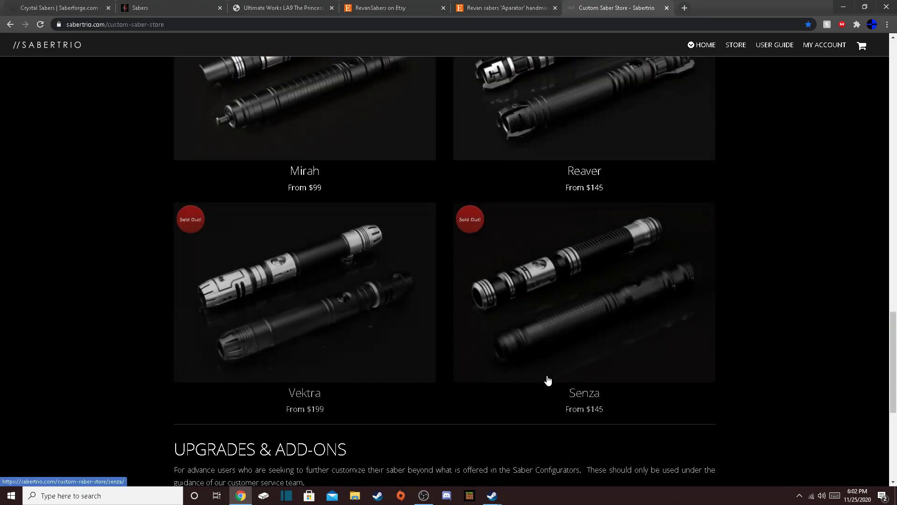
Scroll through the Senza product page details, sold out at $145.
scroll("down", 3)
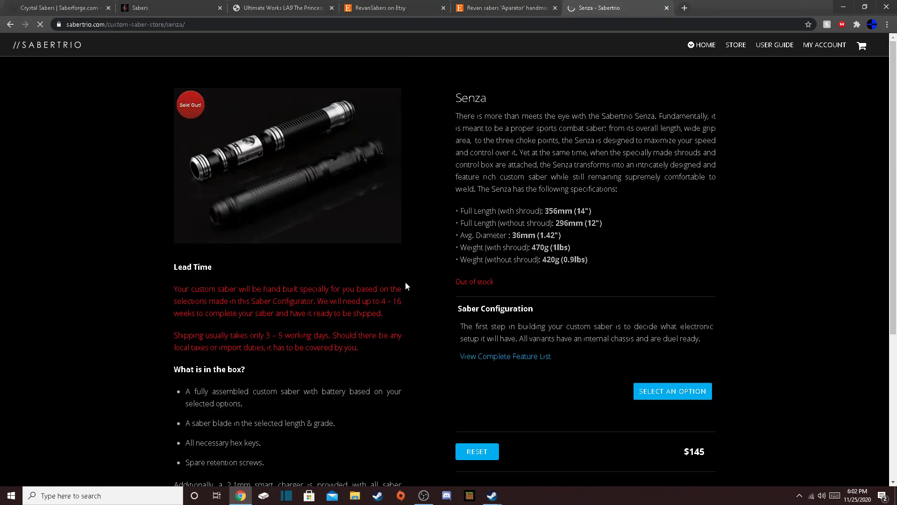
scroll("down", 3)
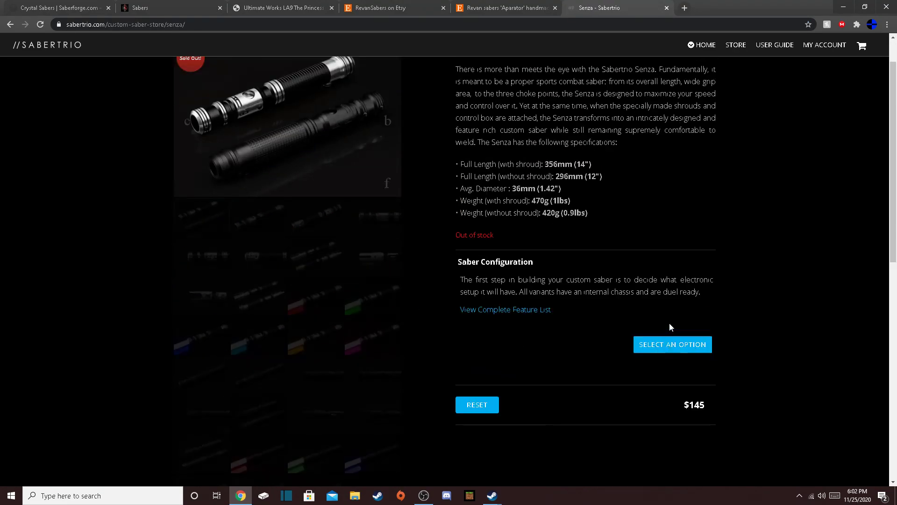
scroll("down", 3)
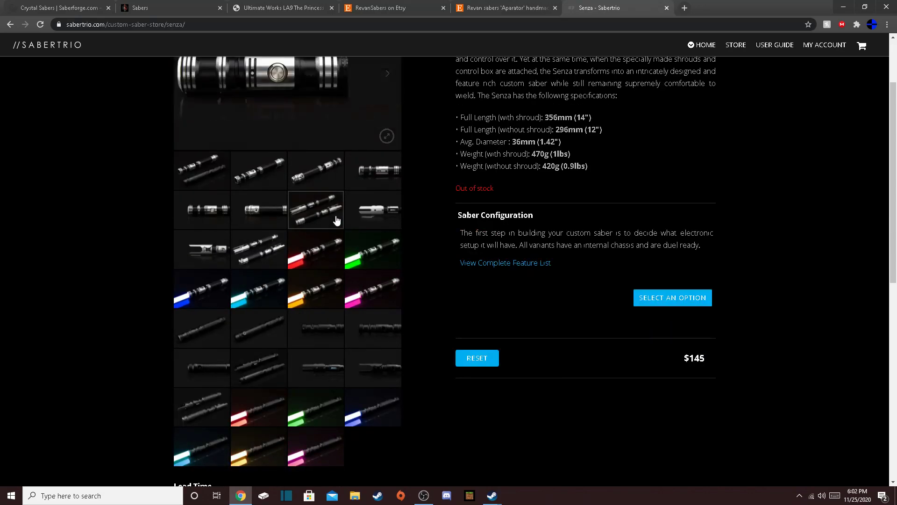
scroll("up", 3)
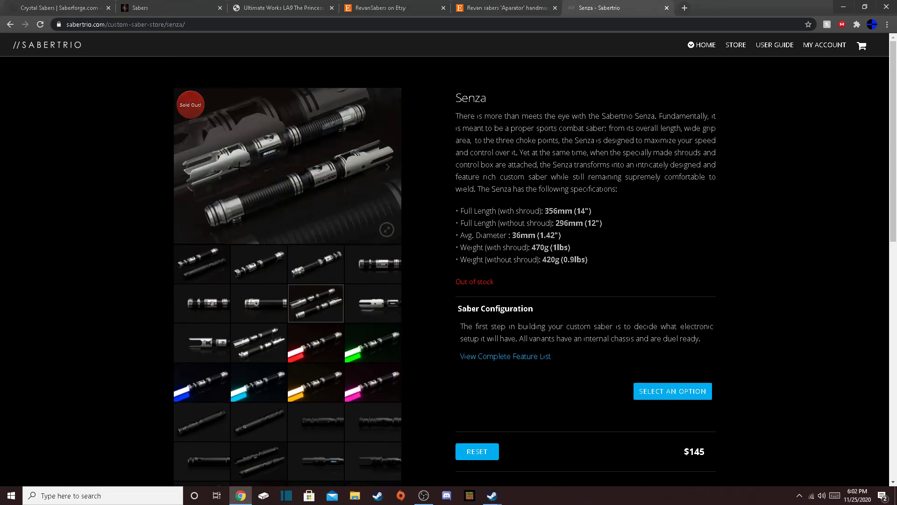
scroll("down", 3)
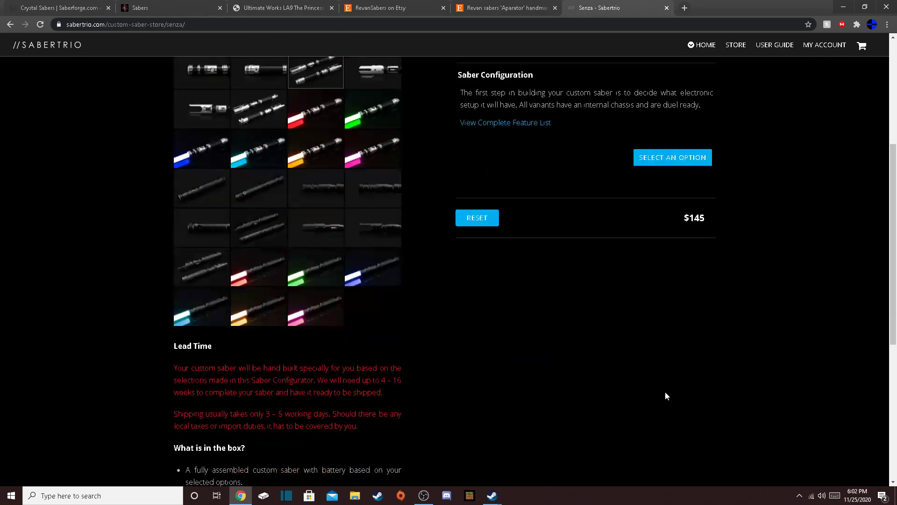
scroll("down", 3)
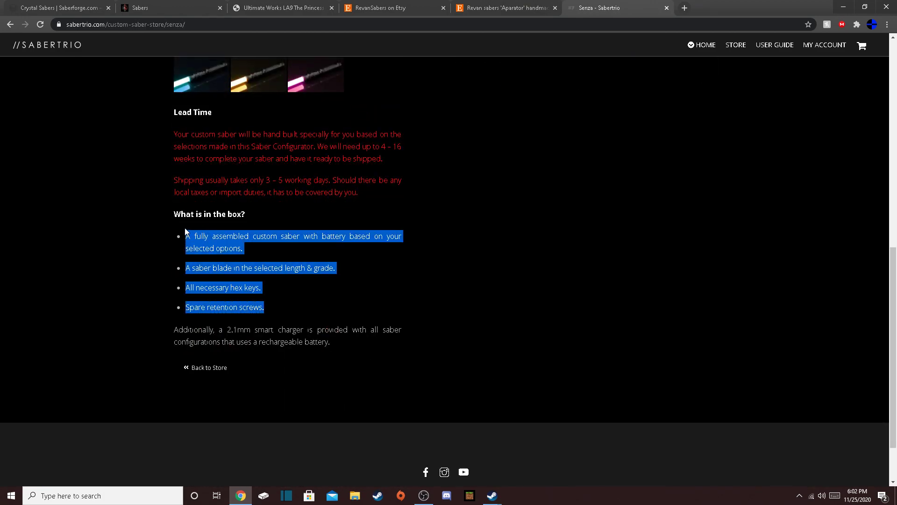
left_click(174, 334)
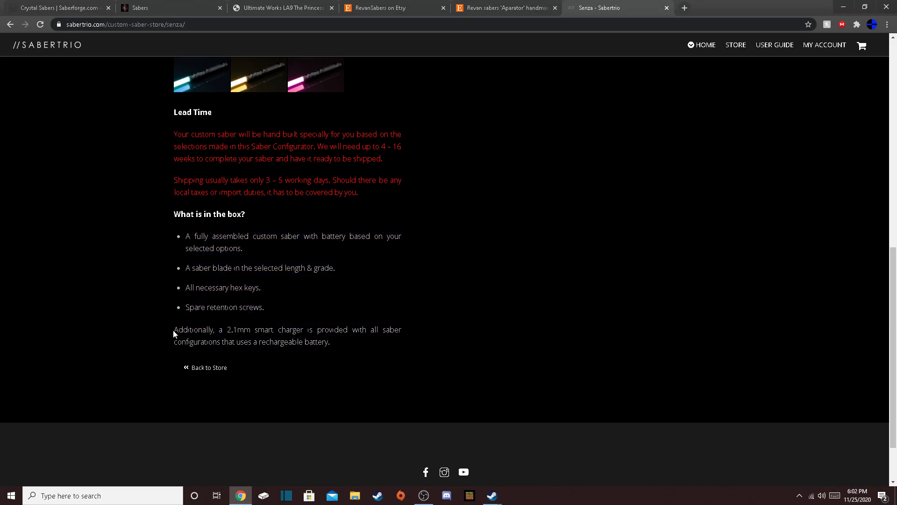
scroll("up", 3)
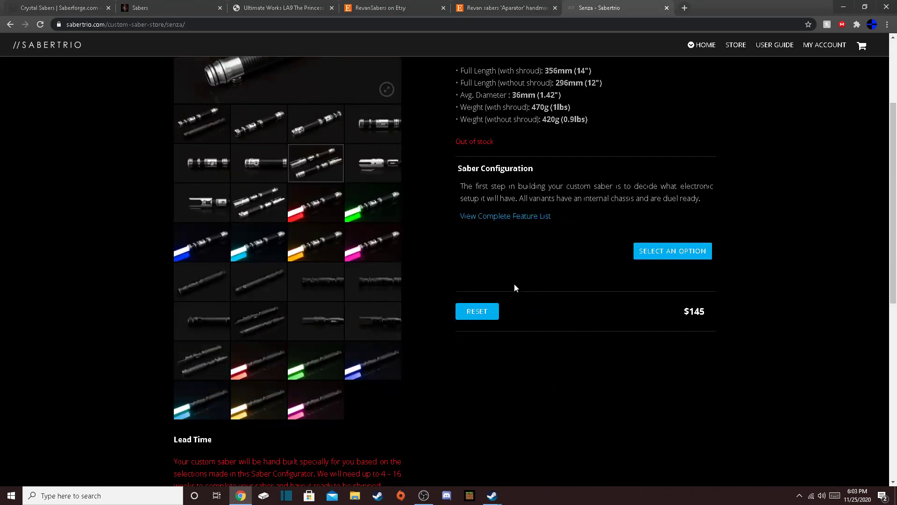
Set the Senza's Saber Configuration to AAA Stunt Saber.
left_click(672, 250)
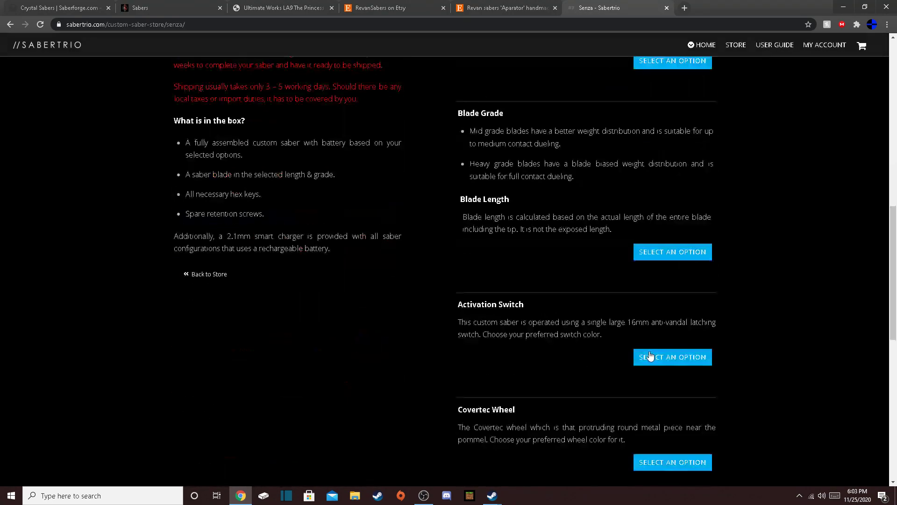
scroll("down", 3)
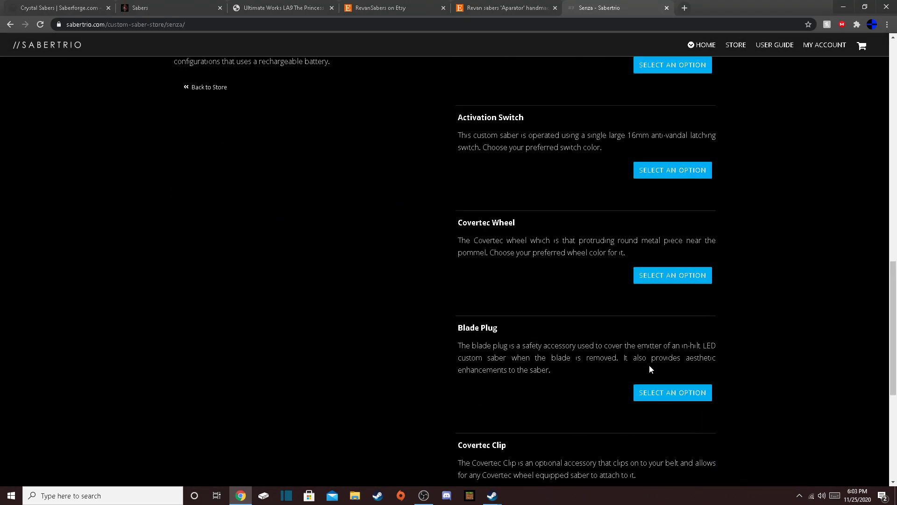
scroll("up", 3)
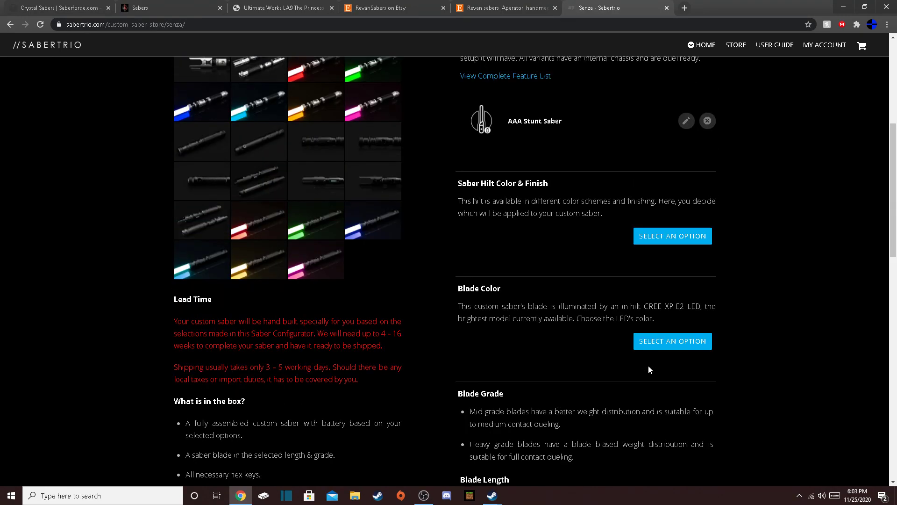
scroll("up", 3)
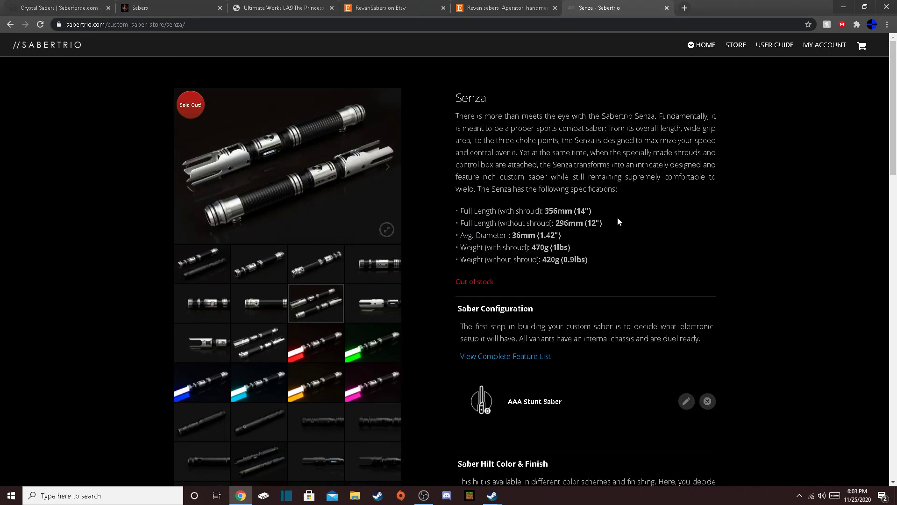
mouse_move(600, 259)
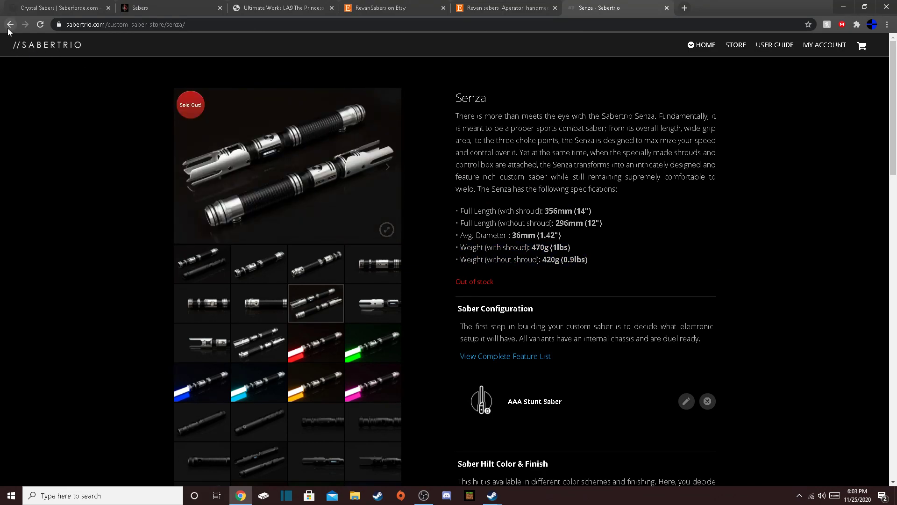
Go back to the Custom Saber Store and scroll up to the Arclyte and Skylar listings.
left_click(10, 24)
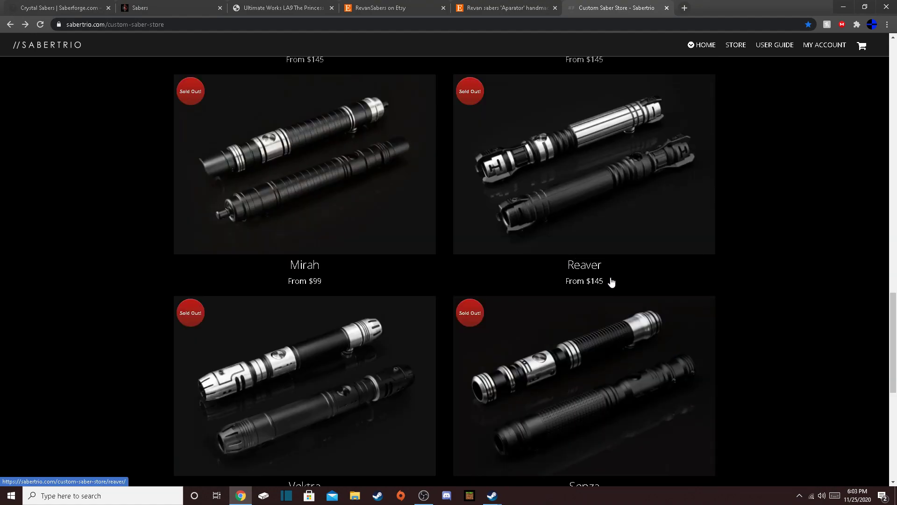
scroll("up", 3)
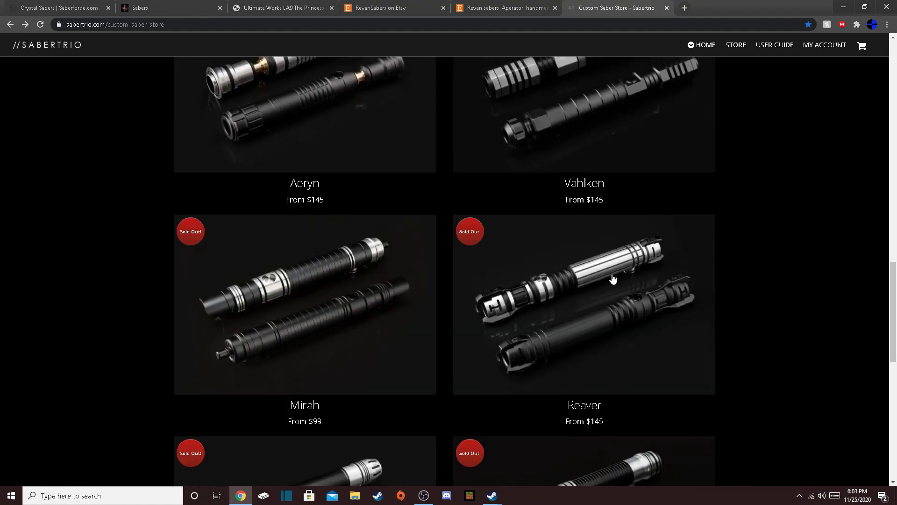
mouse_move(638, 285)
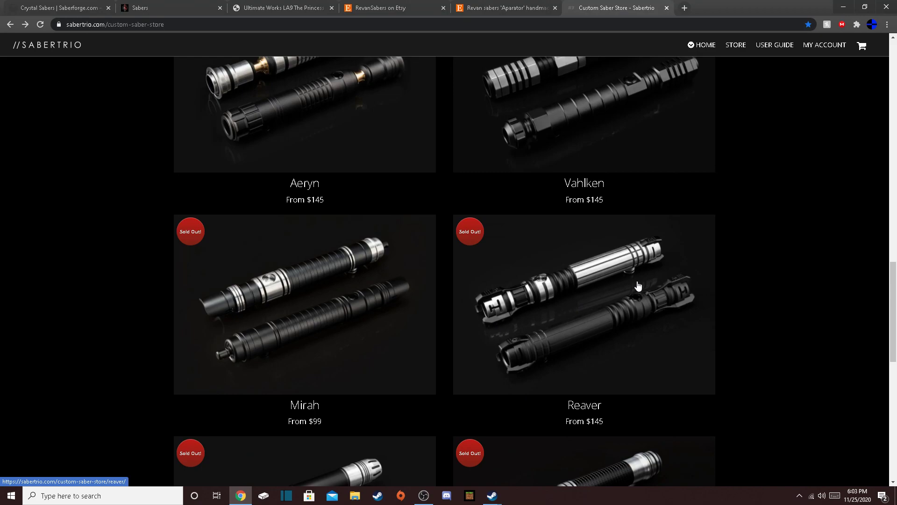
mouse_move(561, 382)
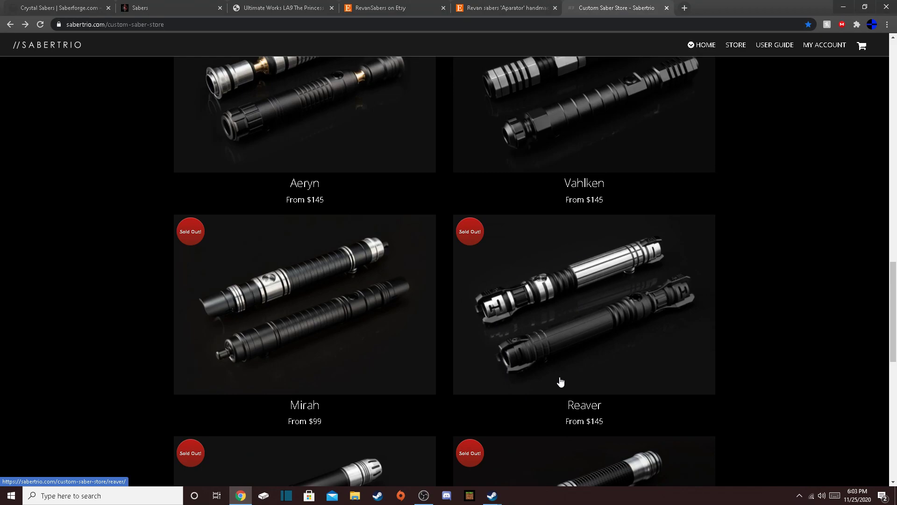
scroll("up", 3)
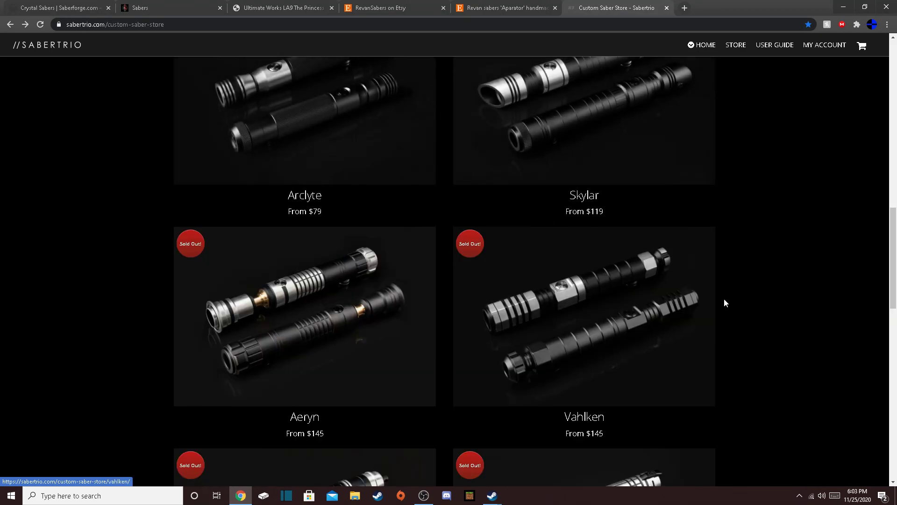
scroll("up", 3)
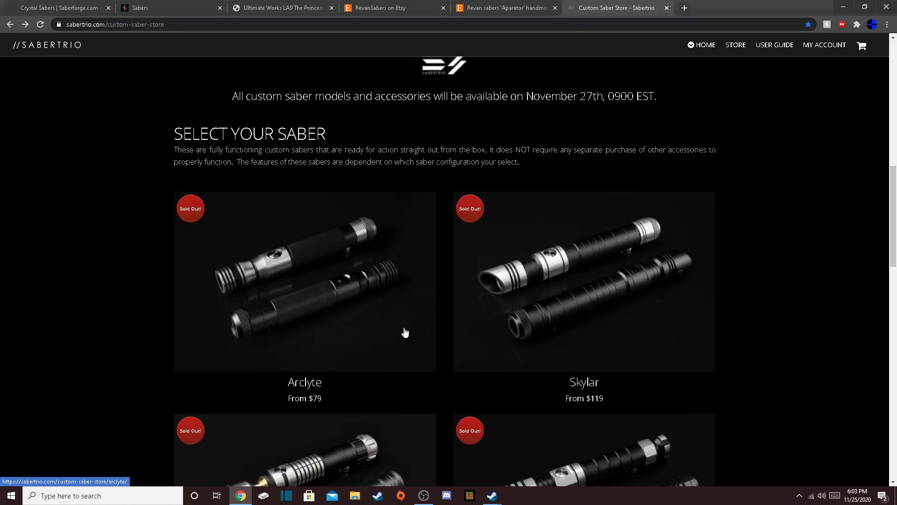
Open the Arclyte page, view its second photo, and choose Rechargeable Stunt Saber.
left_click(304, 281)
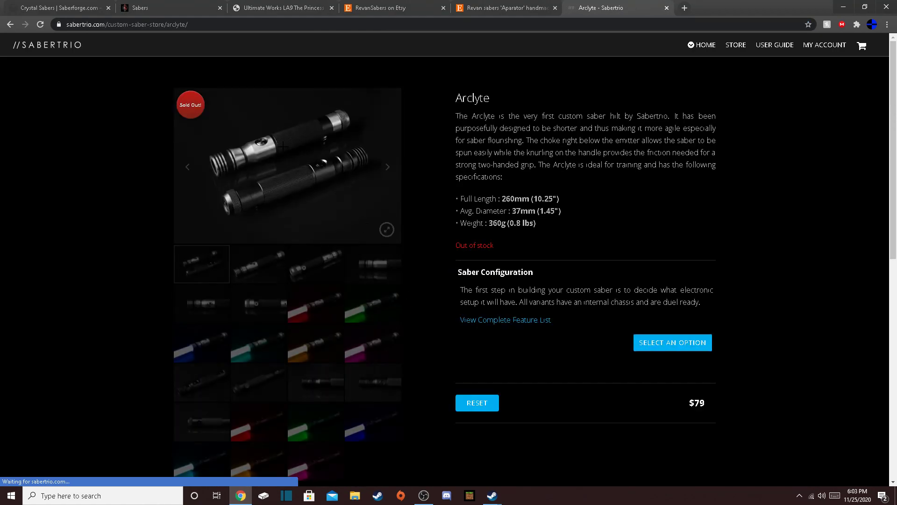
left_click(258, 263)
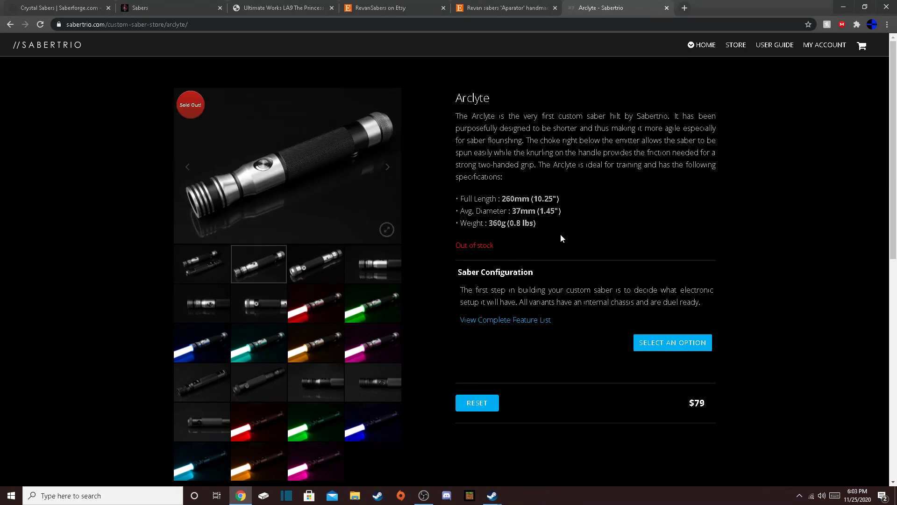
mouse_move(641, 326)
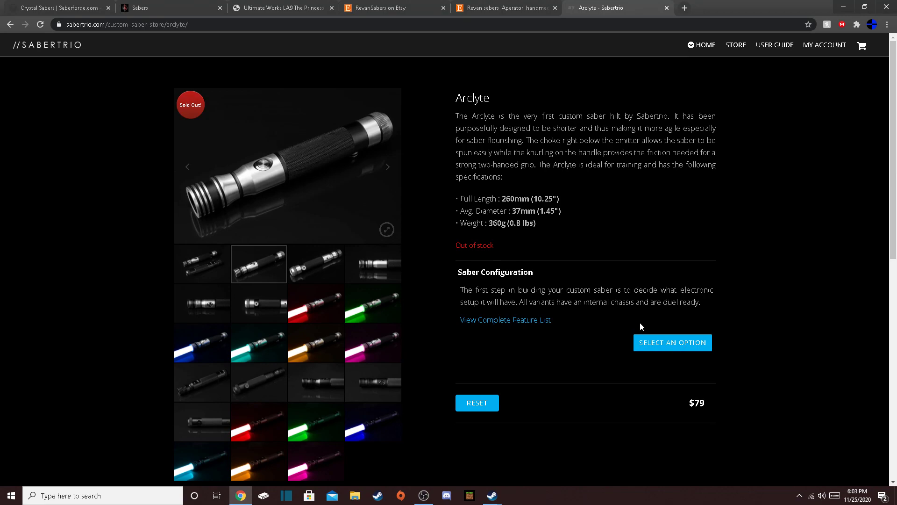
left_click(672, 342)
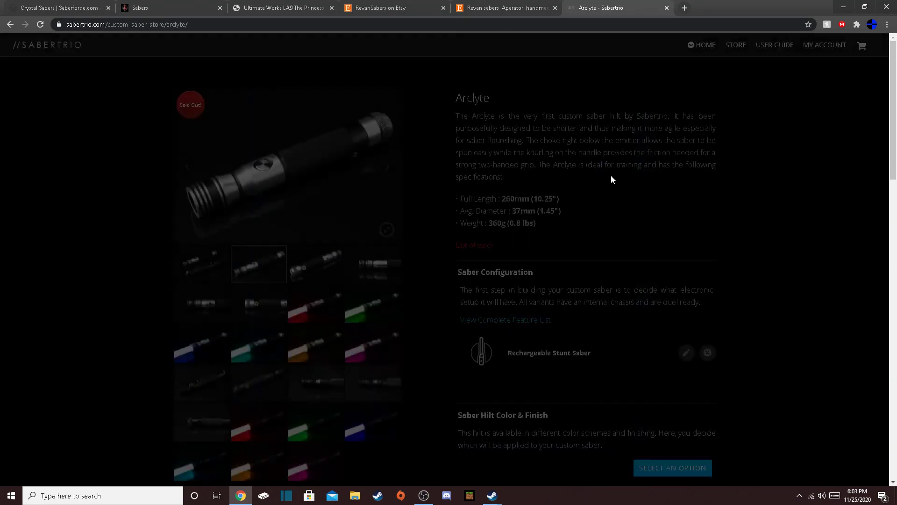
scroll("down", 3)
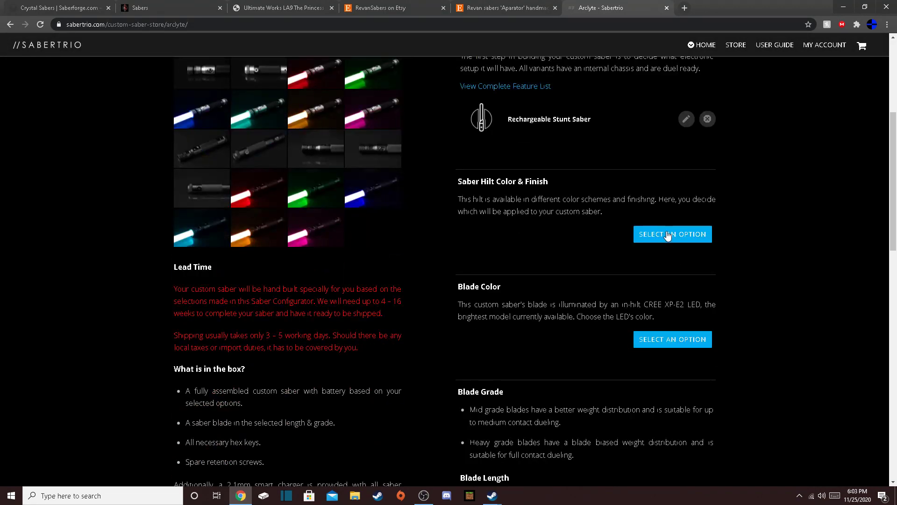
Show the Arclyte hilt finishes, from Brushed Silver Black to $150 Custom Acid Etched.
left_click(672, 234)
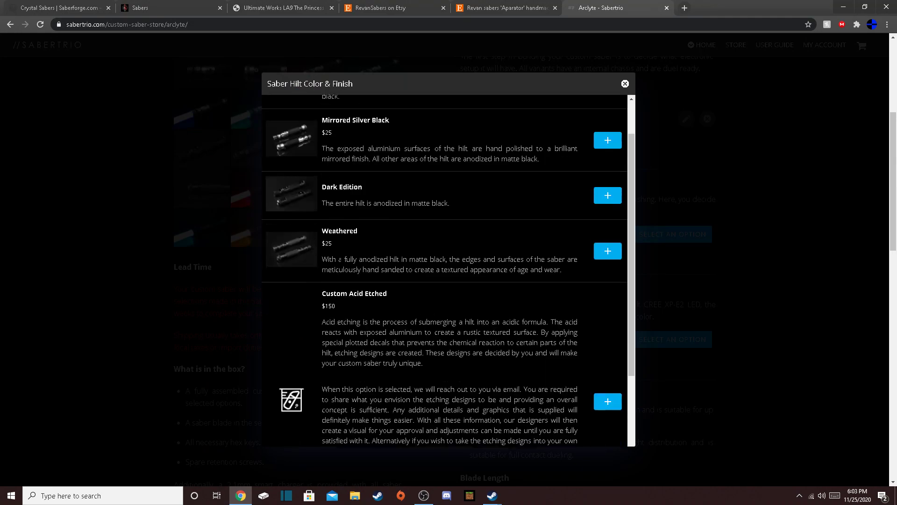
scroll("down", 3)
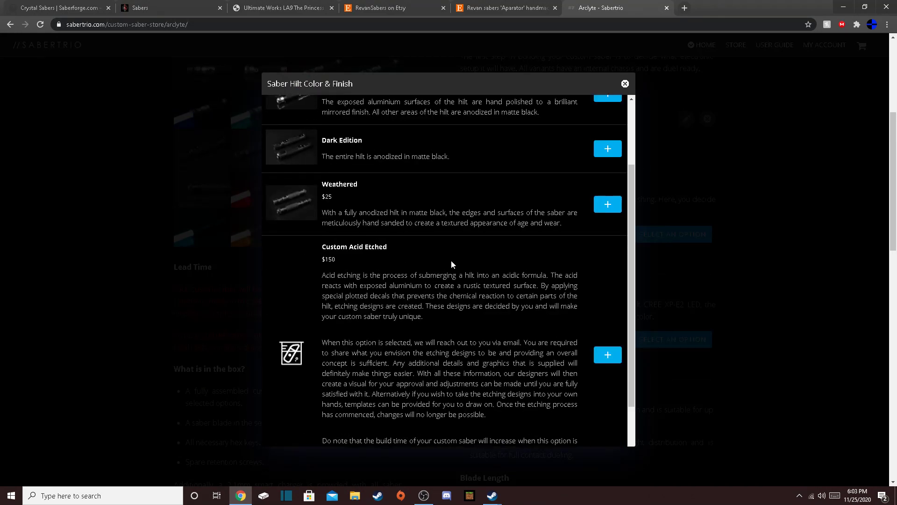
mouse_move(403, 252)
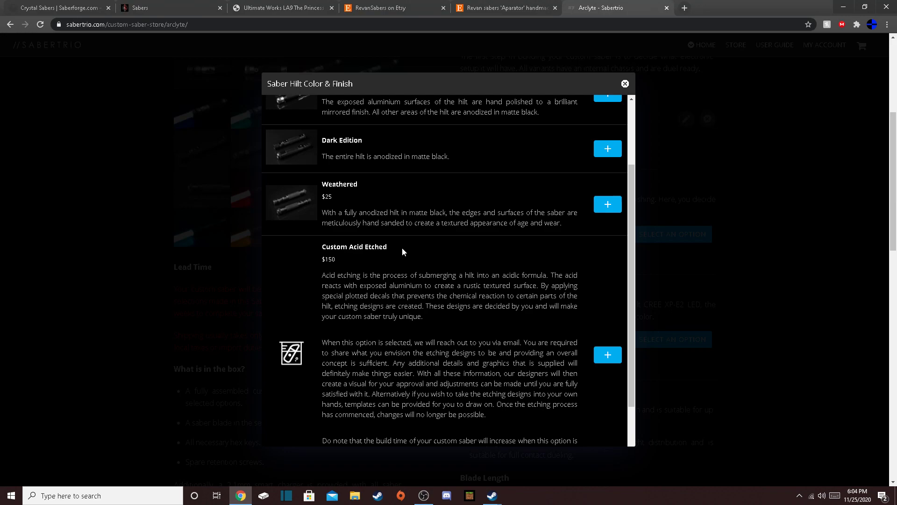
scroll("up", 3)
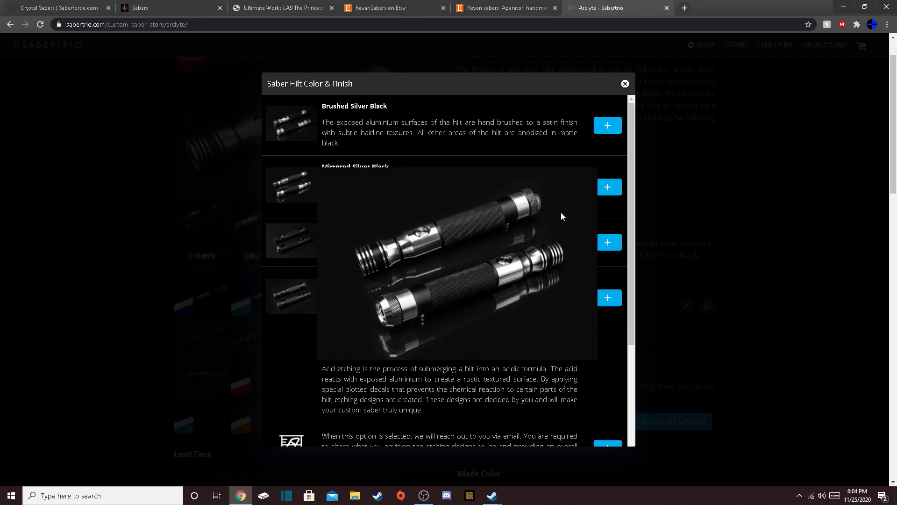
mouse_move(296, 176)
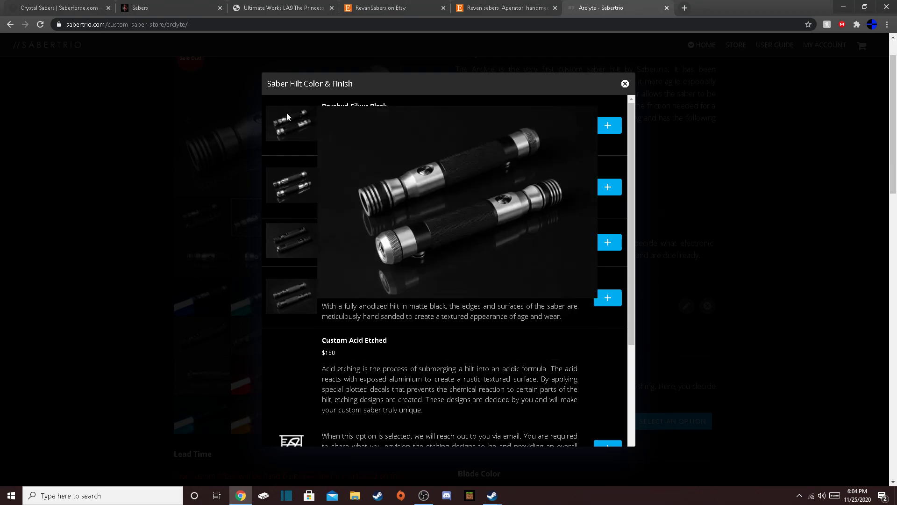
scroll("up", 3)
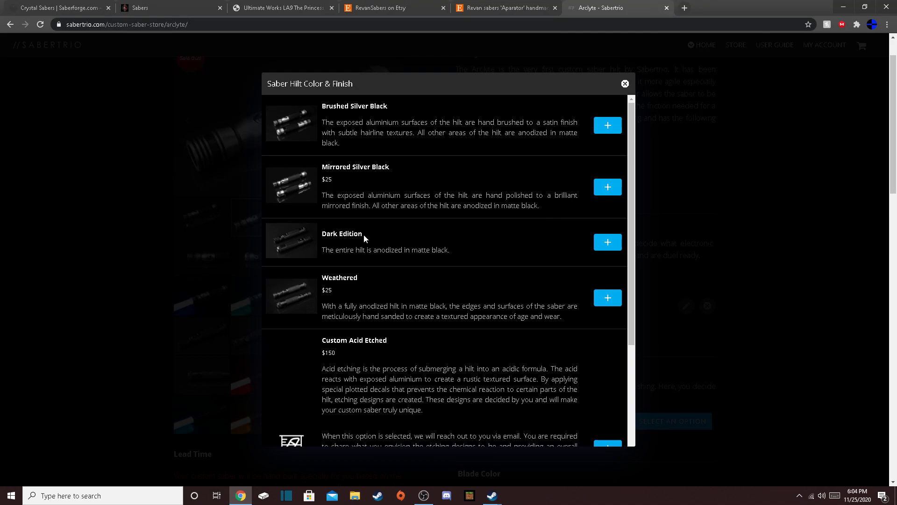
mouse_move(501, 241)
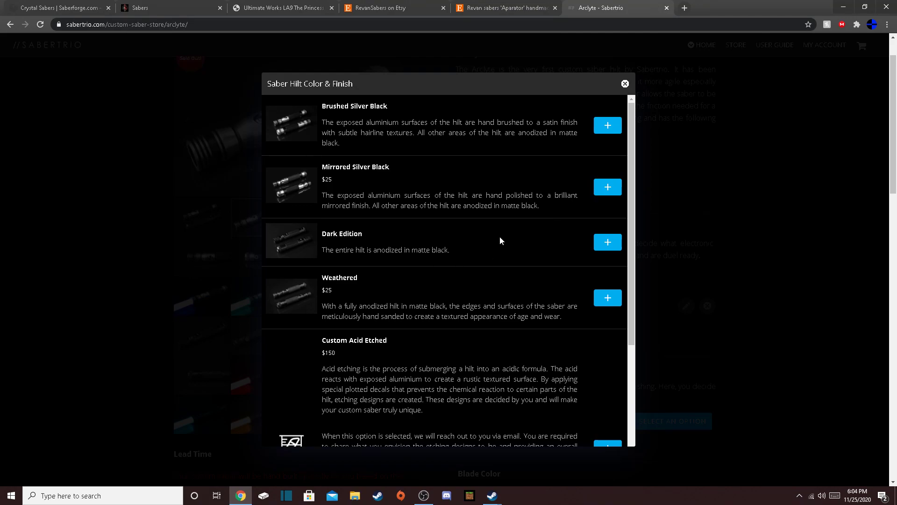
Close the finish list and pick the blade colour, 32" Heavy Grade length and tip.
left_click(608, 125)
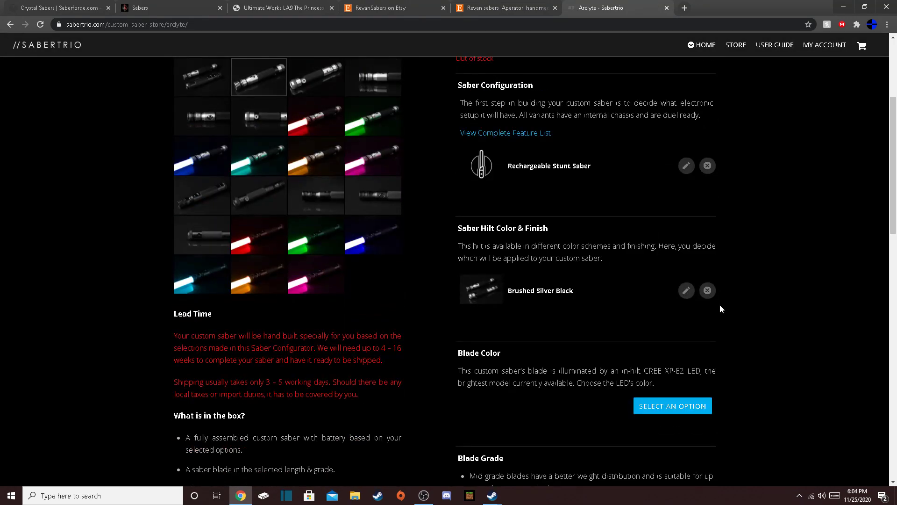
scroll("down", 3)
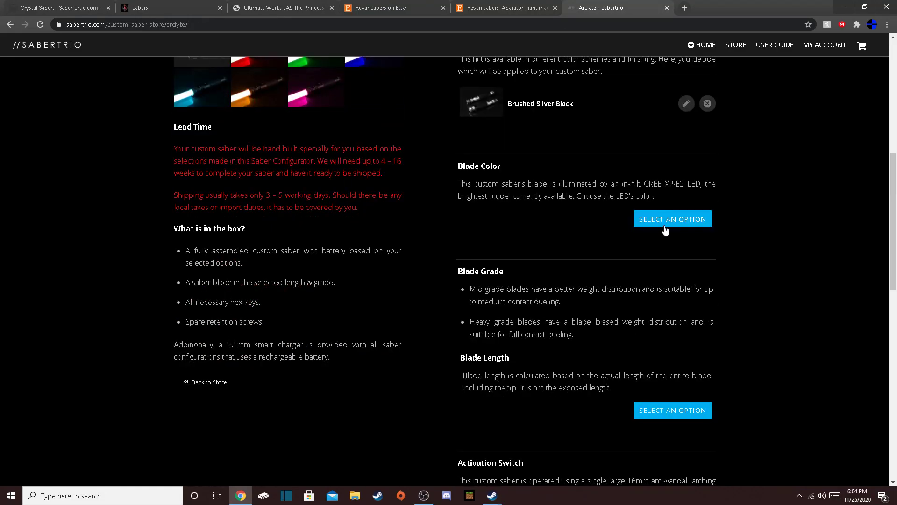
left_click(673, 219)
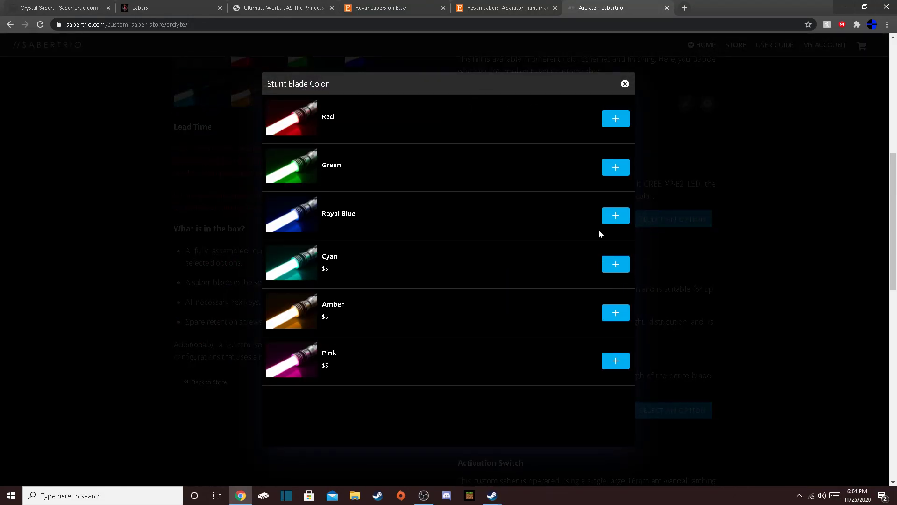
left_click(625, 84)
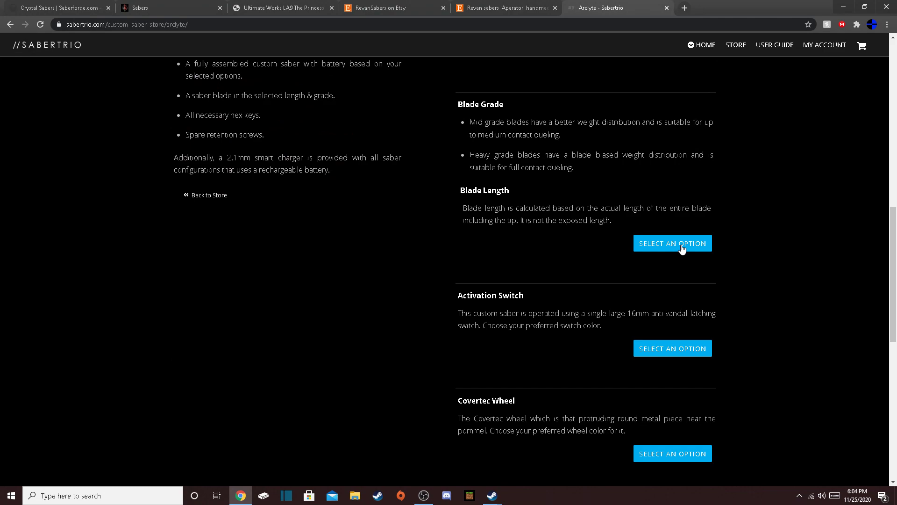
left_click(673, 243)
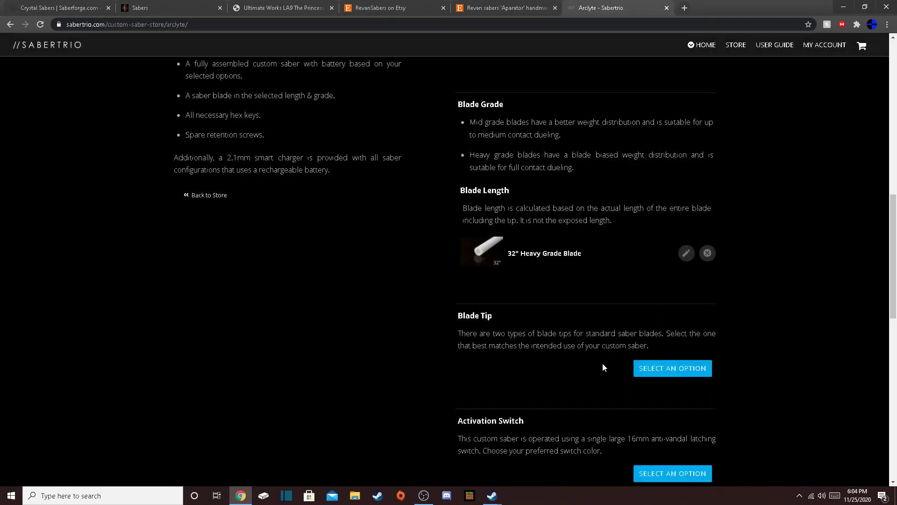
left_click(672, 368)
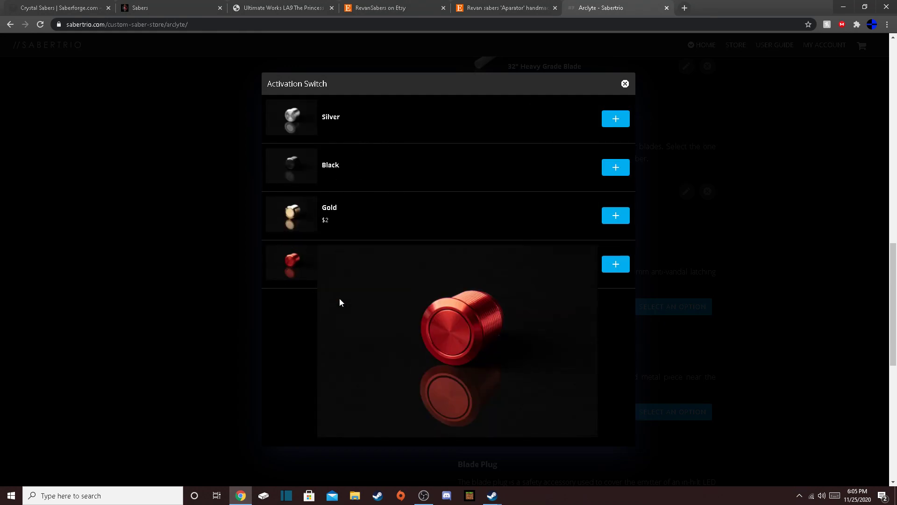
Choose a red switch, Black Covertec wheel and no Covertec clip, totalling $126.
left_click(673, 291)
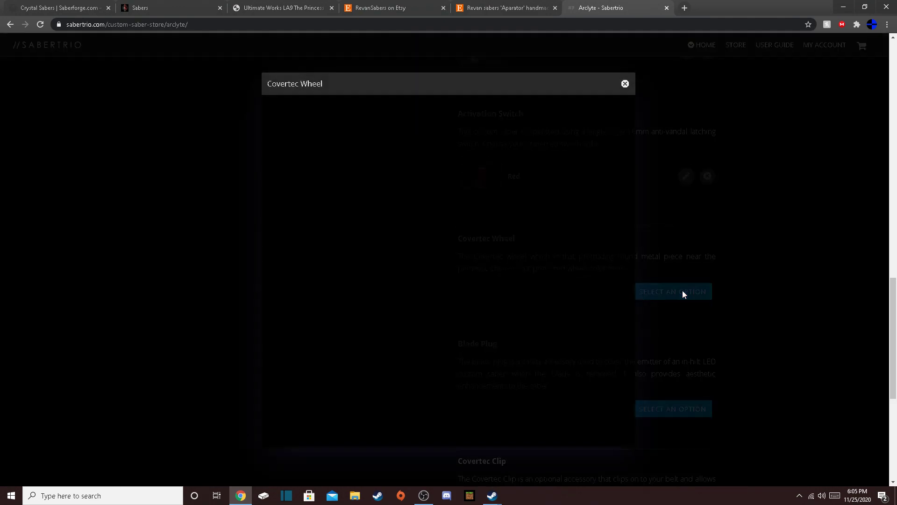
left_click(673, 291)
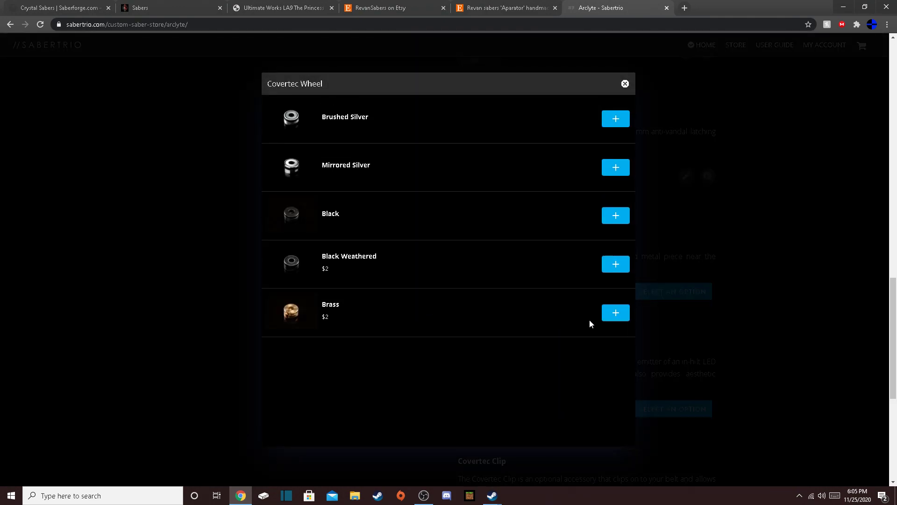
mouse_move(583, 224)
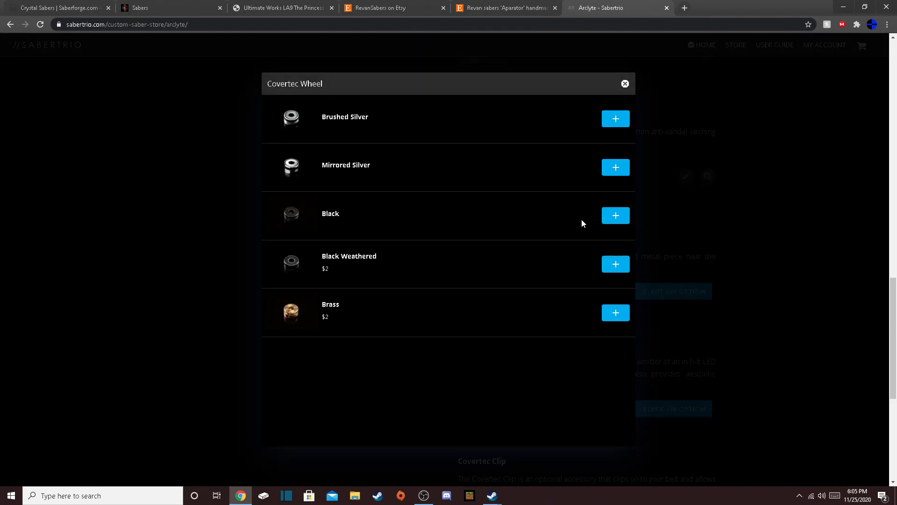
mouse_move(616, 223)
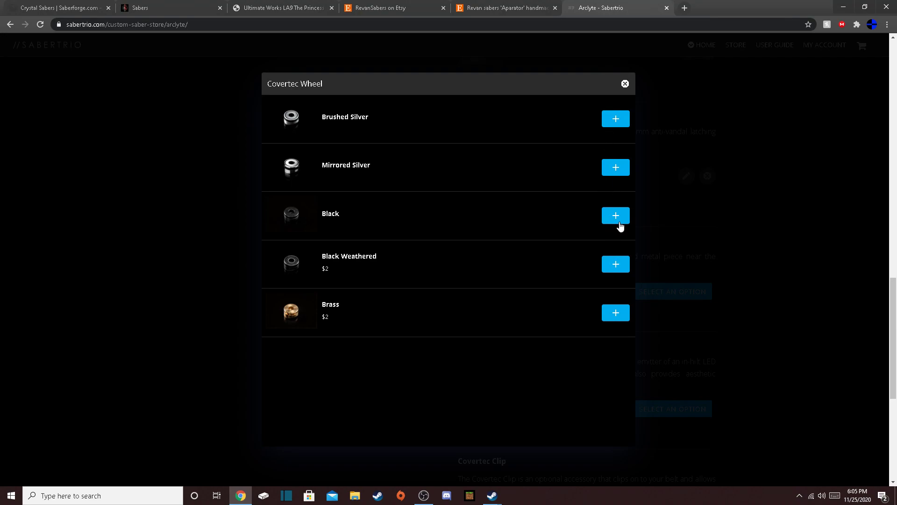
left_click(615, 216)
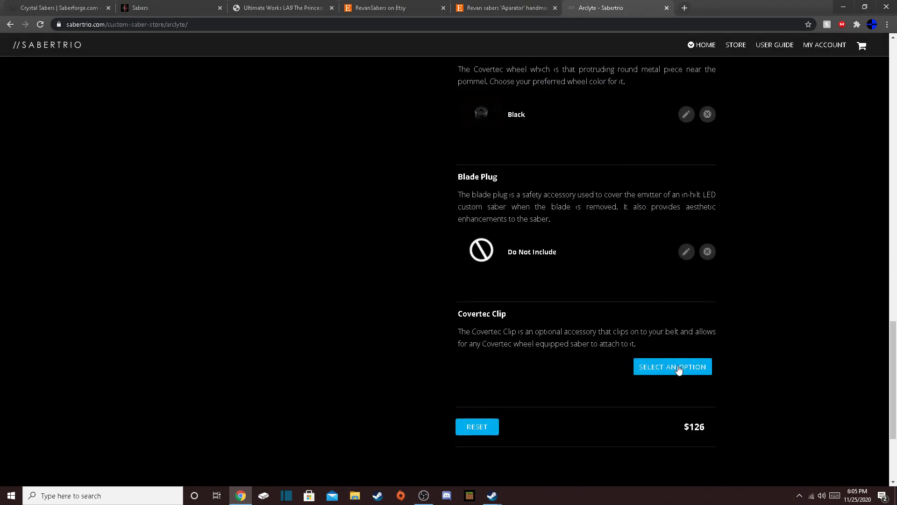
left_click(673, 367)
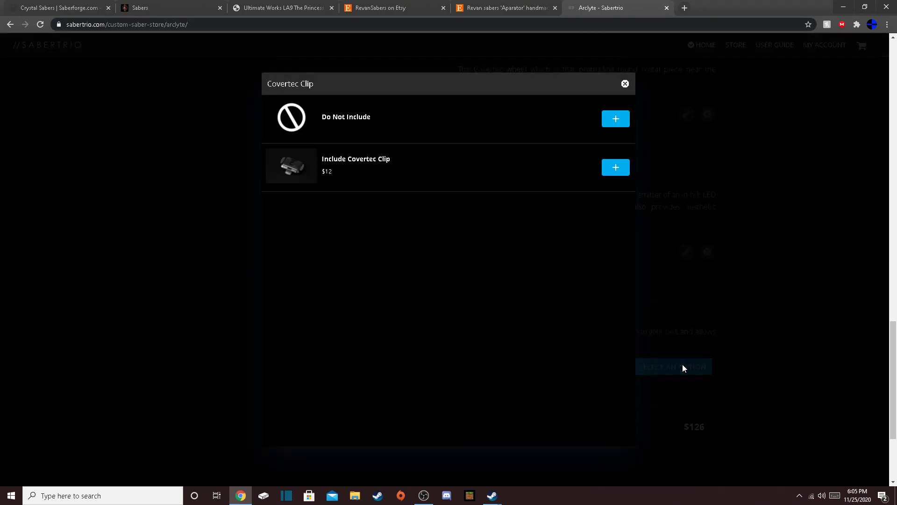
left_click(615, 118)
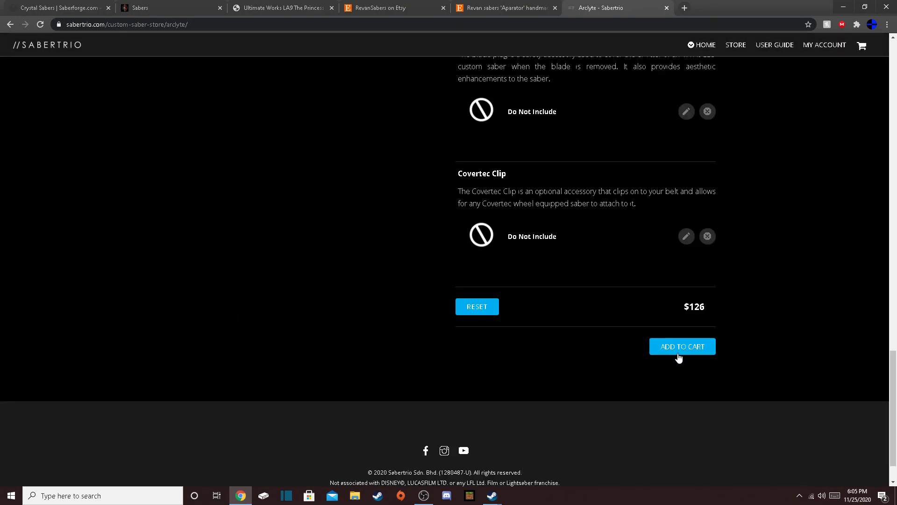
scroll("up", 3)
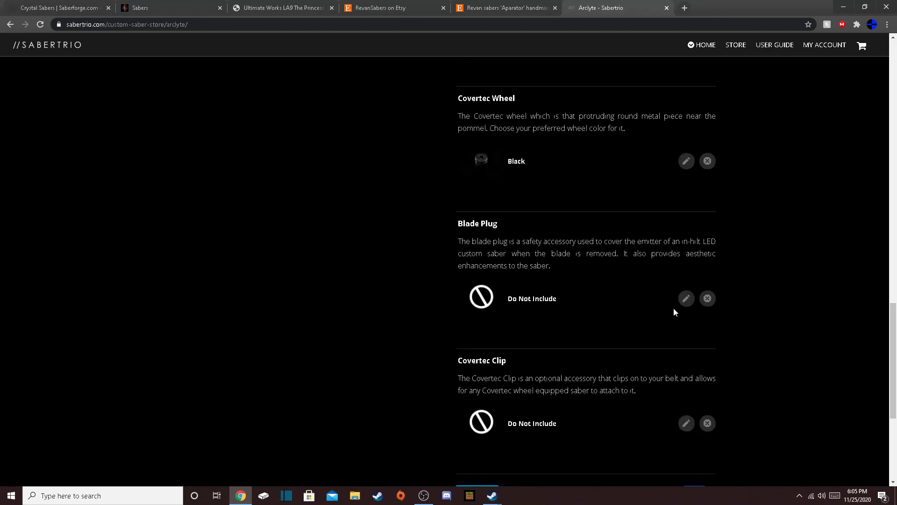
Review the Arclyte configurator, including the parabolic tip and $126 total.
scroll("up", 3)
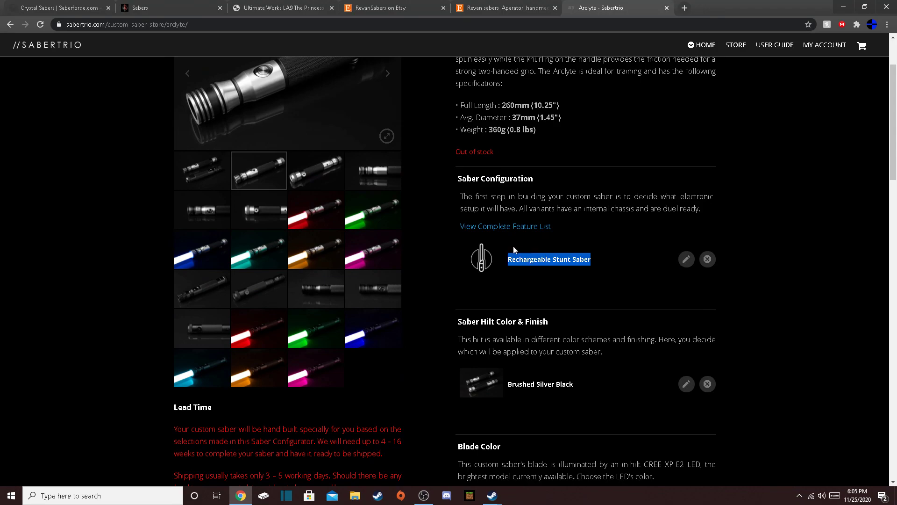
scroll("down", 3)
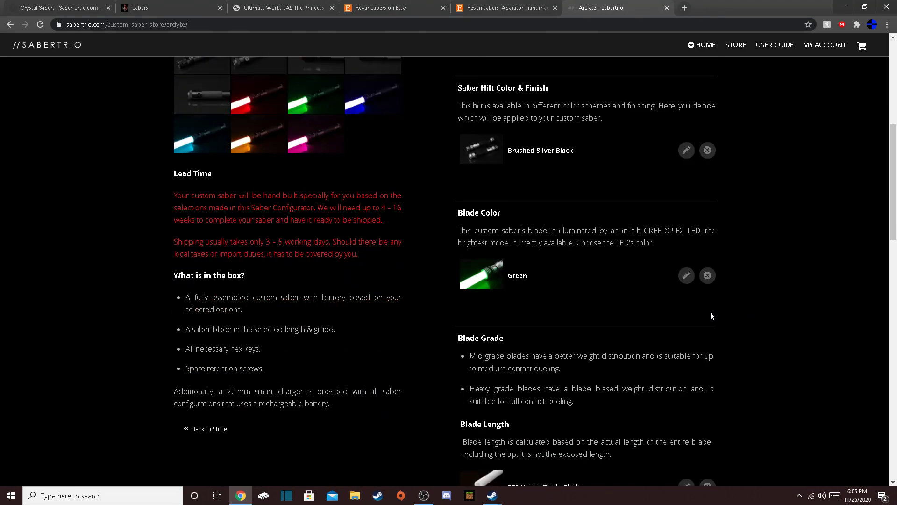
scroll("down", 3)
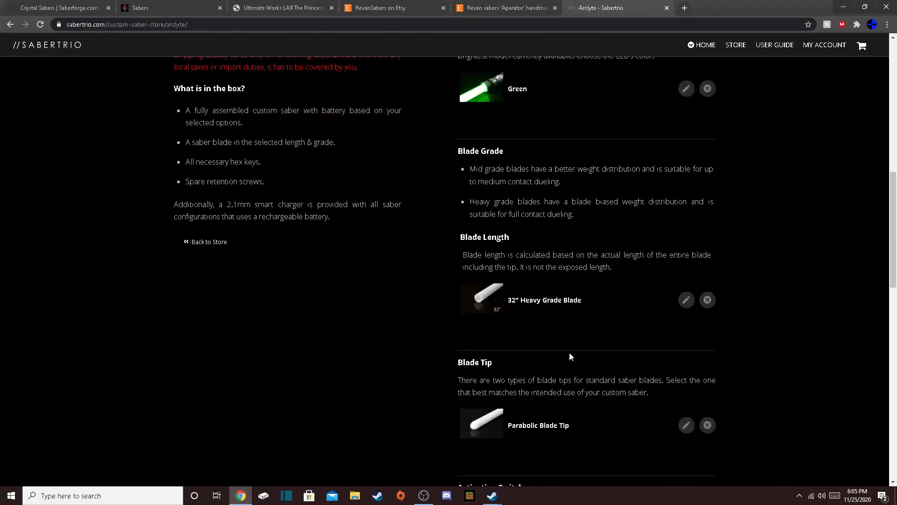
mouse_move(819, 275)
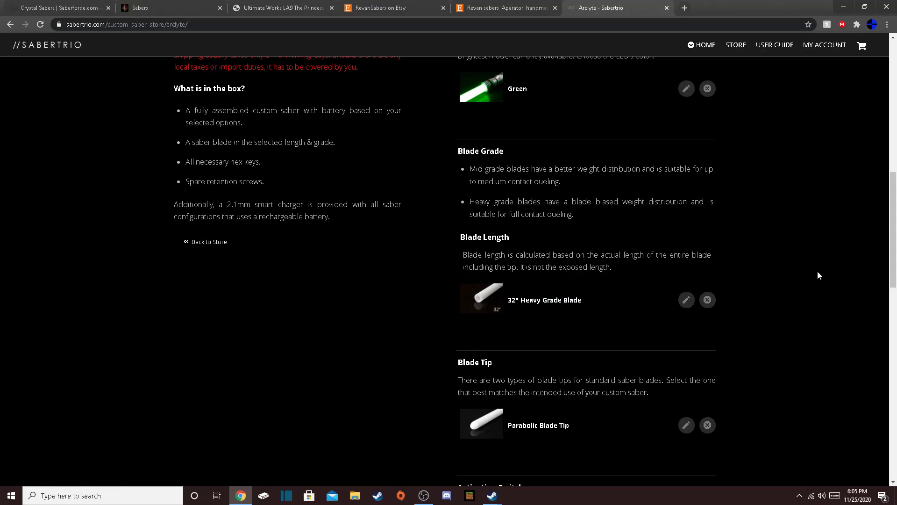
scroll("down", 3)
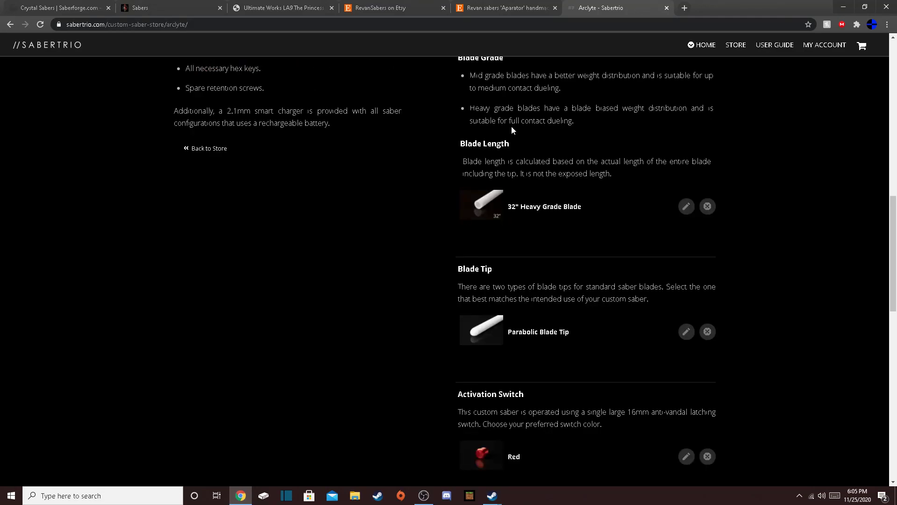
mouse_move(692, 134)
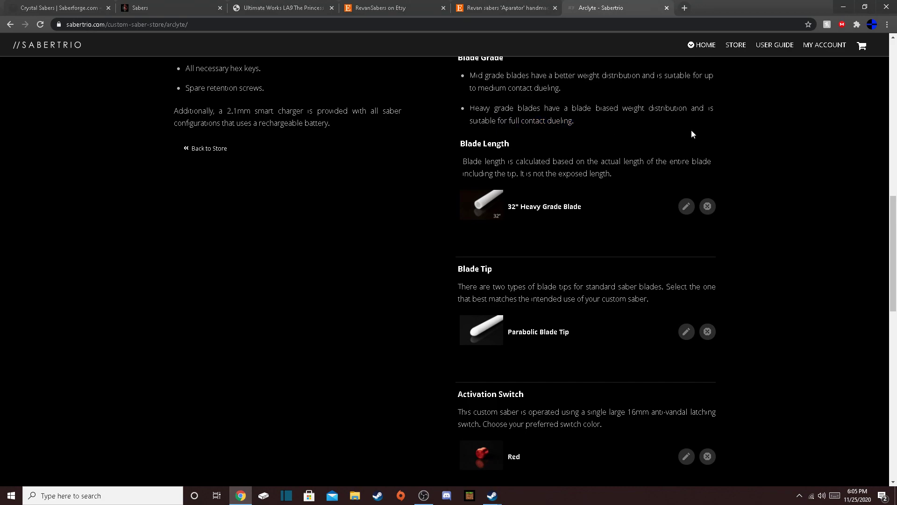
scroll("down", 3)
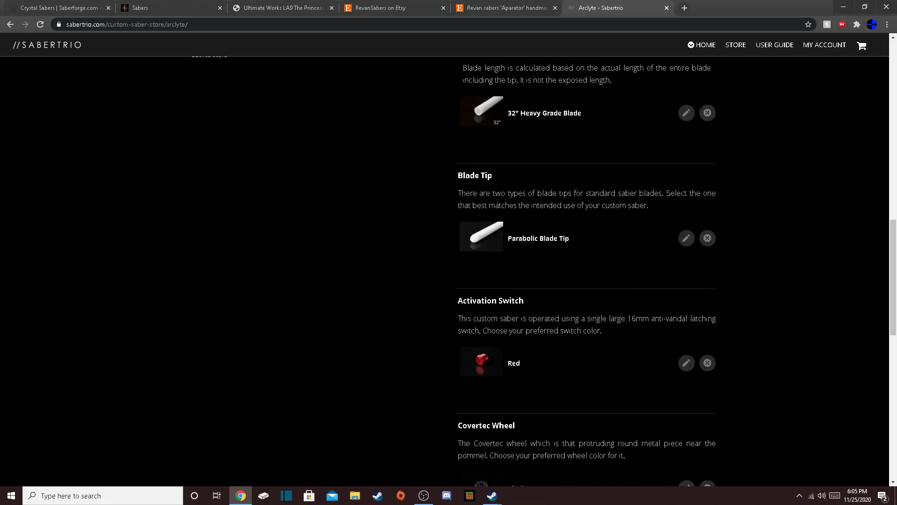
double_click(538, 238)
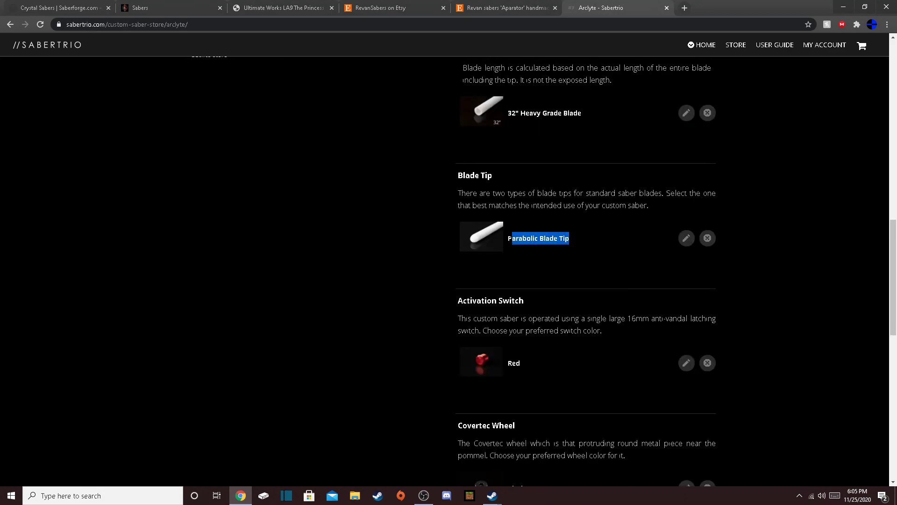
mouse_move(679, 222)
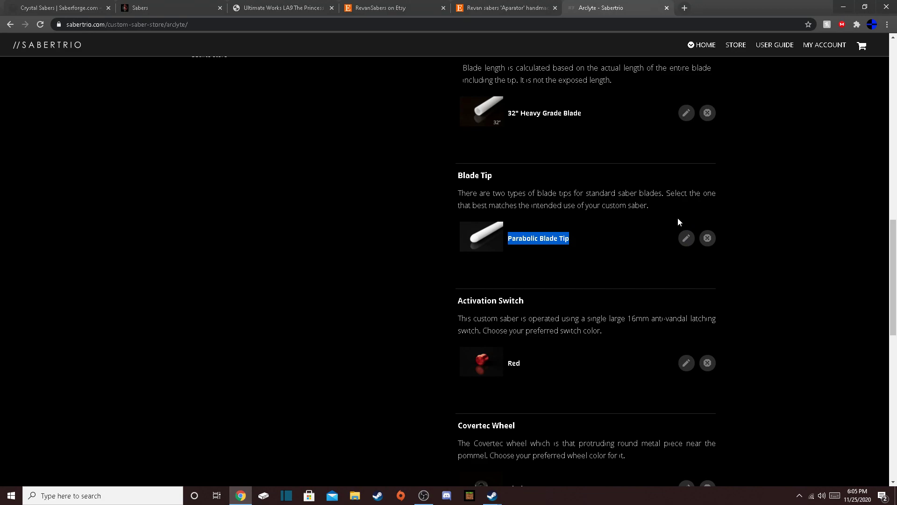
scroll("down", 3)
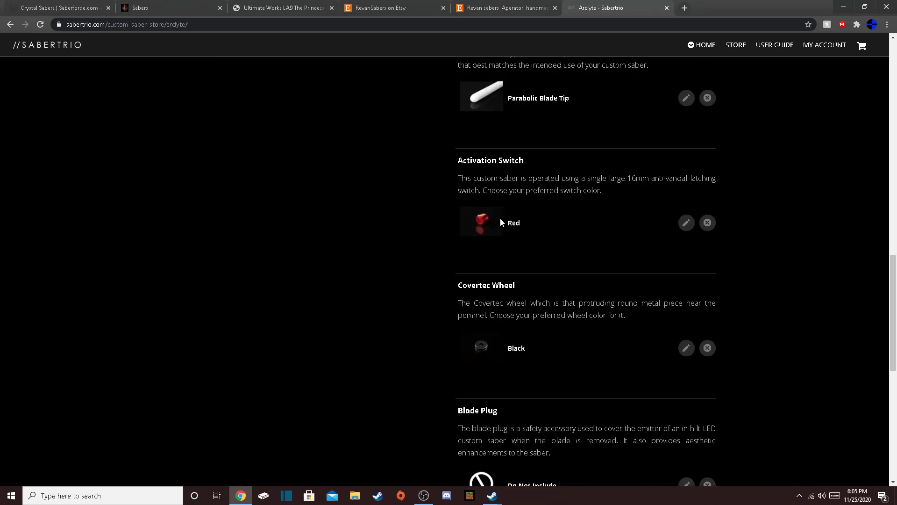
scroll("down", 3)
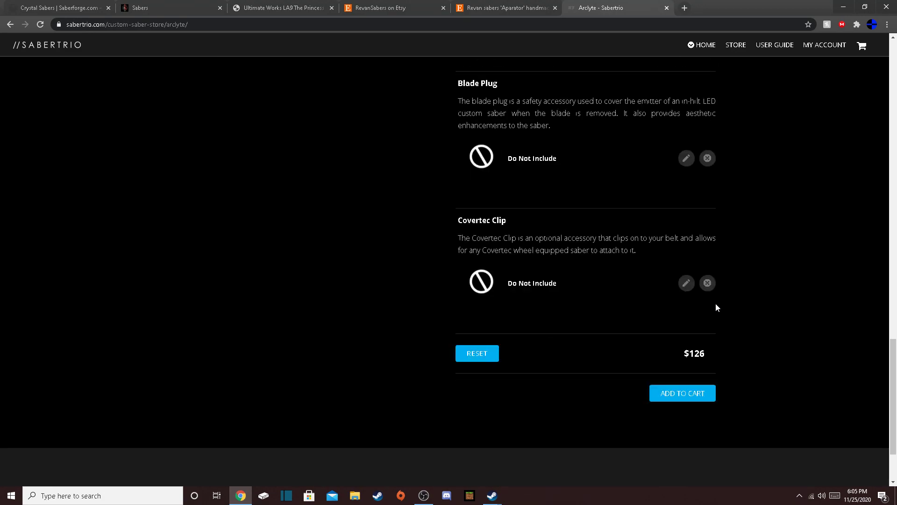
mouse_move(797, 366)
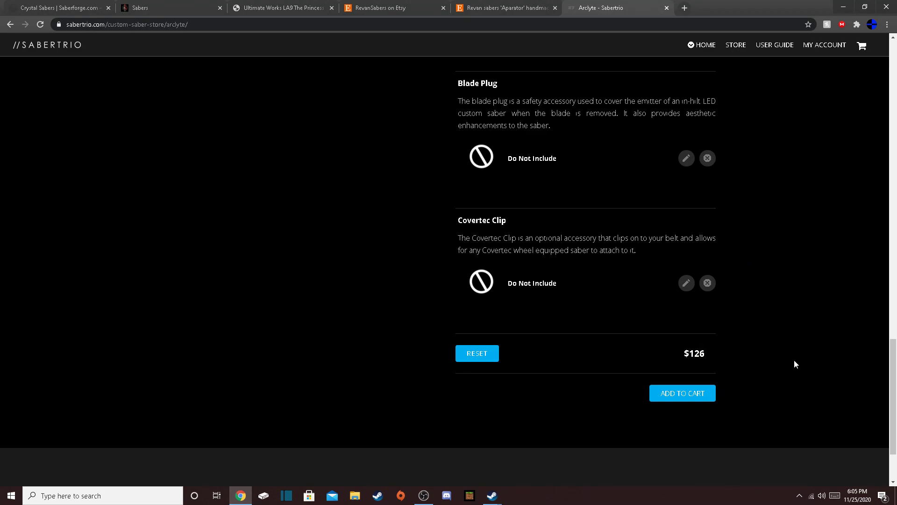
scroll("up", 3)
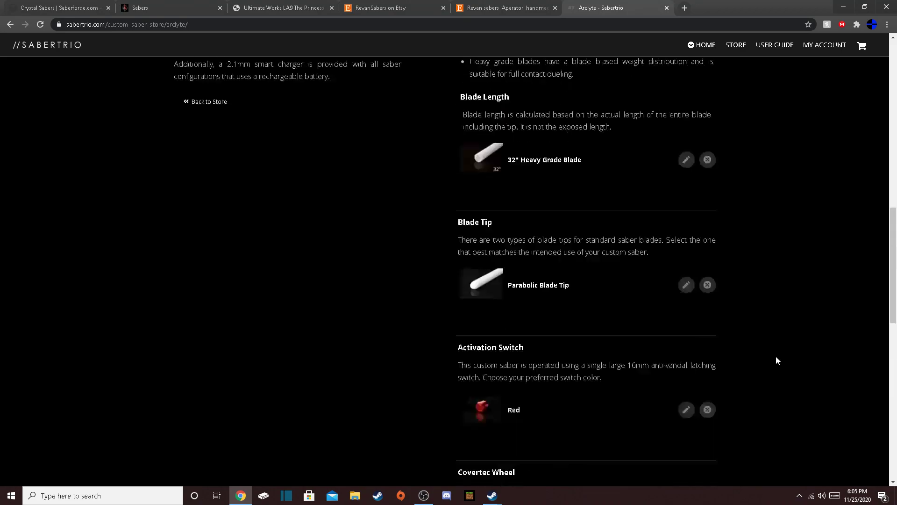
scroll("up", 3)
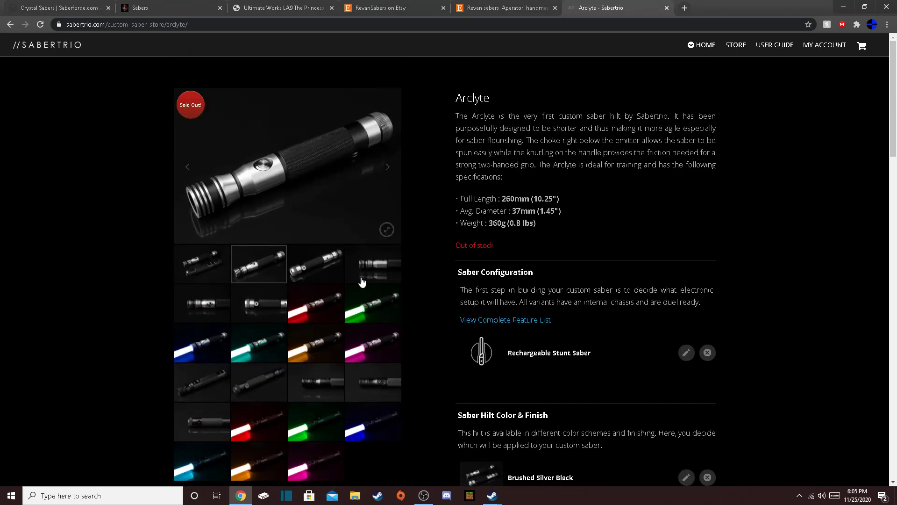
Show the green-blade Arclyte as the main gallery photo.
left_click(373, 304)
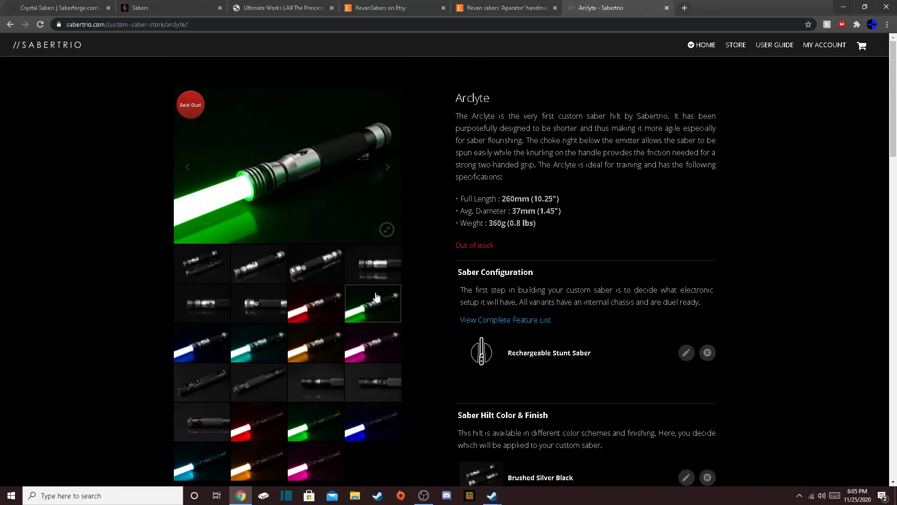
mouse_move(655, 278)
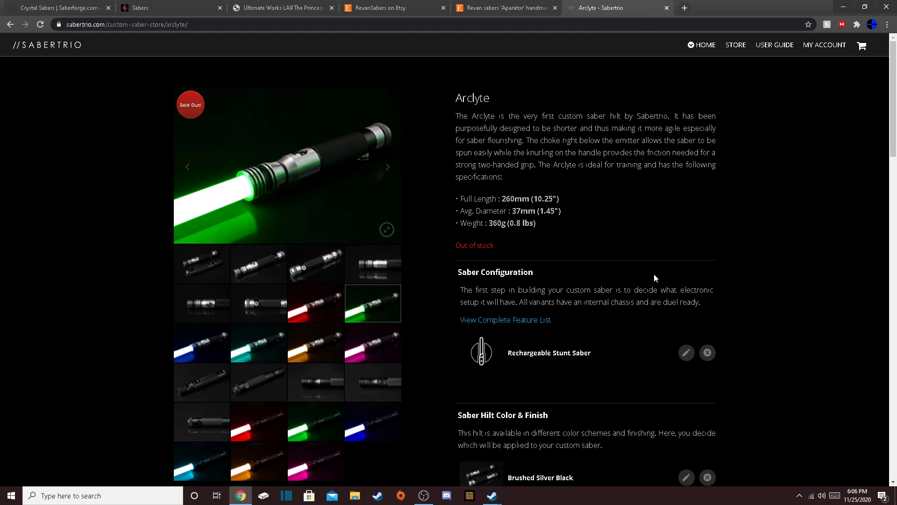
scroll("down", 3)
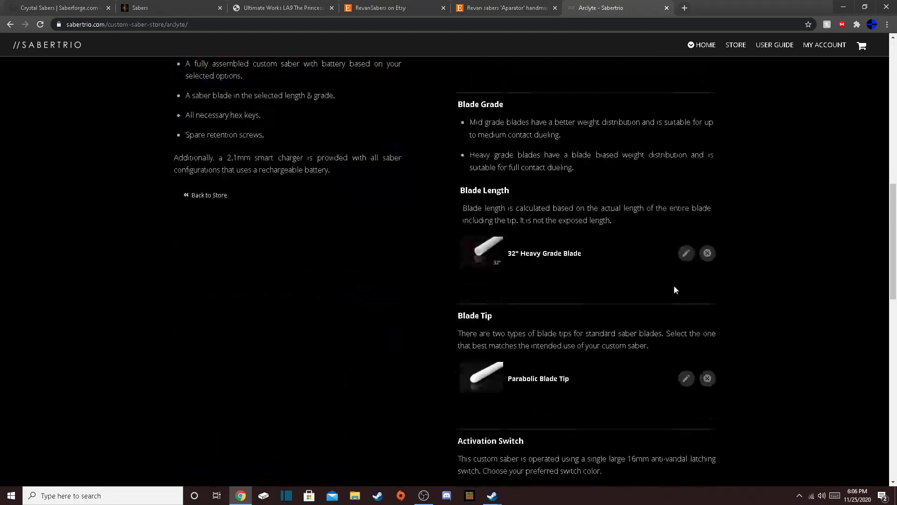
scroll("down", 3)
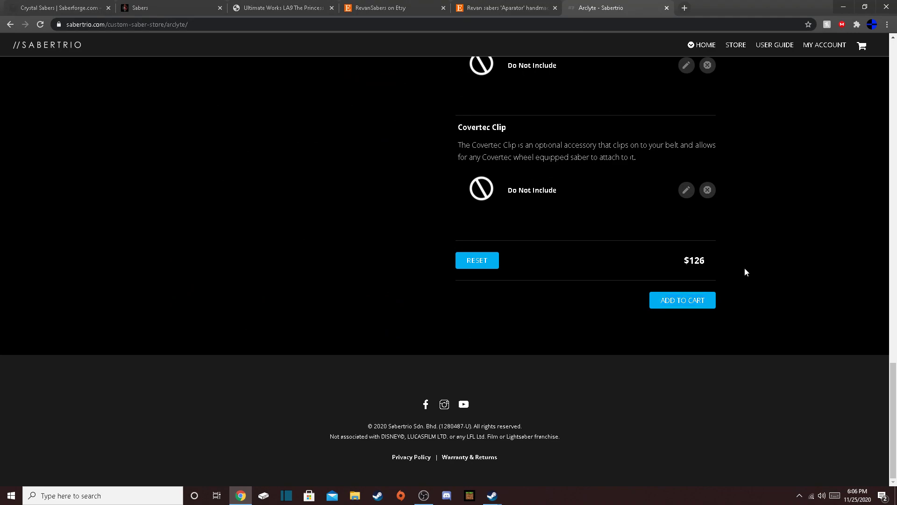
scroll("up", 3)
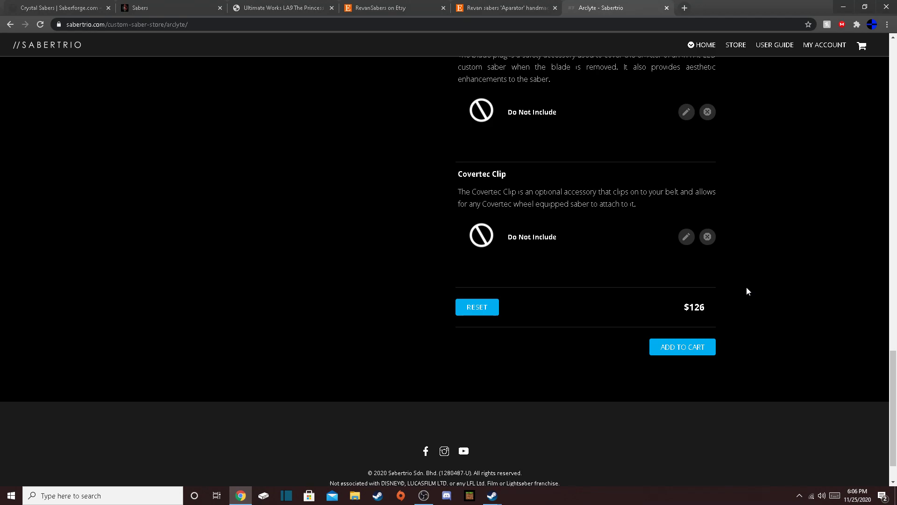
scroll("up", 3)
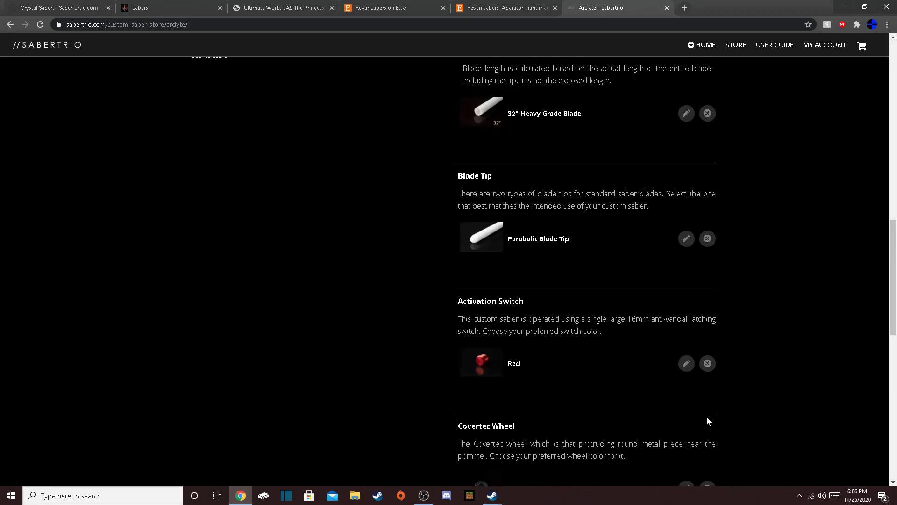
scroll("up", 3)
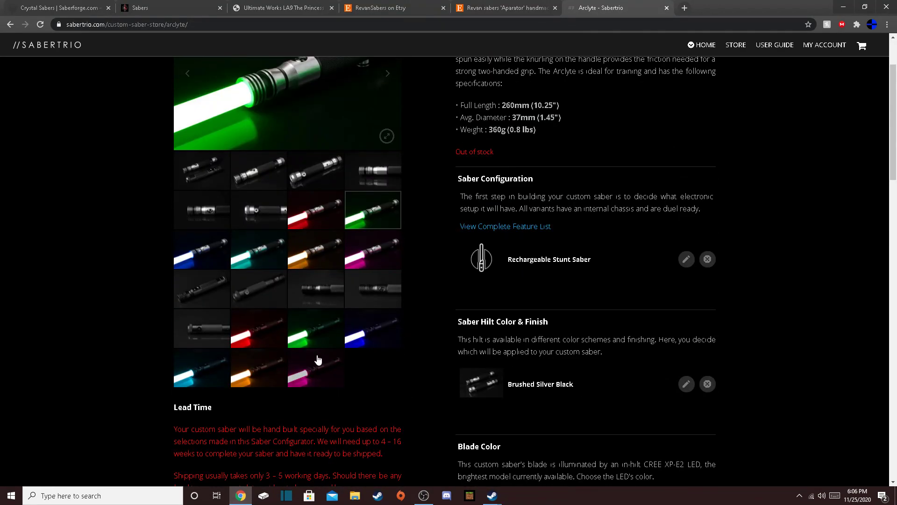
scroll("up", 3)
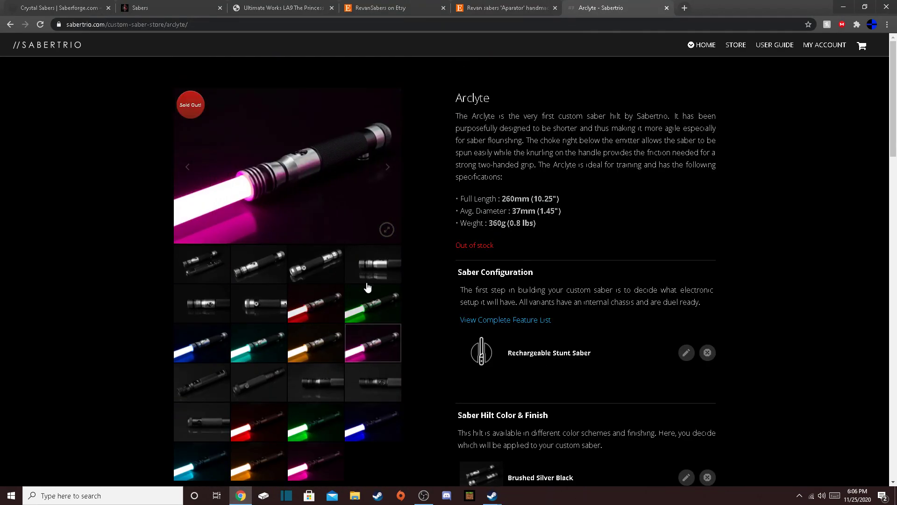
left_click(372, 304)
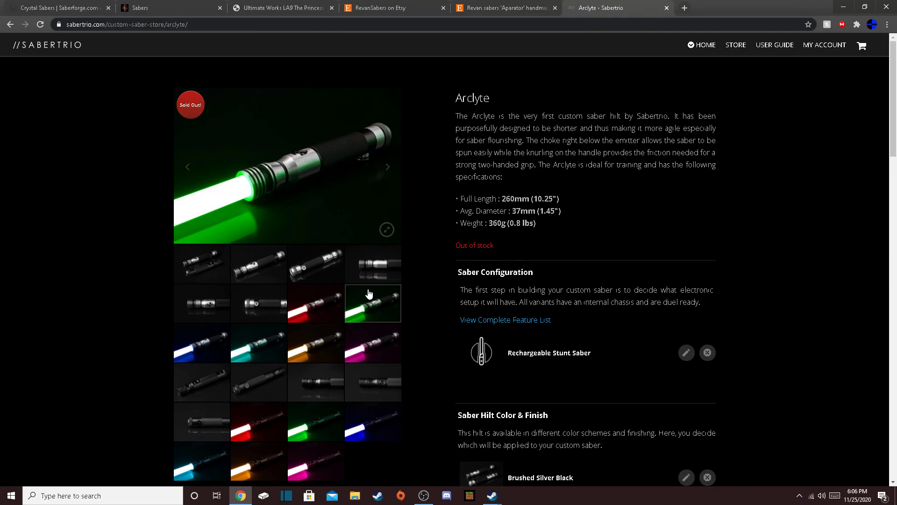
mouse_move(688, 350)
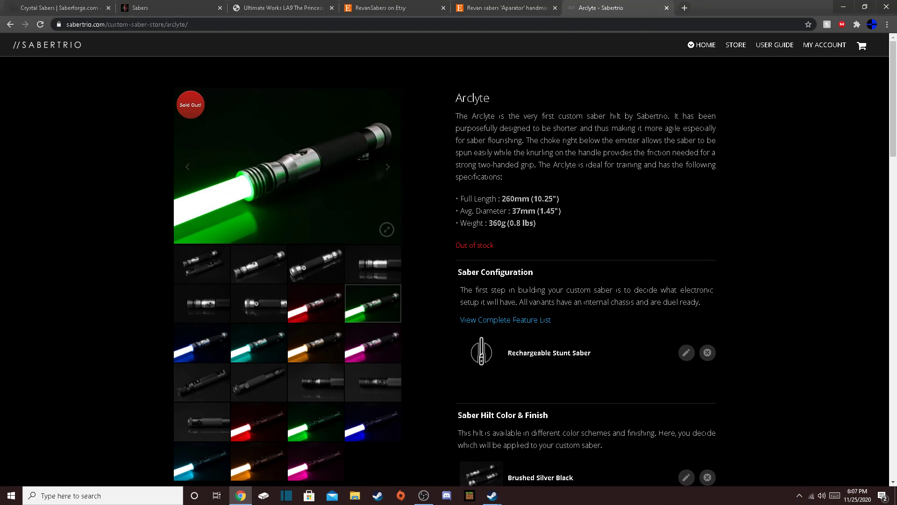
mouse_move(616, 52)
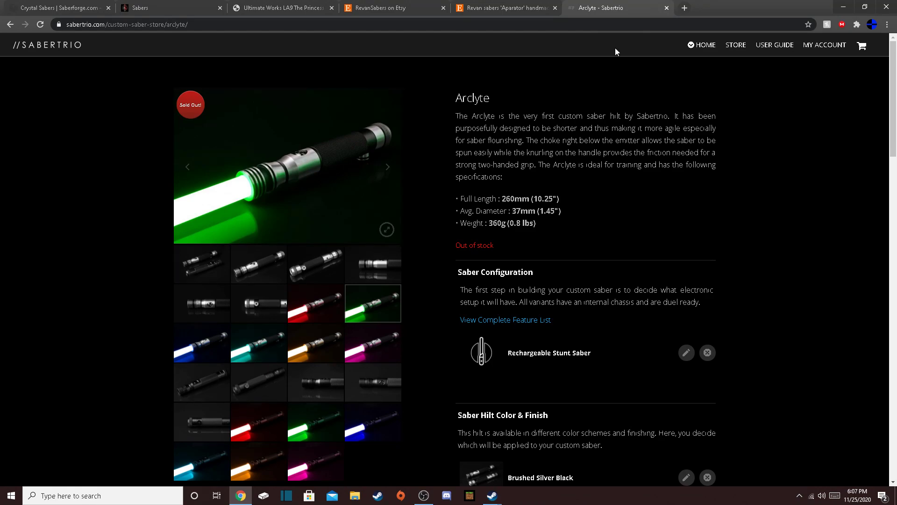
mouse_move(694, 227)
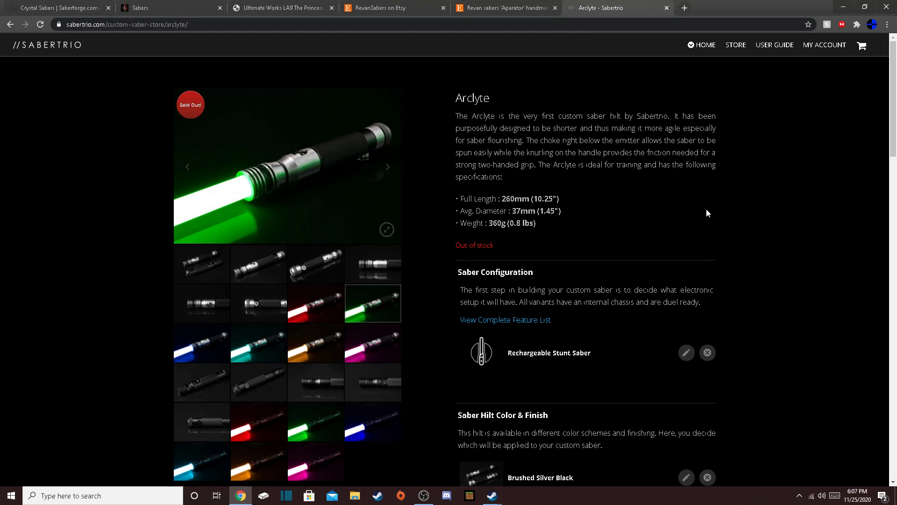
mouse_move(597, 198)
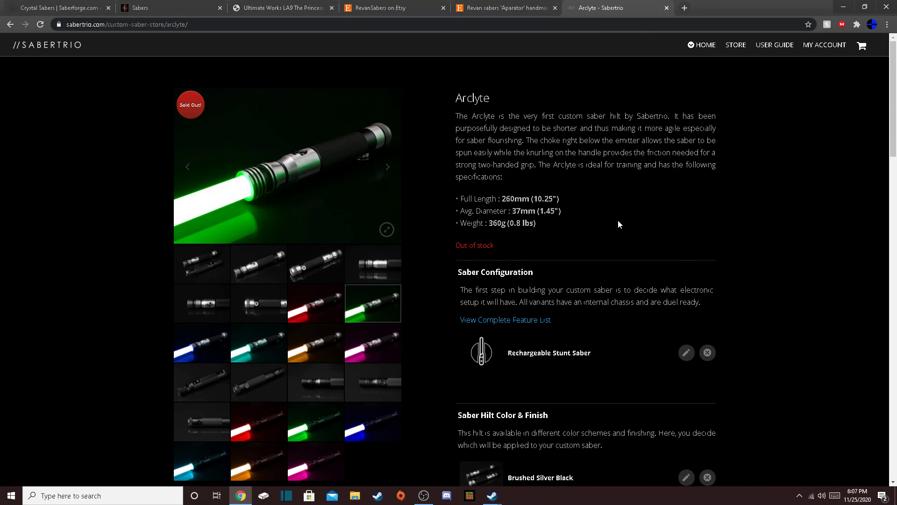
mouse_move(591, 228)
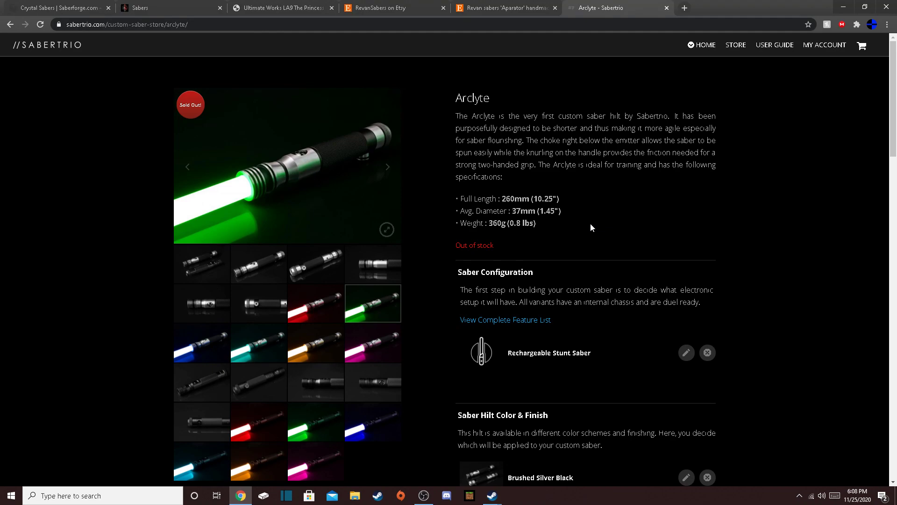
mouse_move(542, 227)
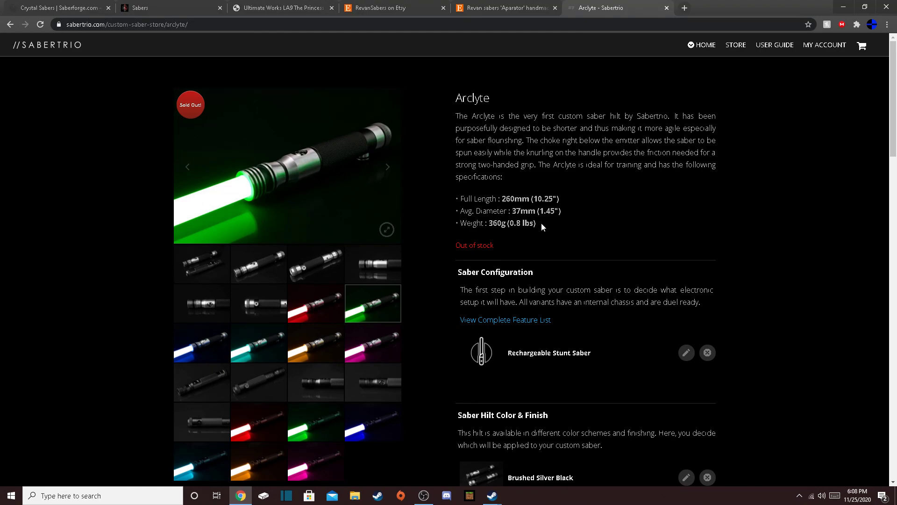
mouse_move(548, 227)
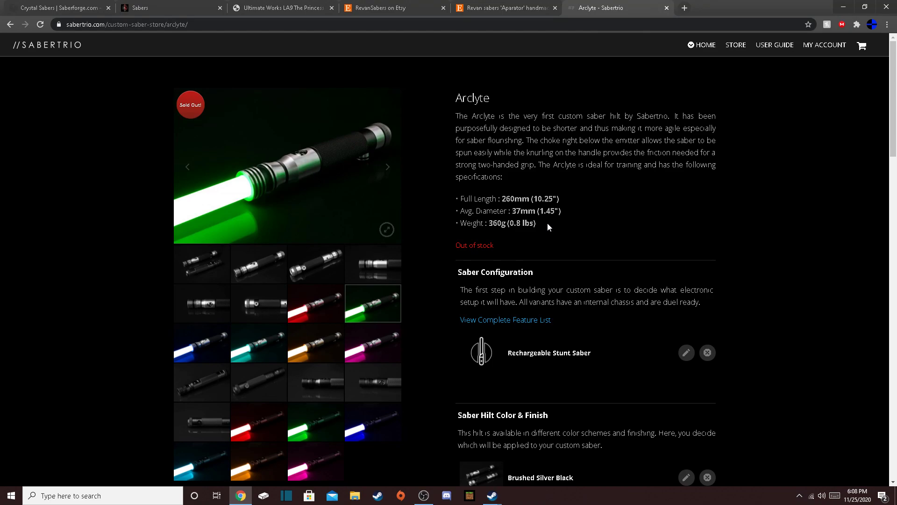
mouse_move(721, 242)
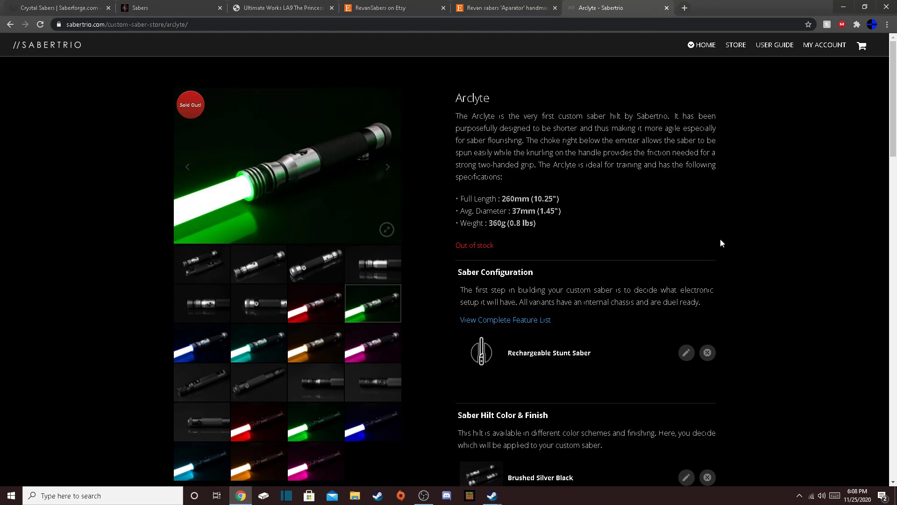
mouse_move(709, 238)
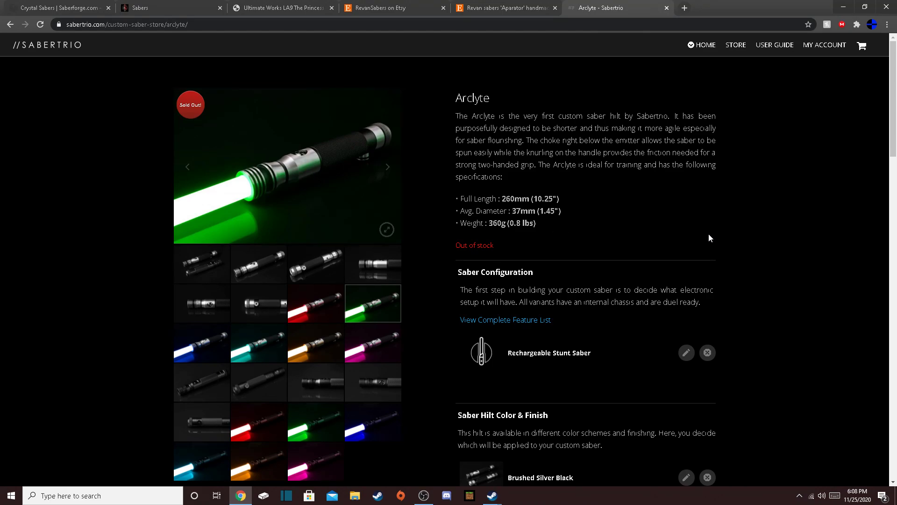
mouse_move(649, 221)
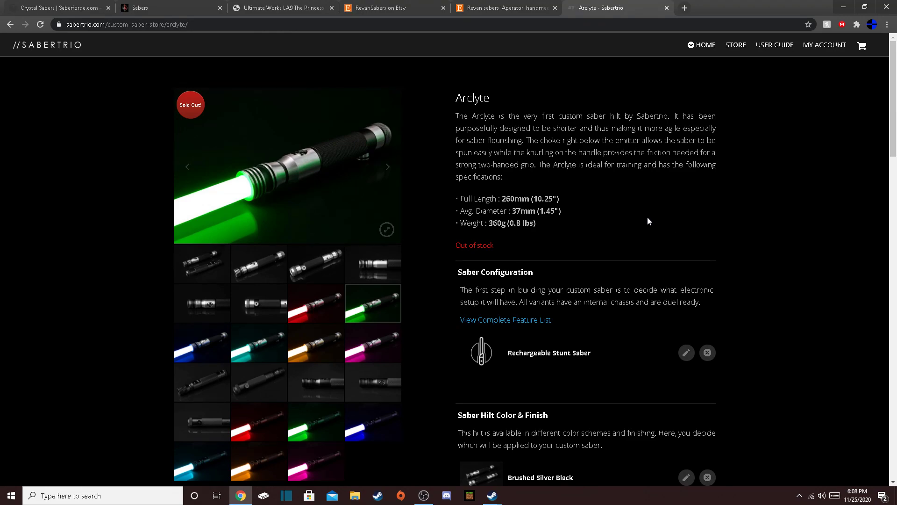
mouse_move(567, 226)
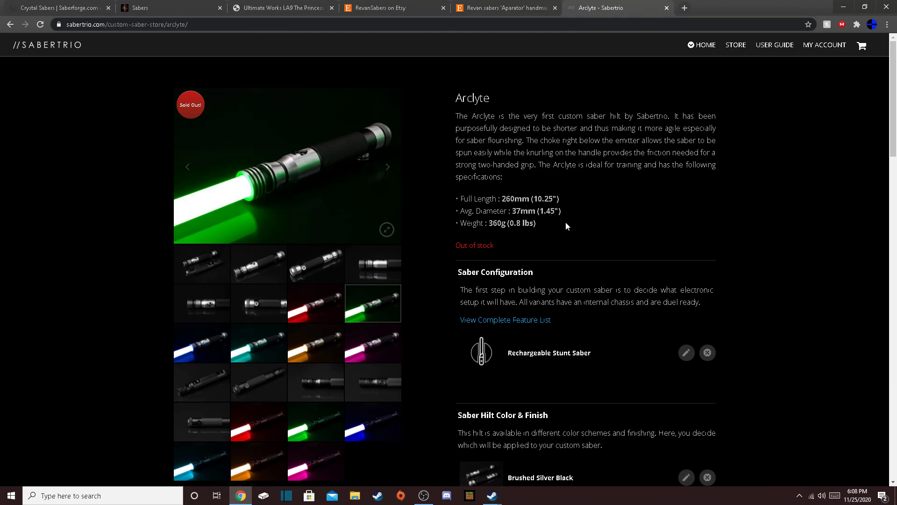
mouse_move(679, 228)
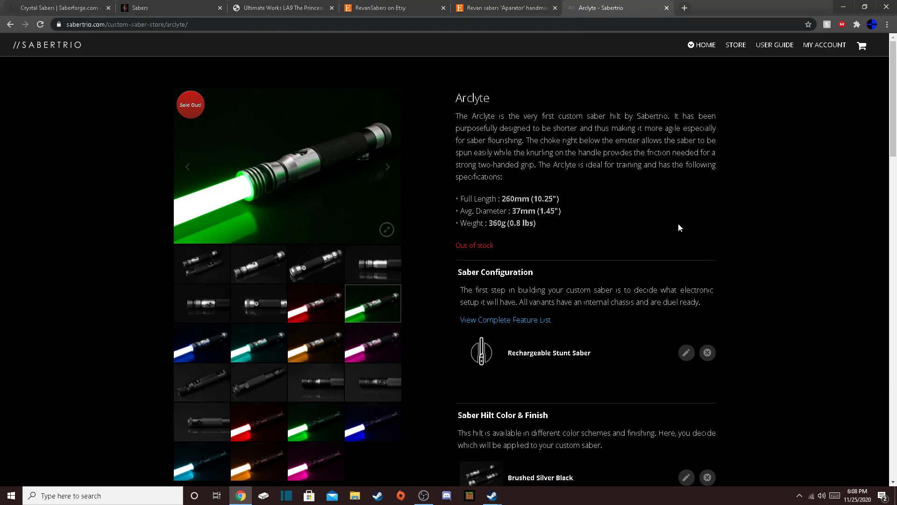
mouse_move(707, 238)
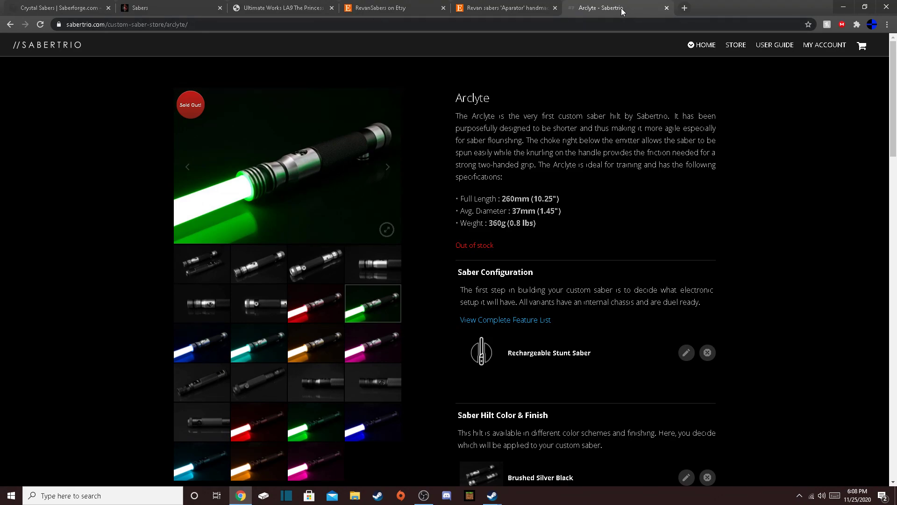
mouse_move(745, 158)
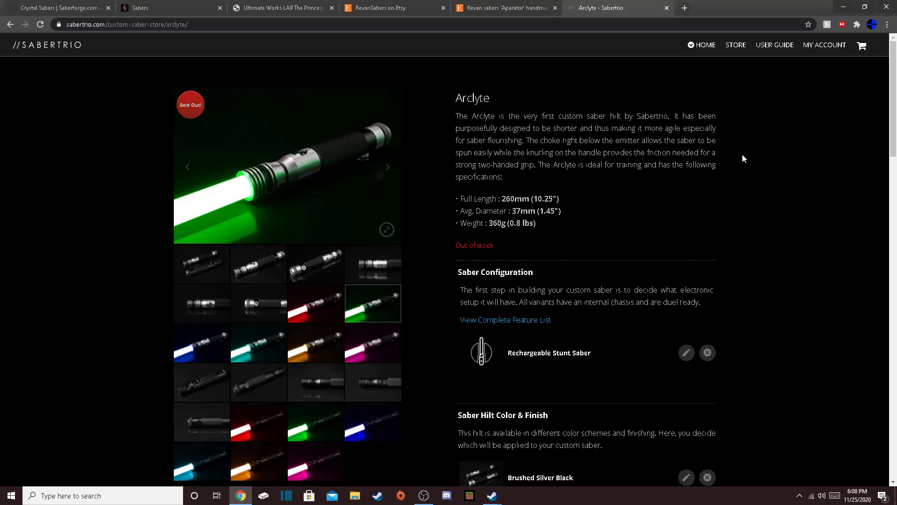
Switch to the RevanSabers Aparator Etsy listing tab at $188.15.
left_click(506, 8)
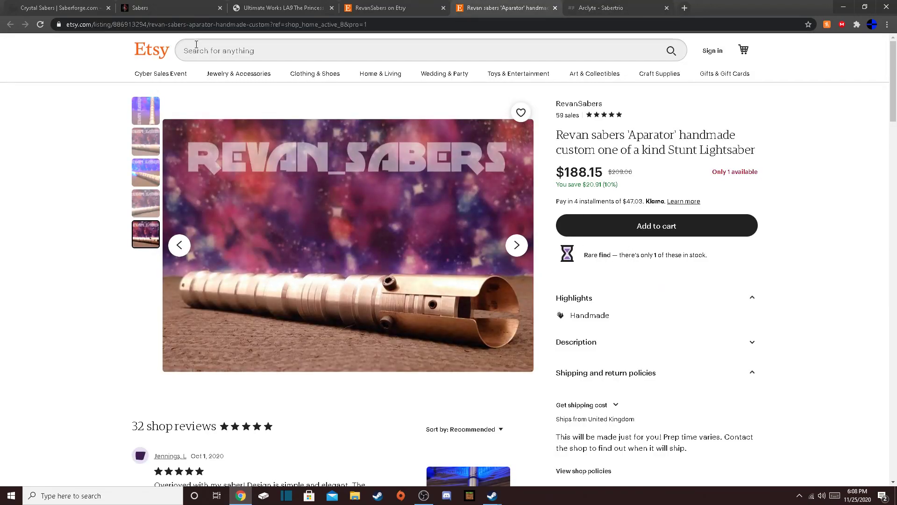
mouse_move(281, 7)
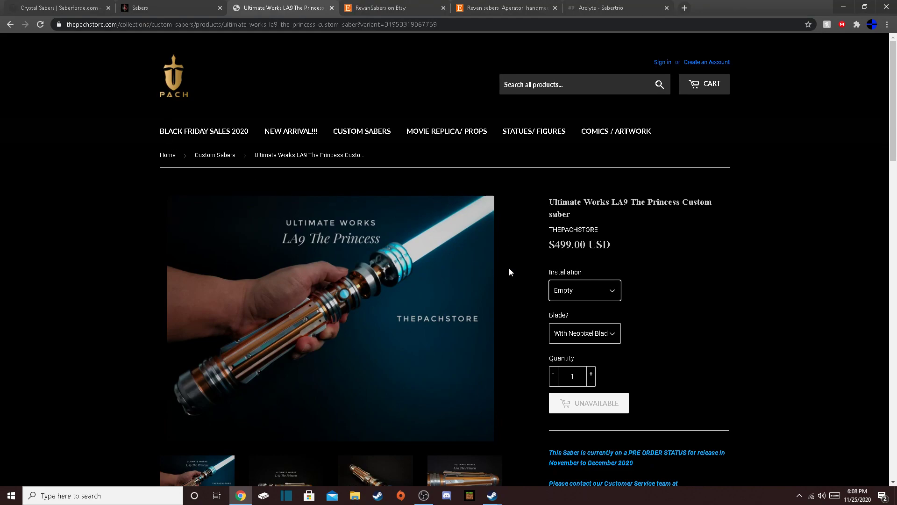
Go to The Pach Store home page and open its Custom Sabers collection.
double_click(606, 244)
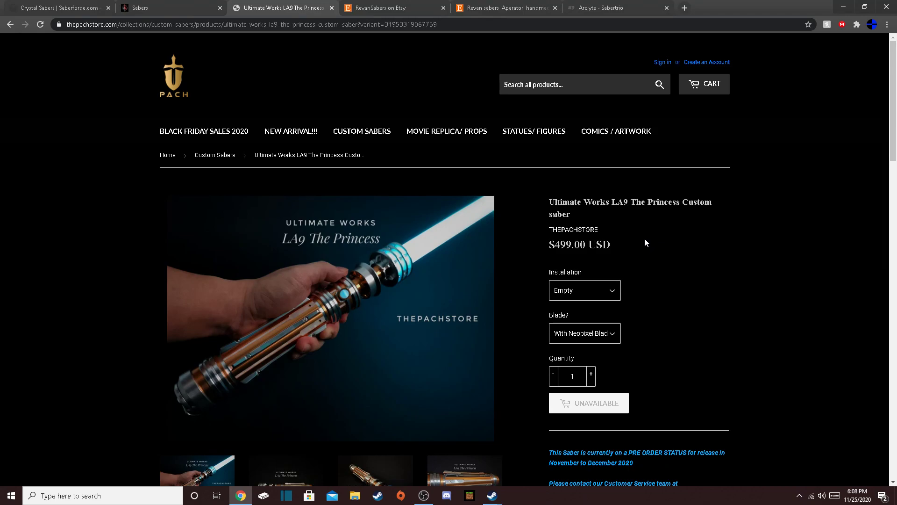
left_click(173, 76)
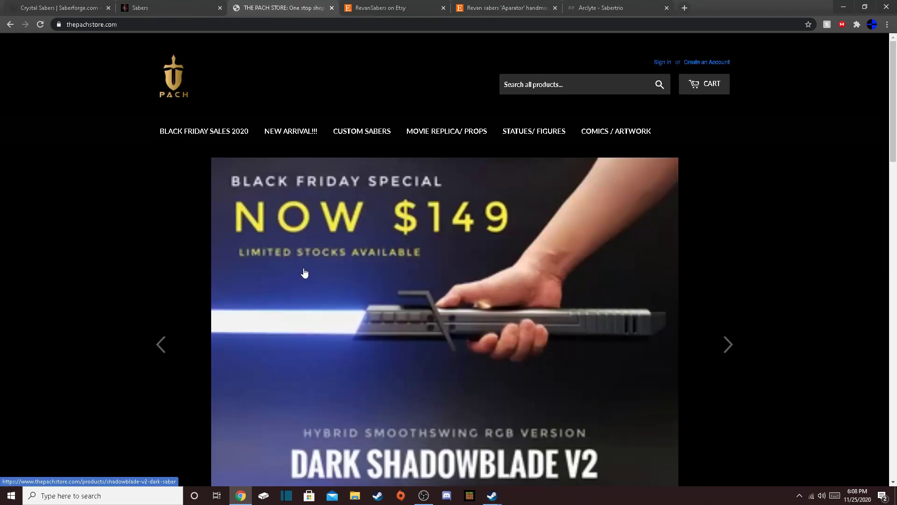
scroll("down", 3)
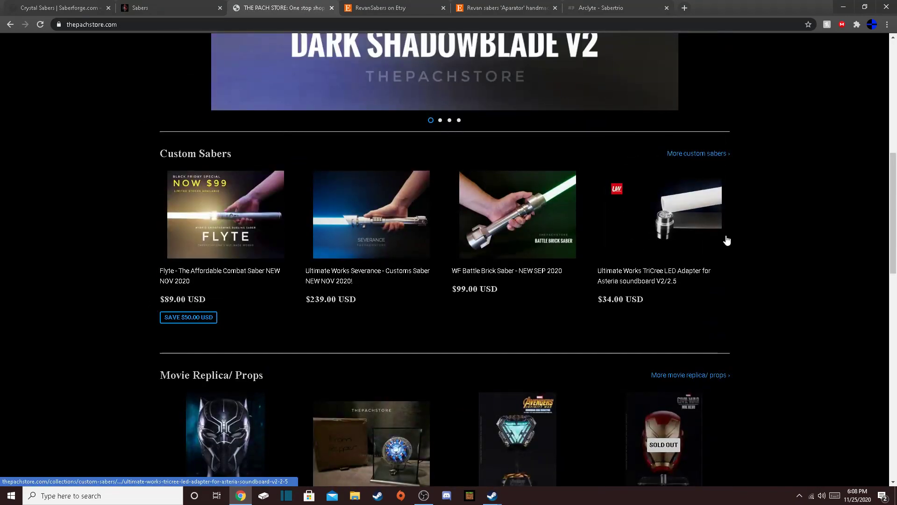
scroll("up", 3)
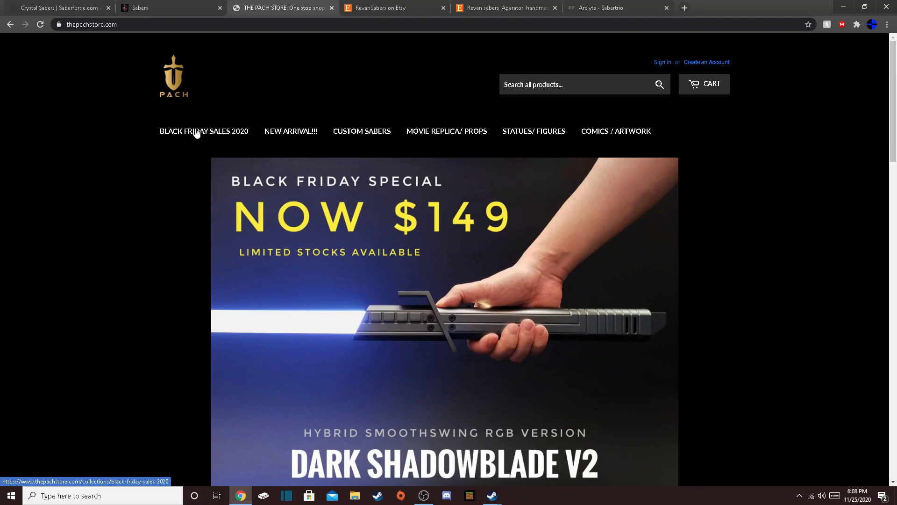
left_click(361, 130)
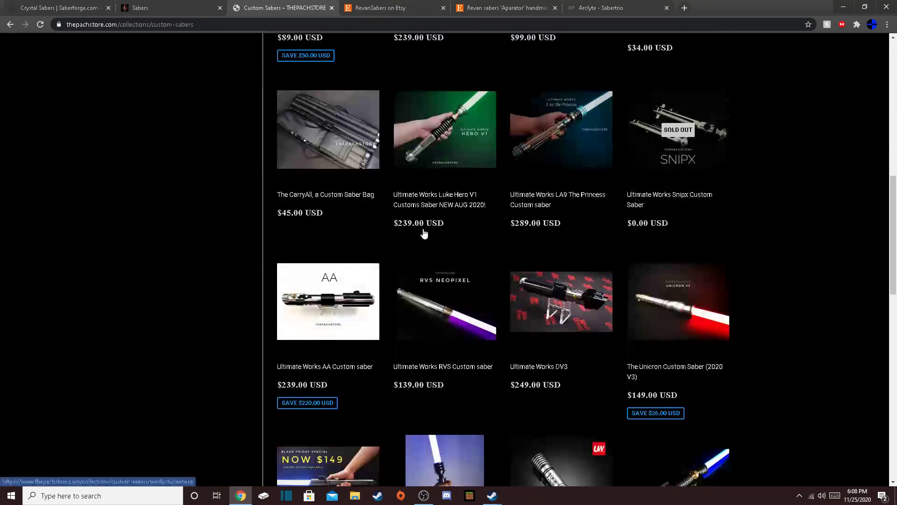
Open the Shiva stunt saber and choose the 36" Mid Grade Pearl blade ($59.00).
scroll("down", 3)
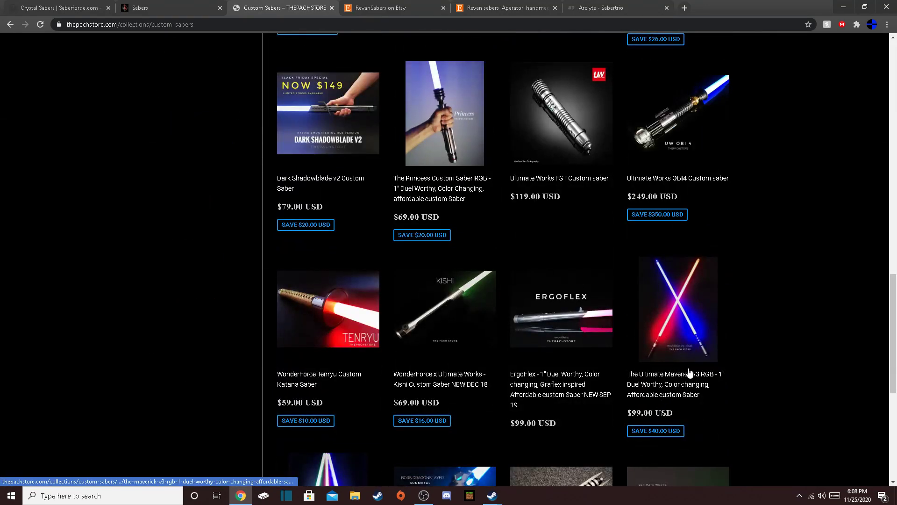
scroll("down", 3)
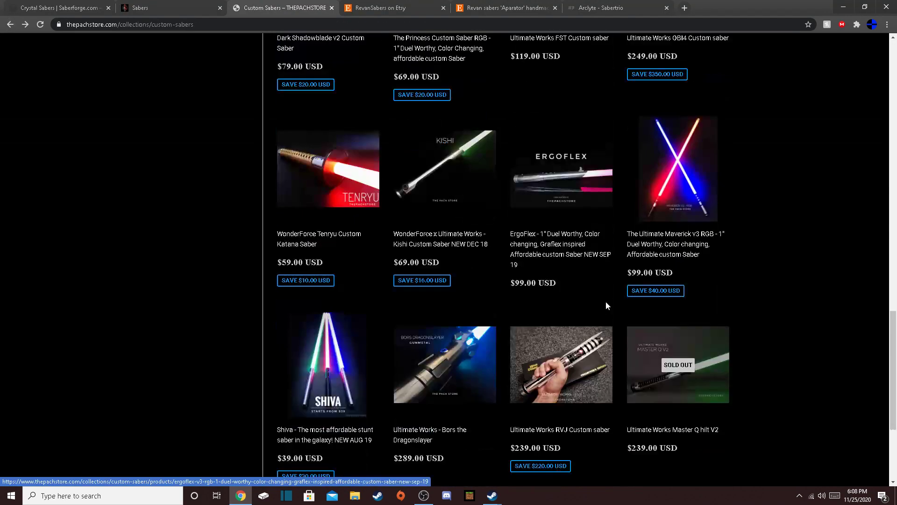
left_click(328, 365)
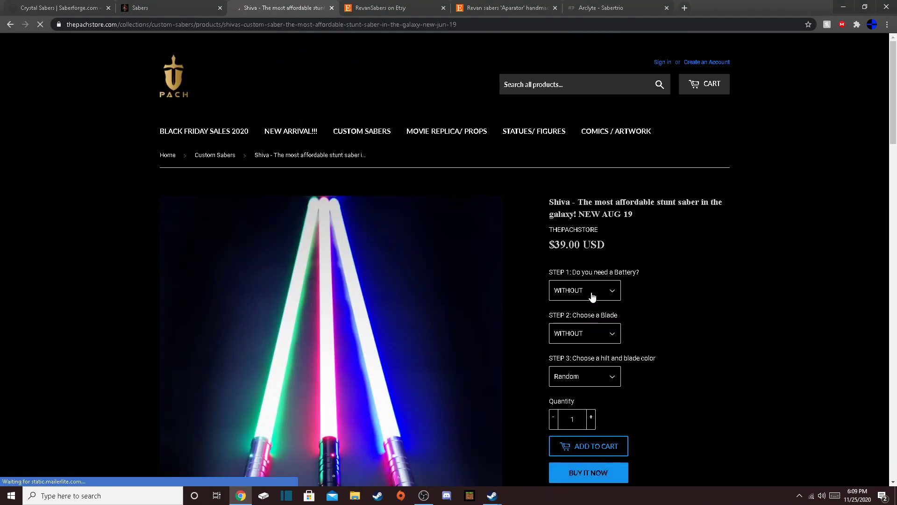
left_click(584, 333)
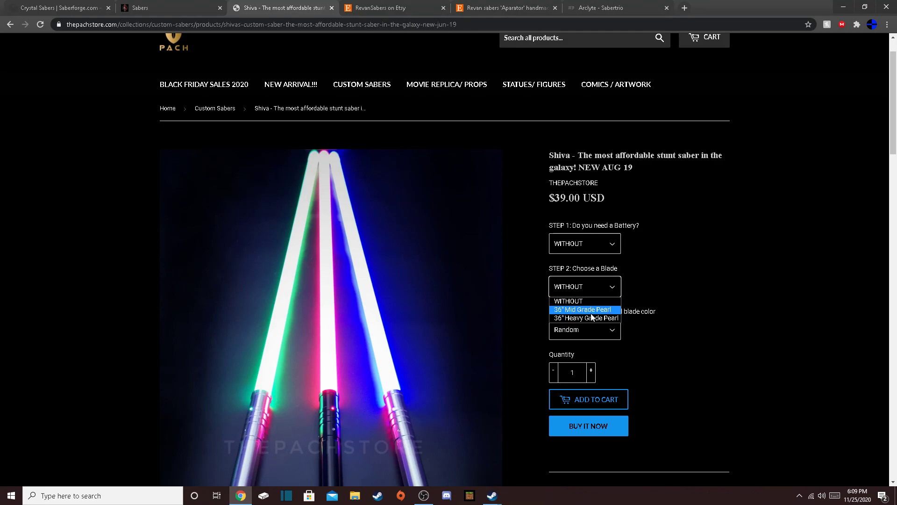
left_click(583, 309)
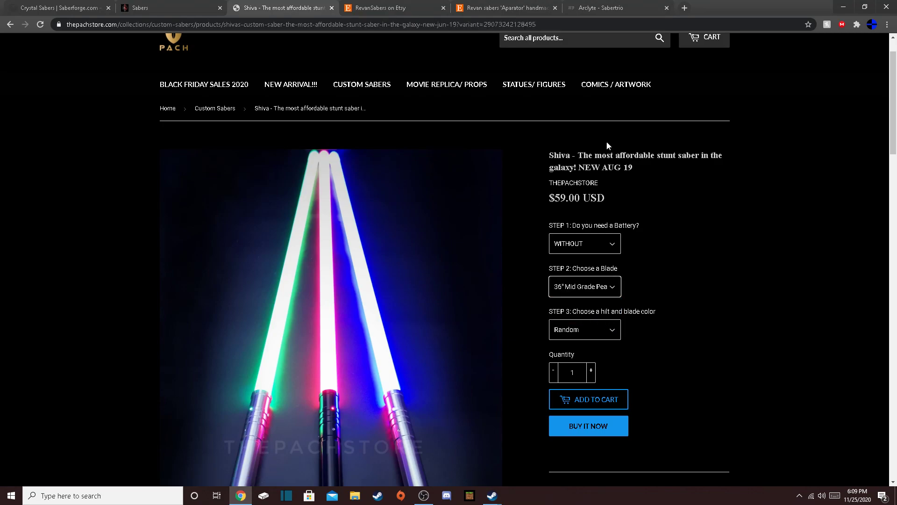
scroll("down", 3)
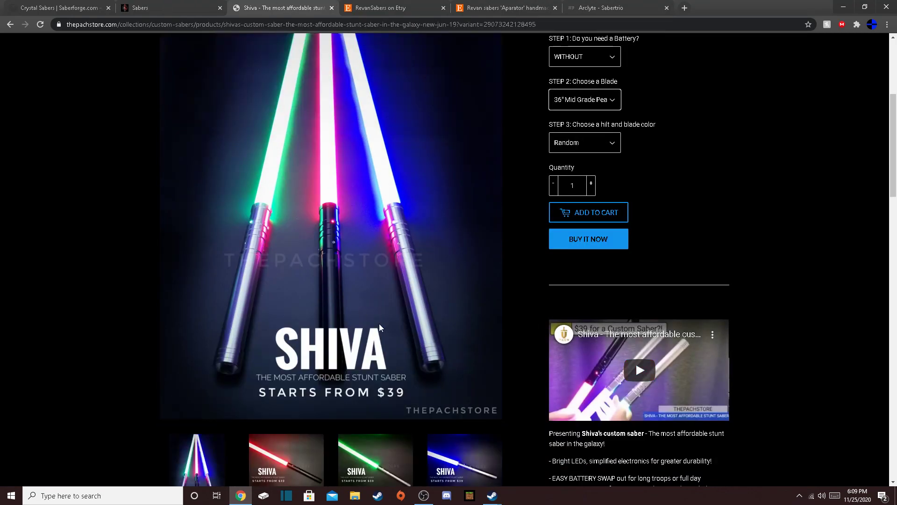
scroll("up", 3)
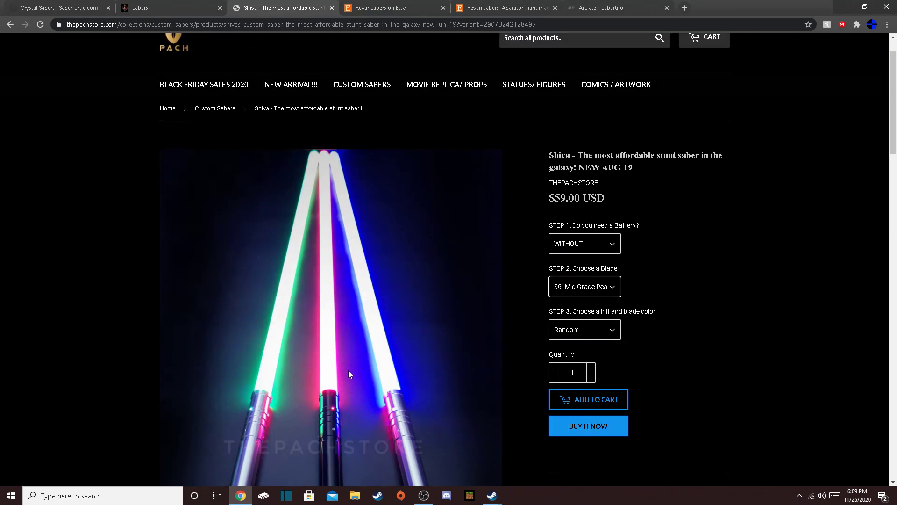
Switch to the Kyberlight tab showing the $249 Initiate Pack with V5 circuit board.
left_click(165, 8)
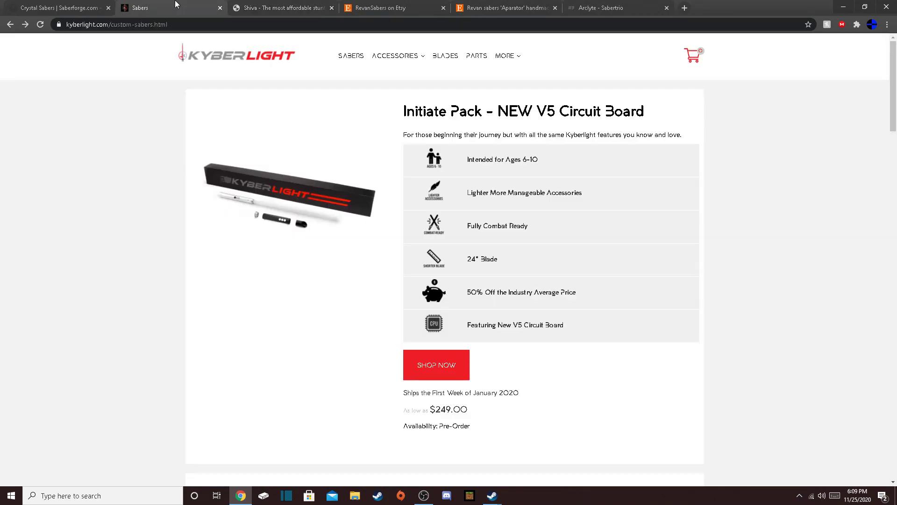
mouse_move(395, 102)
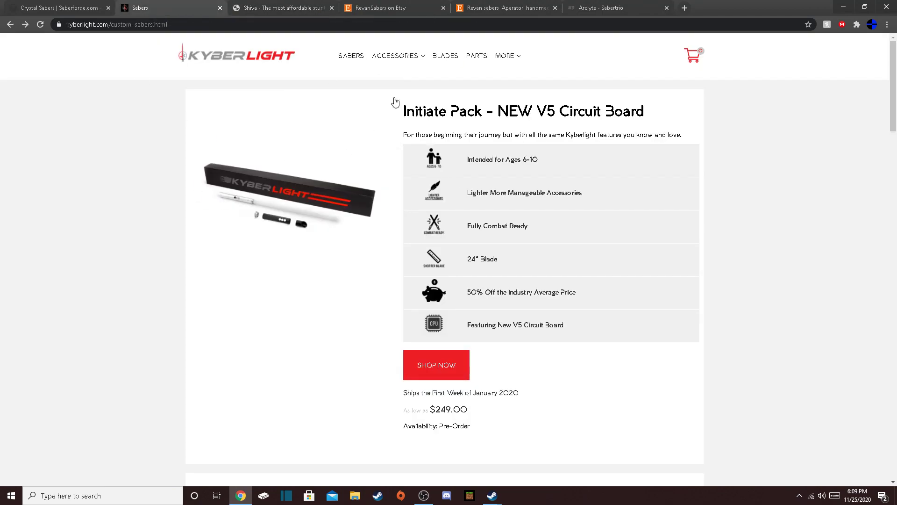
mouse_move(273, 42)
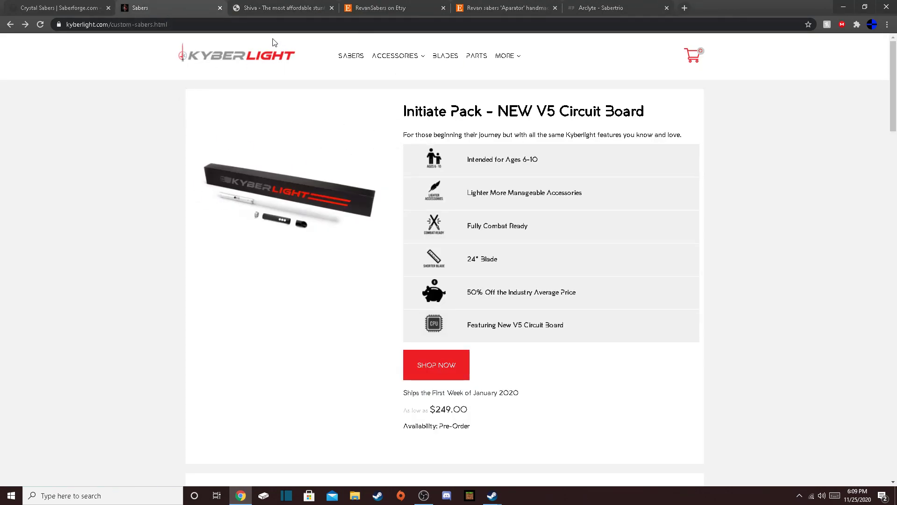
mouse_move(317, 234)
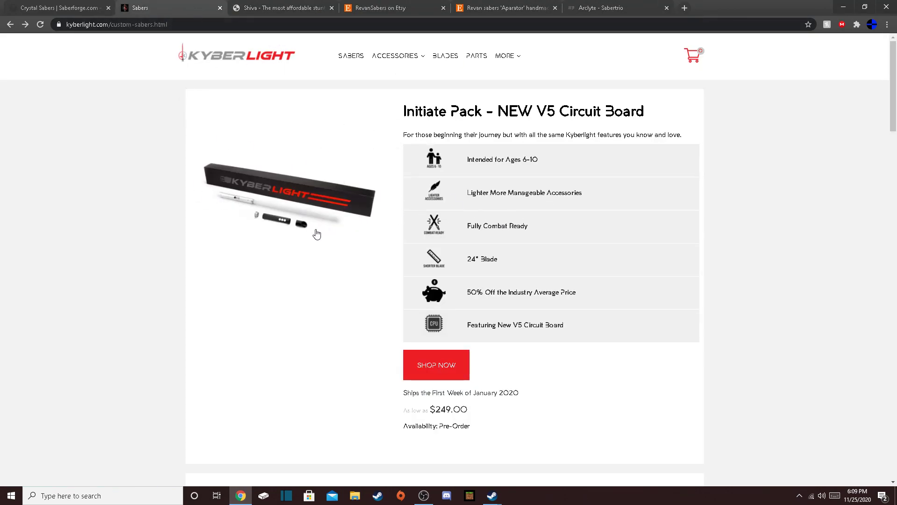
mouse_move(740, 249)
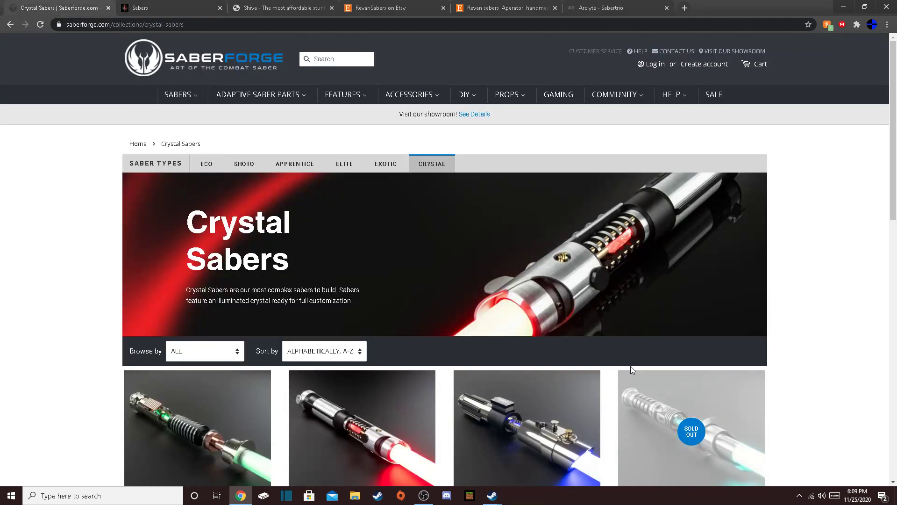
Browse Saberforge's Eco, Shoto and Apprentice saber collections.
left_click(206, 164)
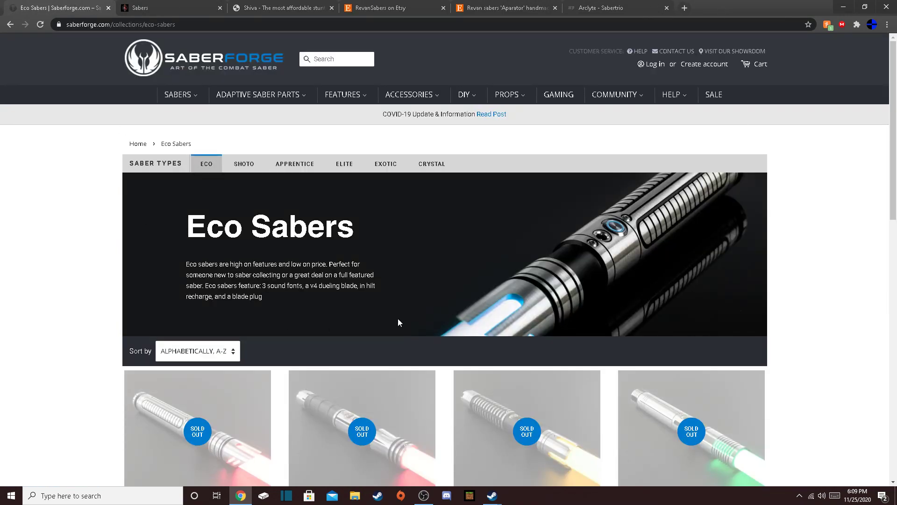
left_click(243, 164)
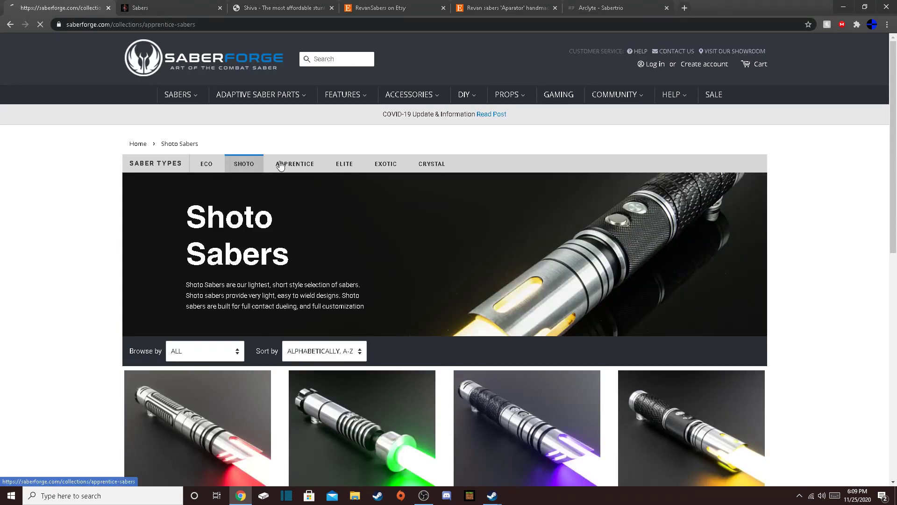
left_click(295, 163)
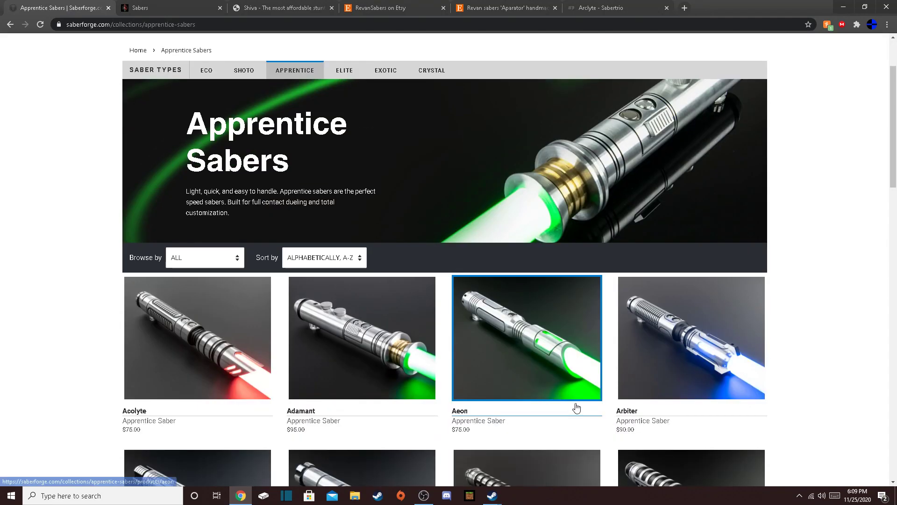
scroll("down", 3)
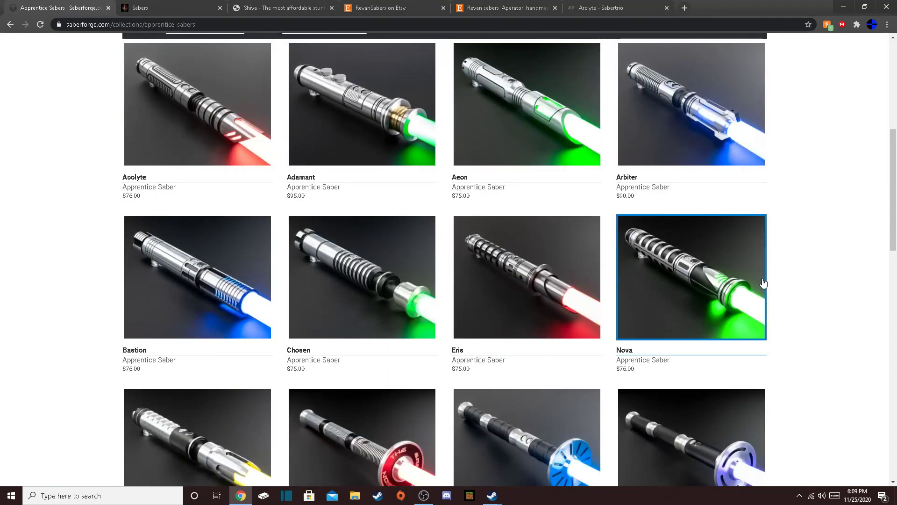
scroll("up", 3)
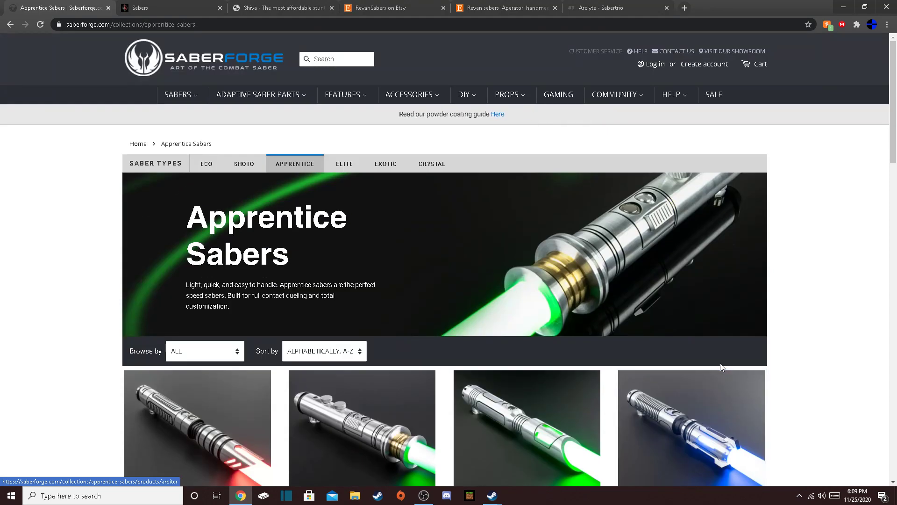
Revisit the Eco collection, then return to the Apprentice sabers listing.
left_click(206, 163)
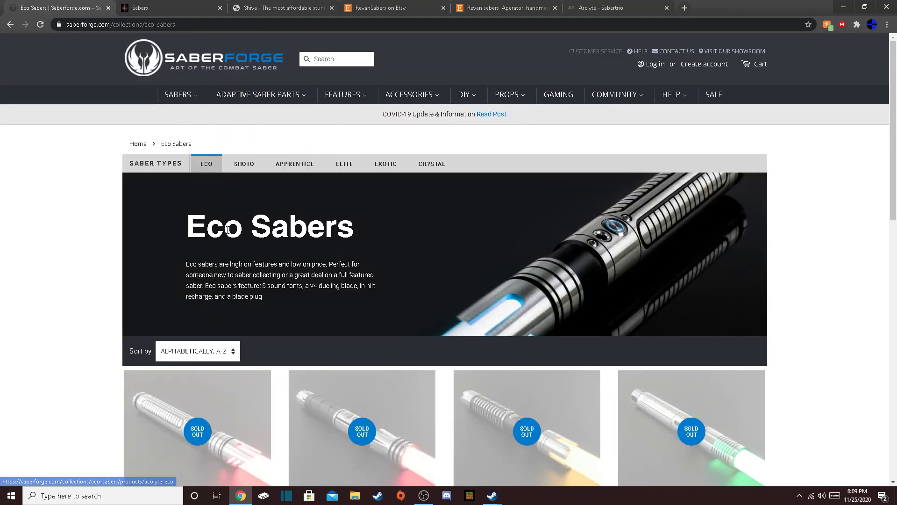
scroll("down", 3)
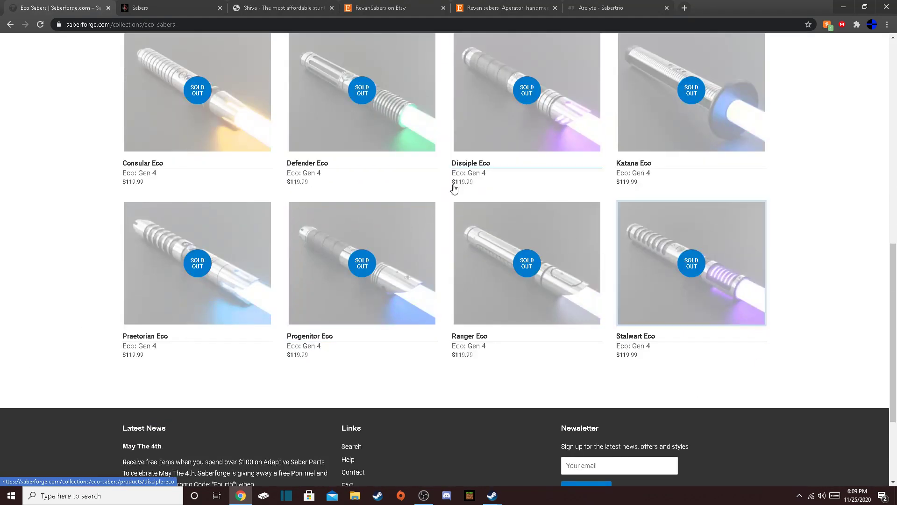
scroll("up", 3)
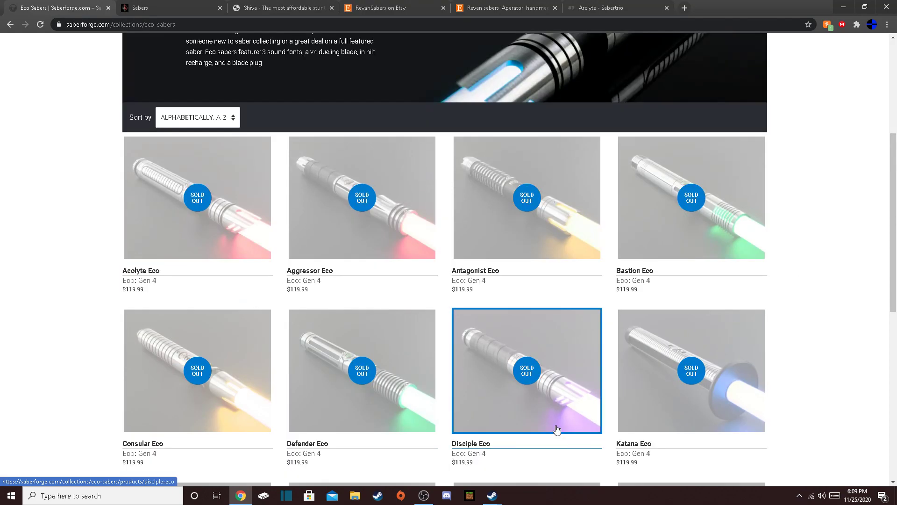
scroll("up", 3)
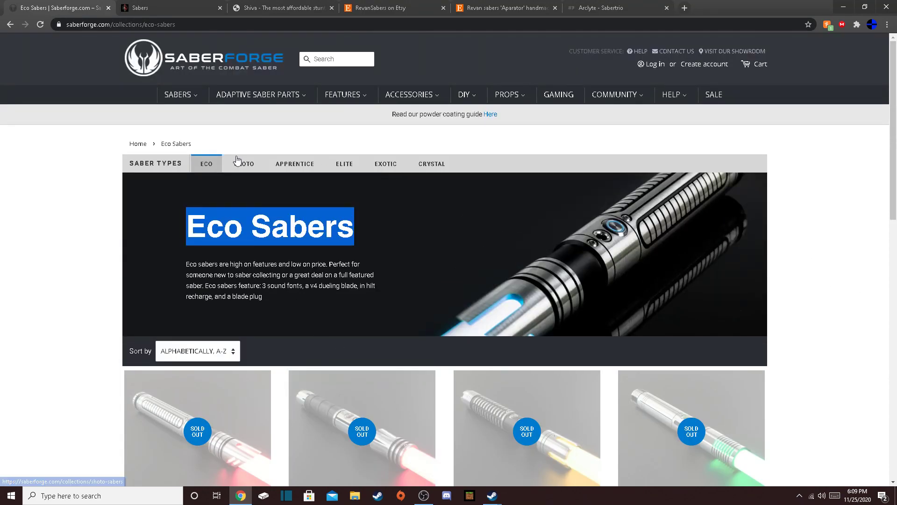
left_click(295, 164)
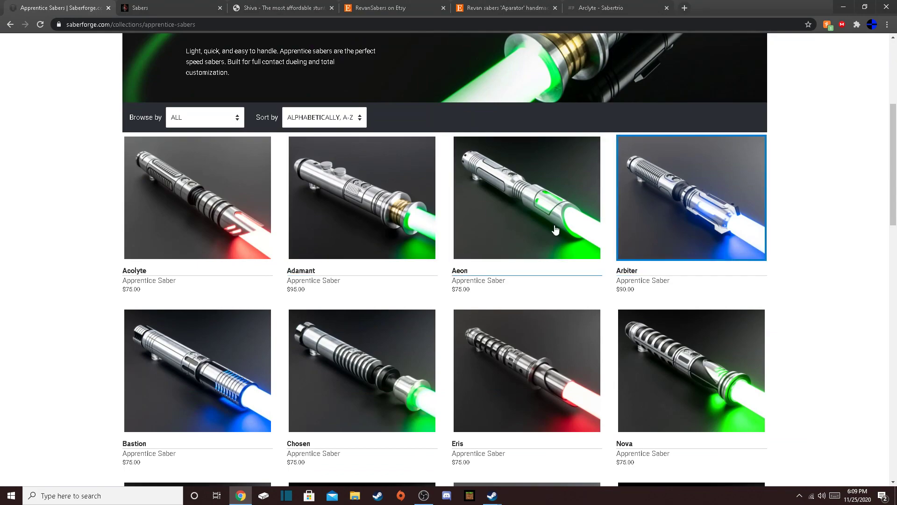
scroll("up", 3)
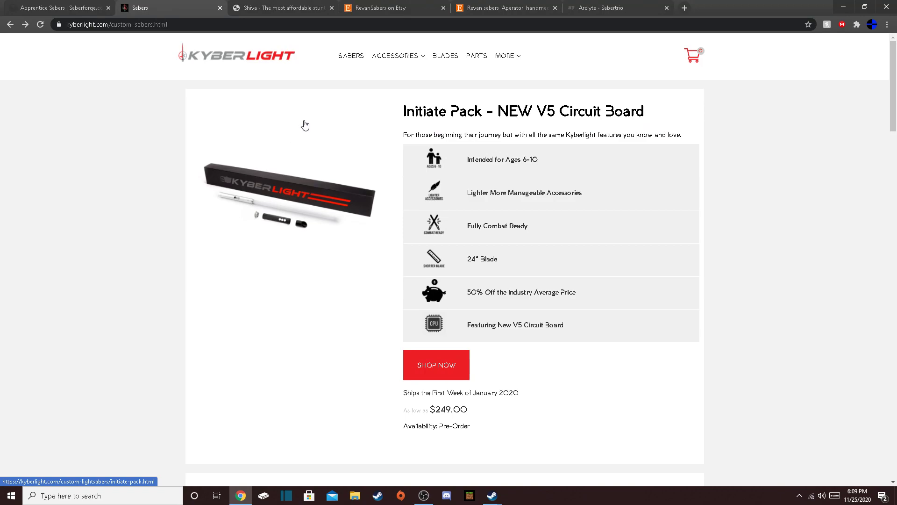
View Kyberlight's Master Pack ($349/$698), then cycle tabs back to Sabertrio's Arclyte page.
left_click(351, 55)
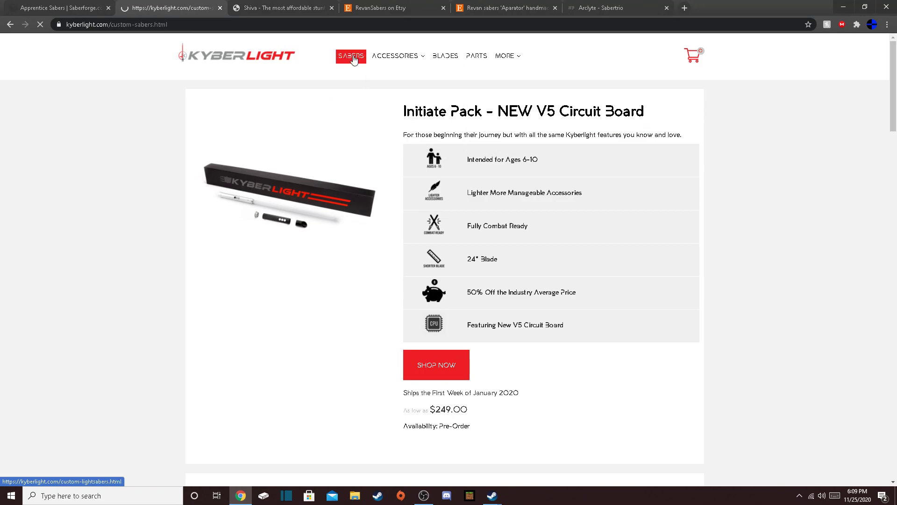
scroll("down", 3)
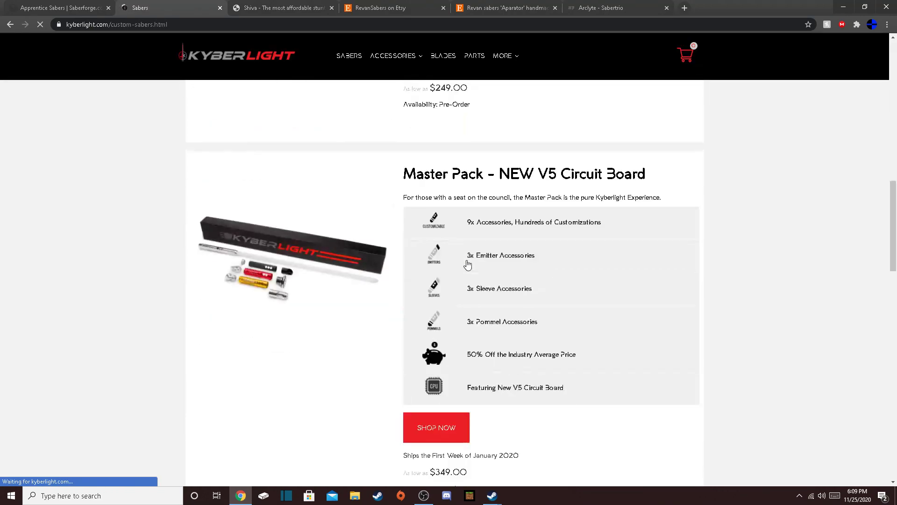
scroll("down", 3)
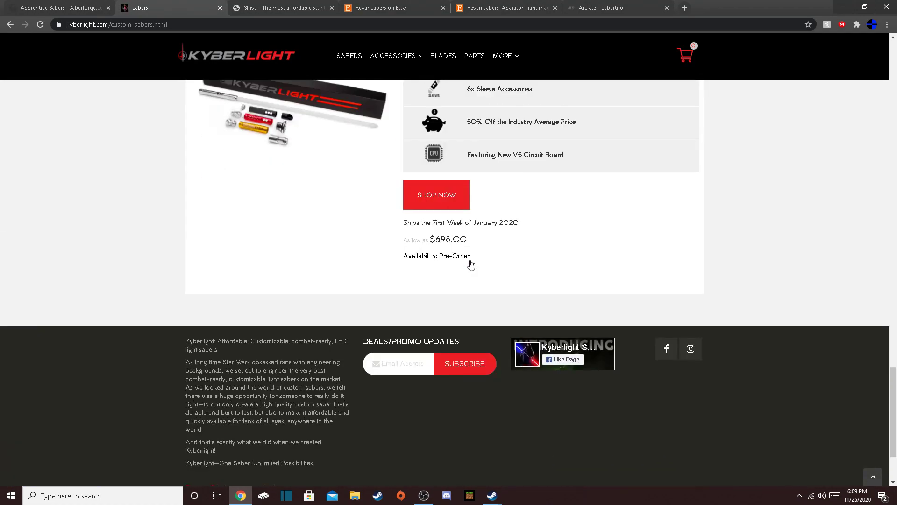
left_click(280, 8)
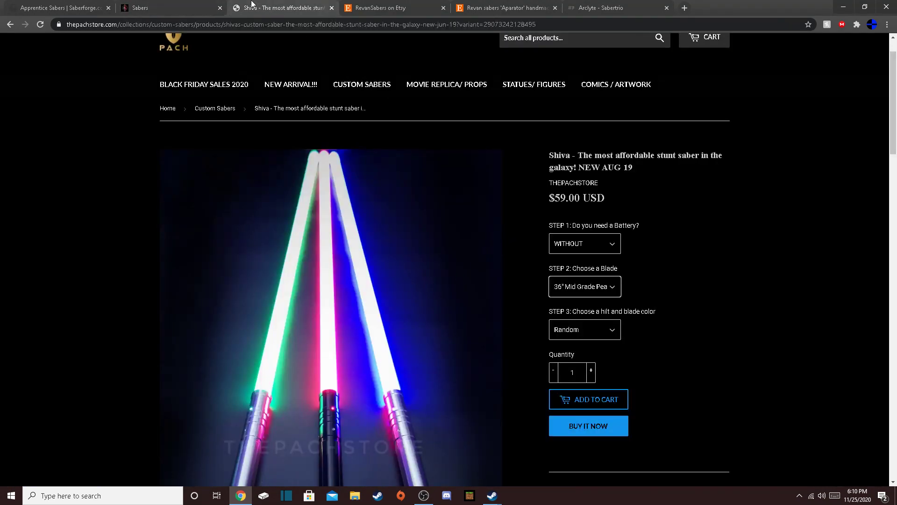
left_click(57, 8)
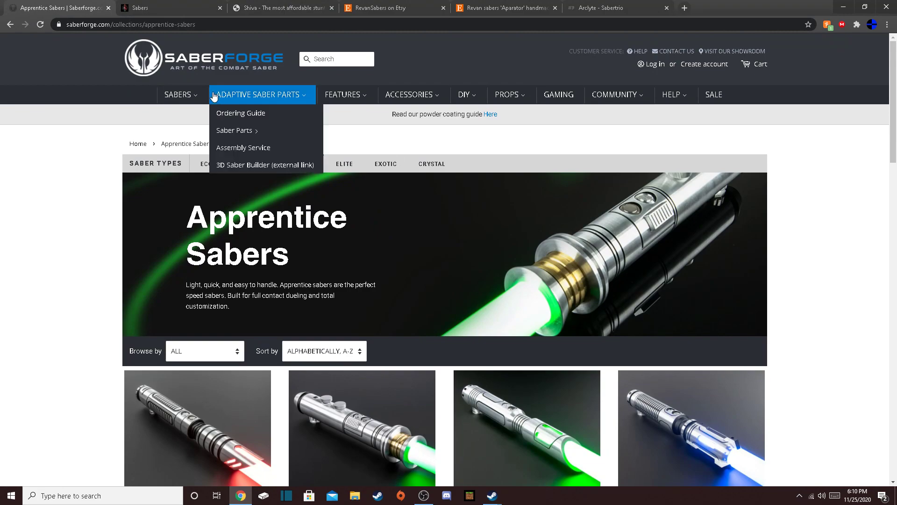
left_click(612, 7)
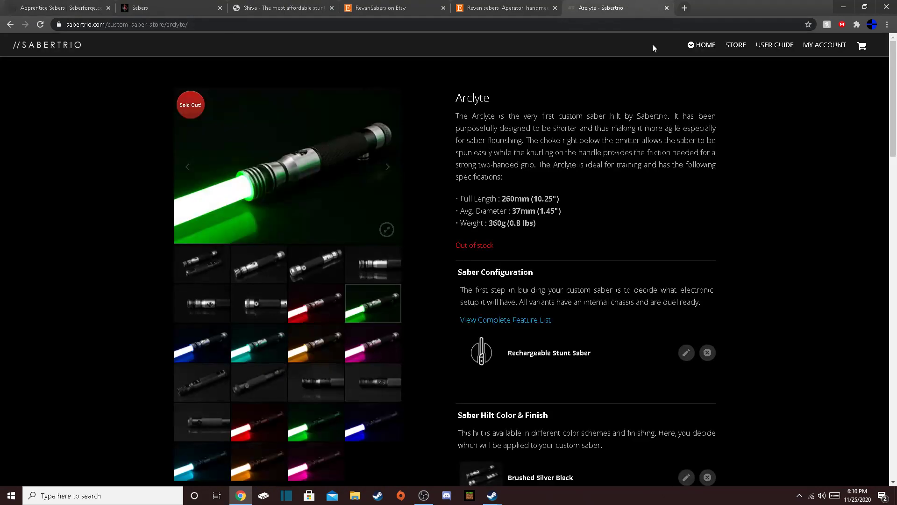
scroll("down", 3)
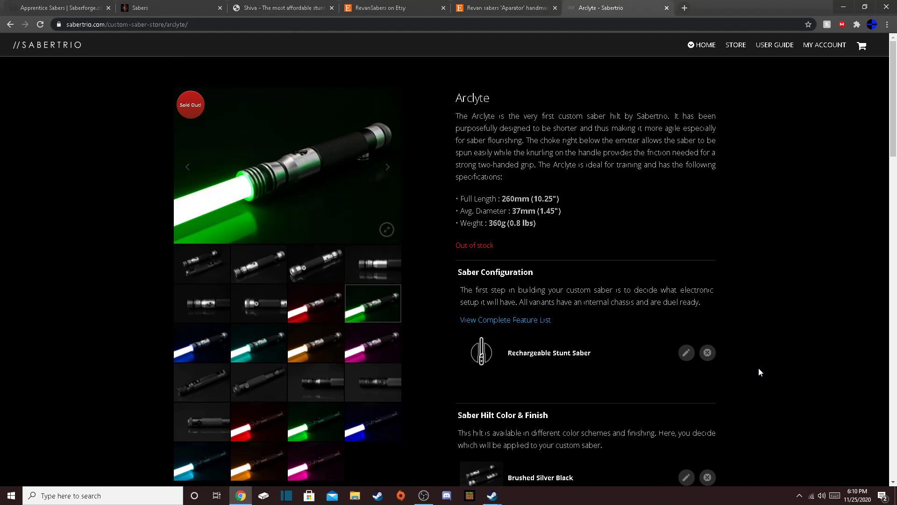
mouse_move(740, 367)
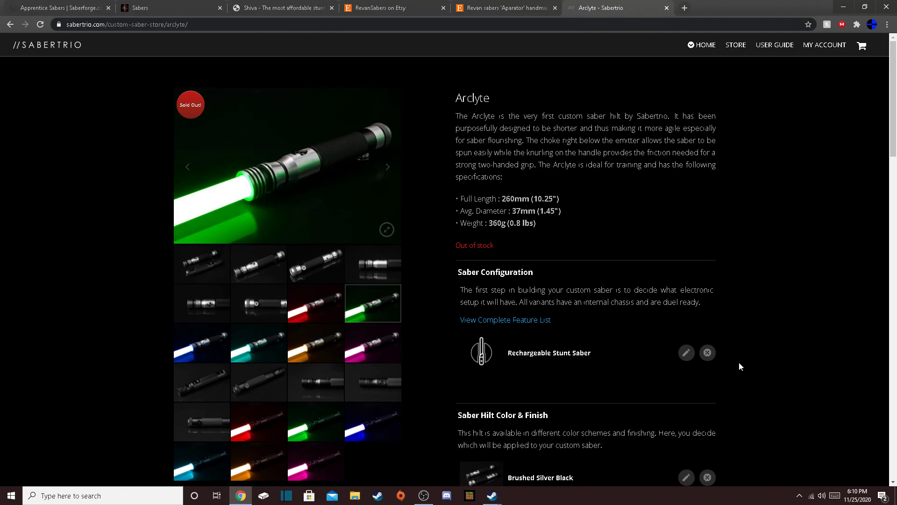
mouse_move(729, 300)
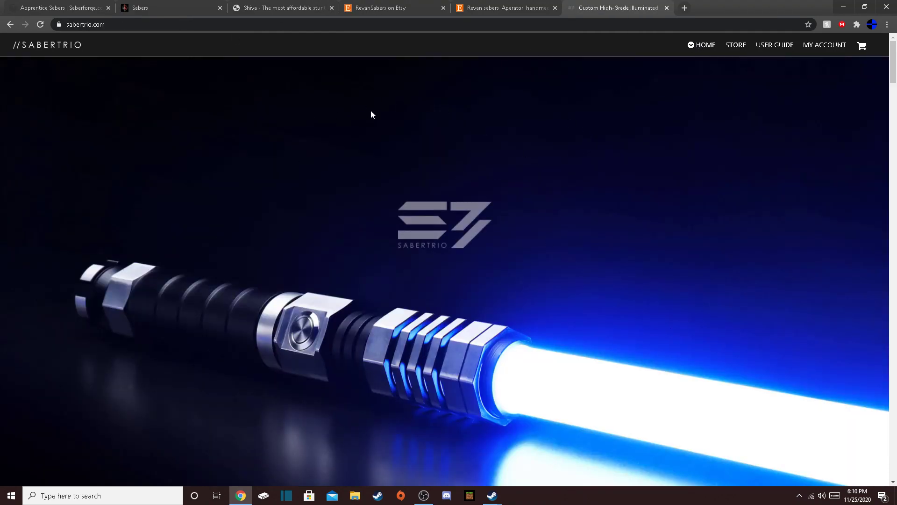
mouse_move(599, 186)
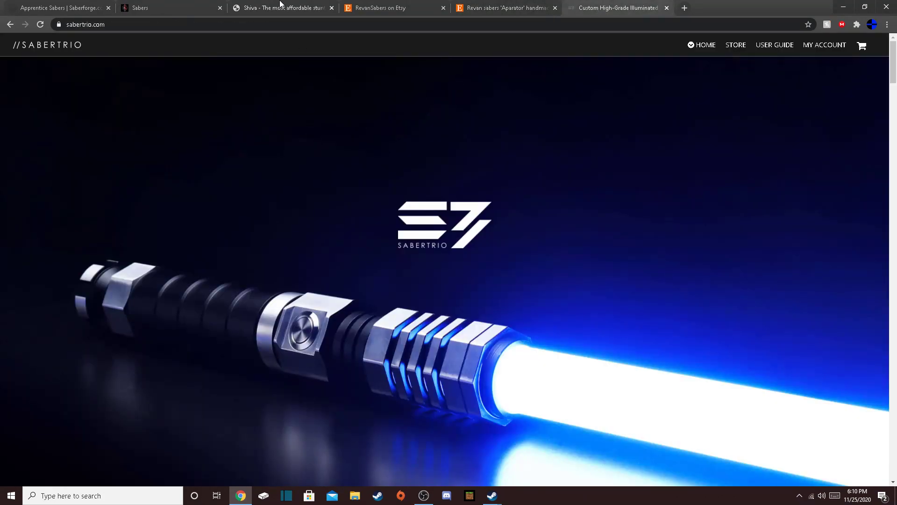
left_click(280, 8)
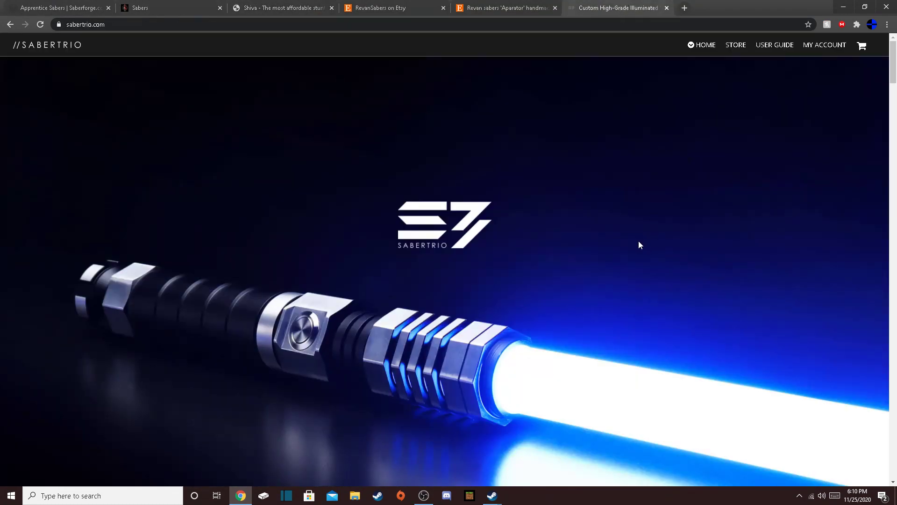
mouse_move(631, 245)
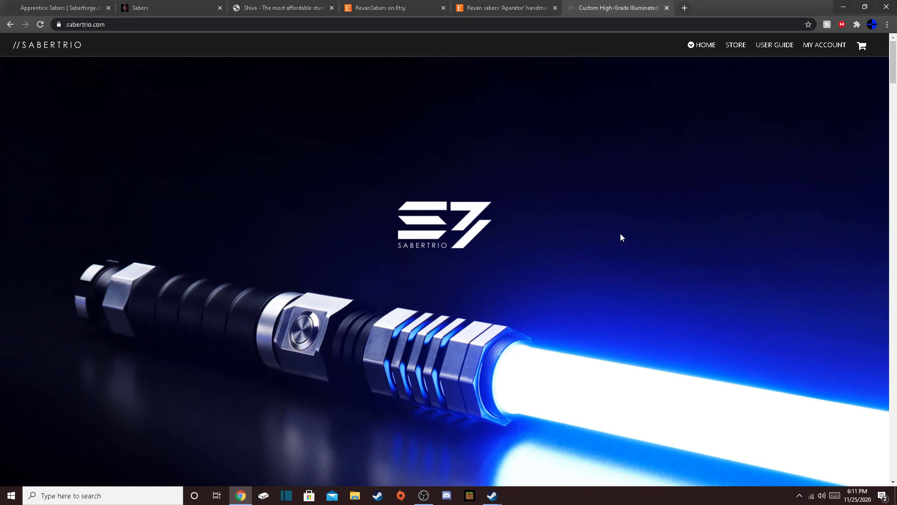
mouse_move(1, 62)
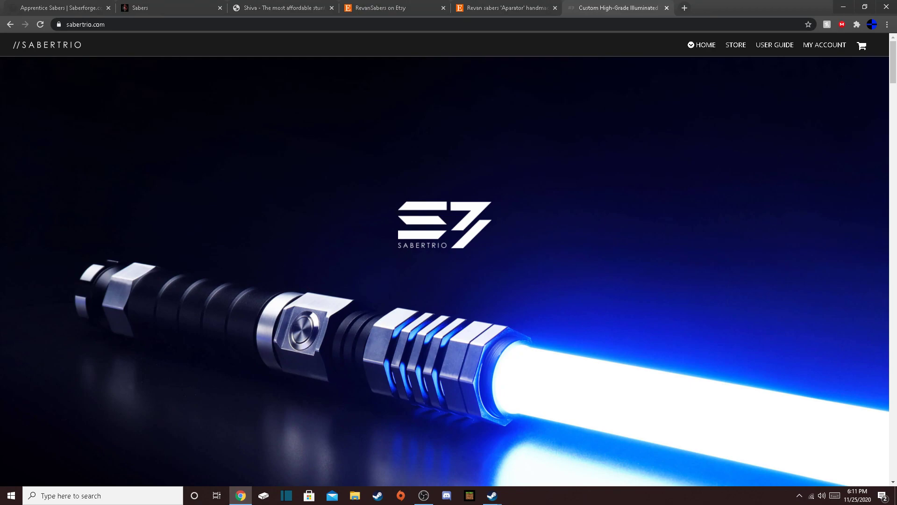
mouse_move(175, 344)
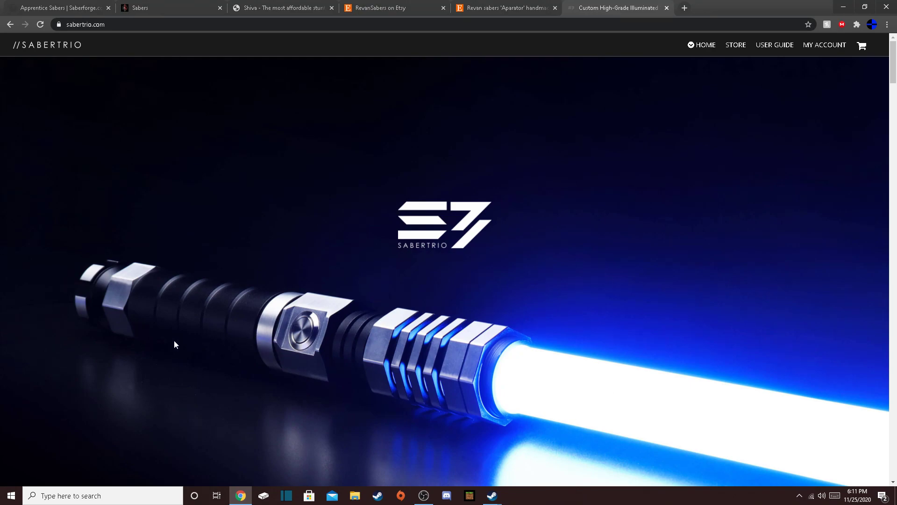
mouse_move(231, 370)
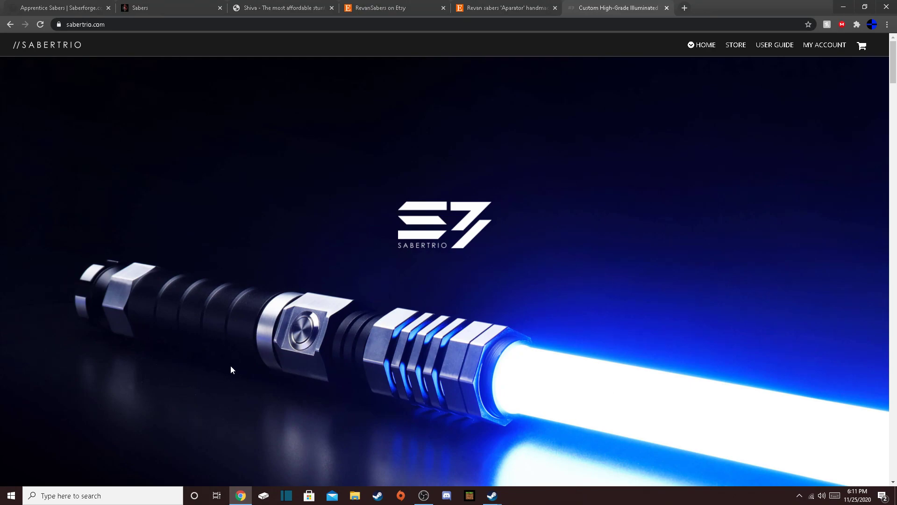
mouse_move(366, 343)
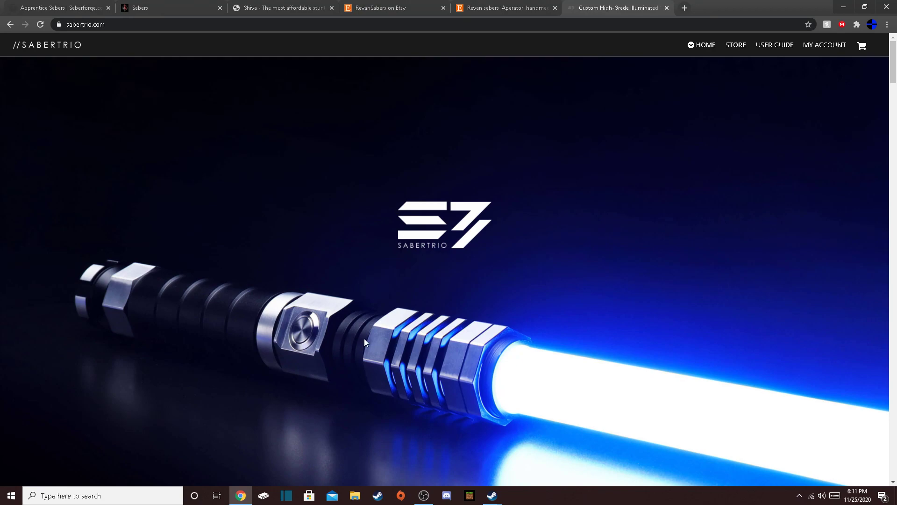
mouse_move(294, 146)
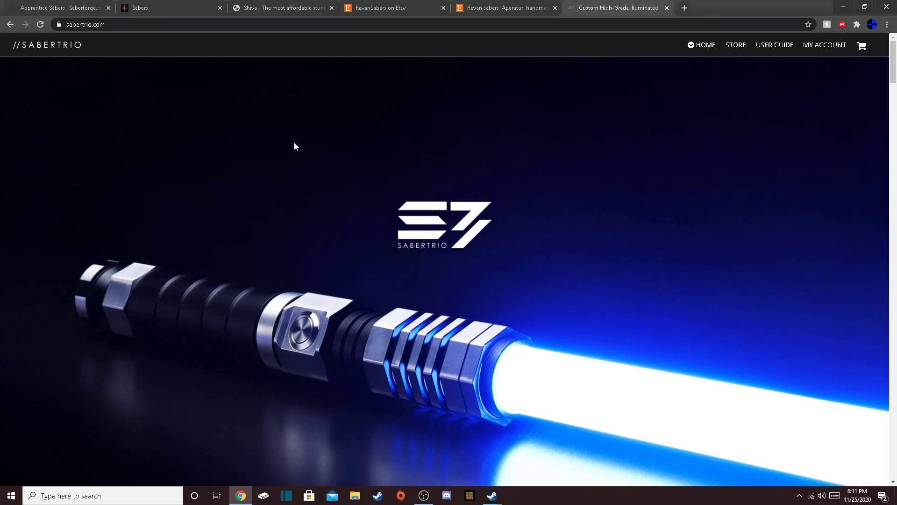
mouse_move(248, 174)
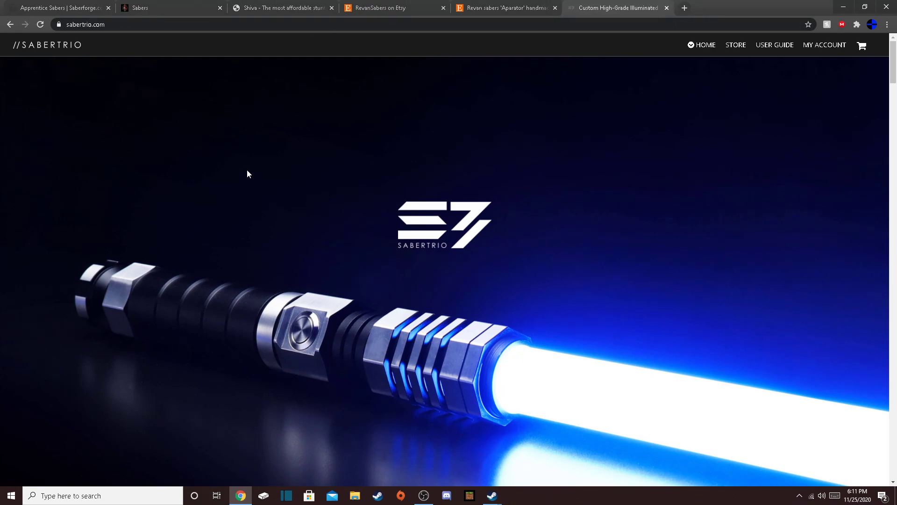
Revisit The Pach Store's Shiva page and Saberforge's Apprentice sabers listing.
left_click(281, 7)
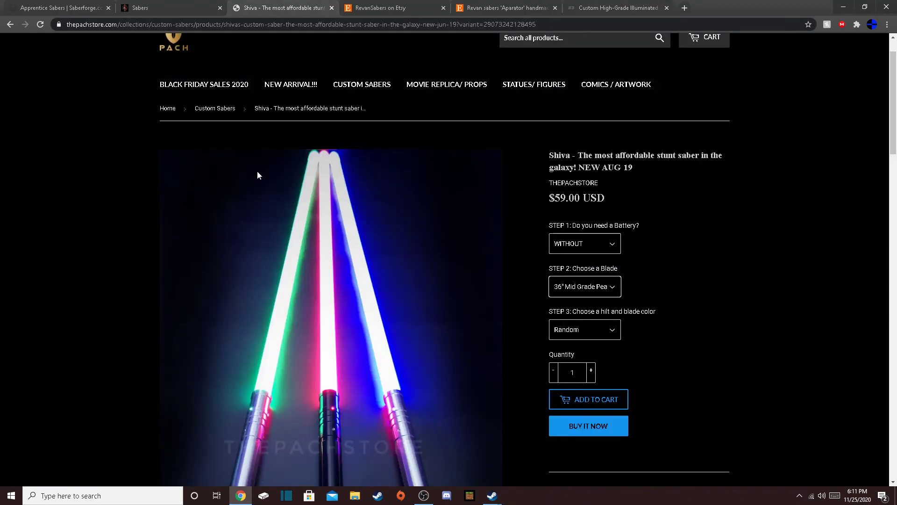
scroll("up", 3)
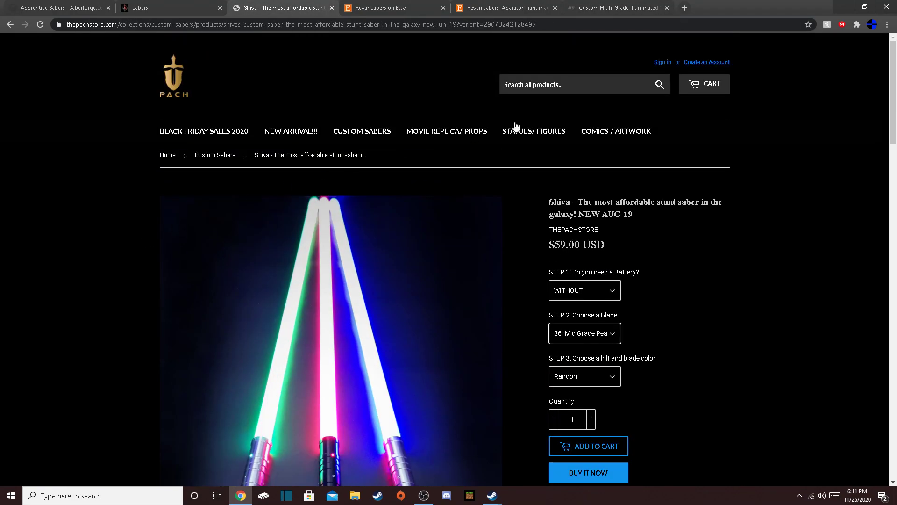
left_click(57, 8)
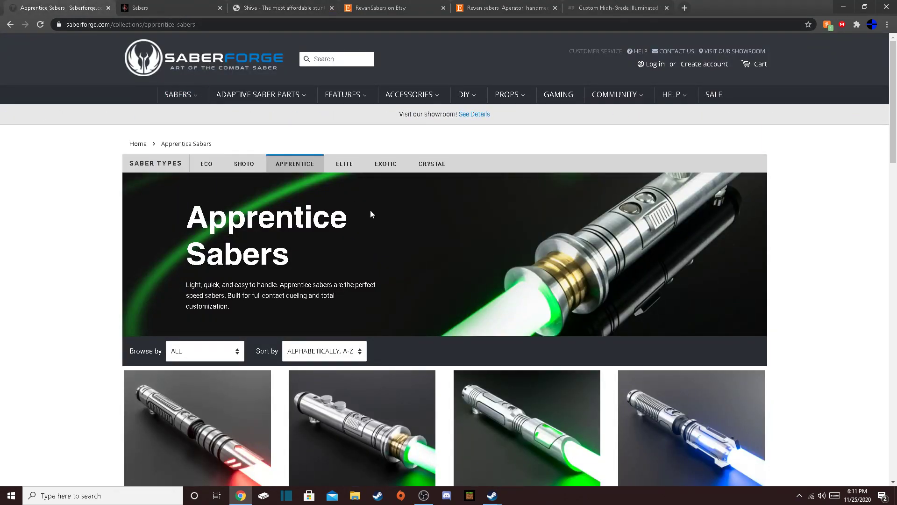
scroll("down", 3)
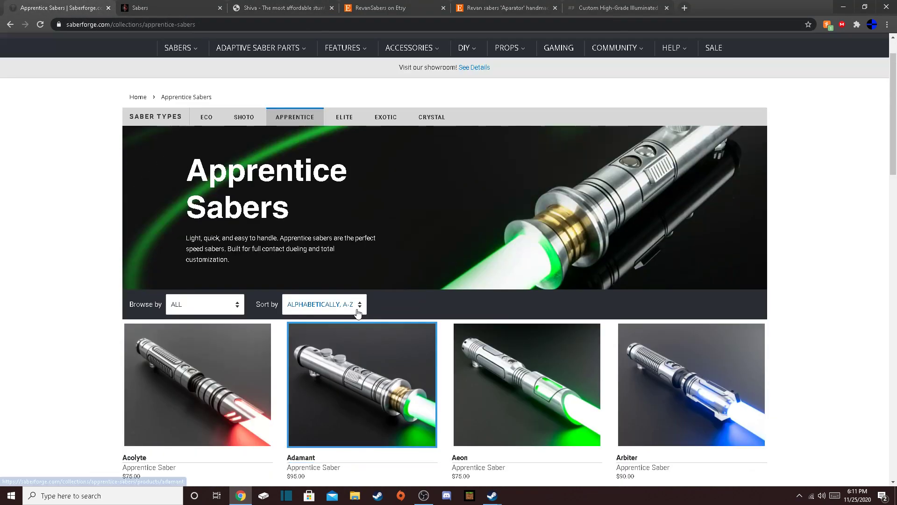
Open Saberforge's $199 Avenger, expand its Hero electronics specs, then return to Sabertrio.
left_click(385, 116)
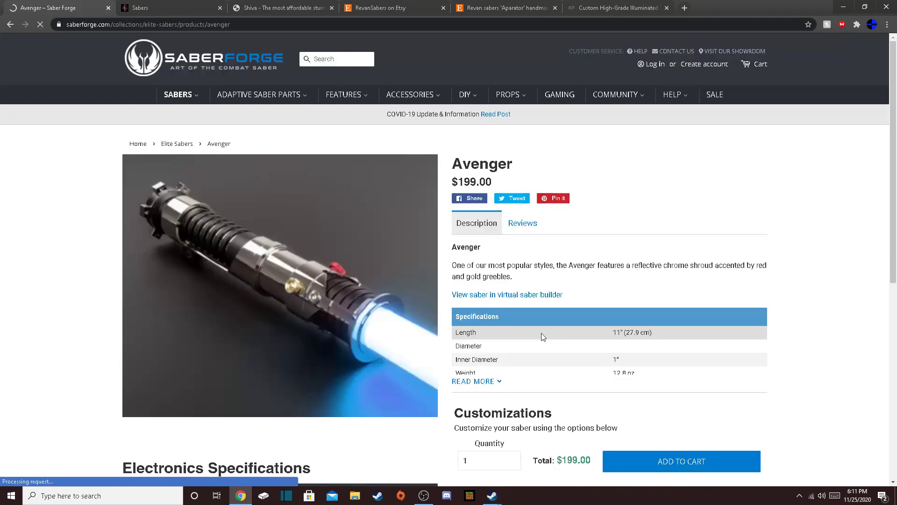
scroll("down", 3)
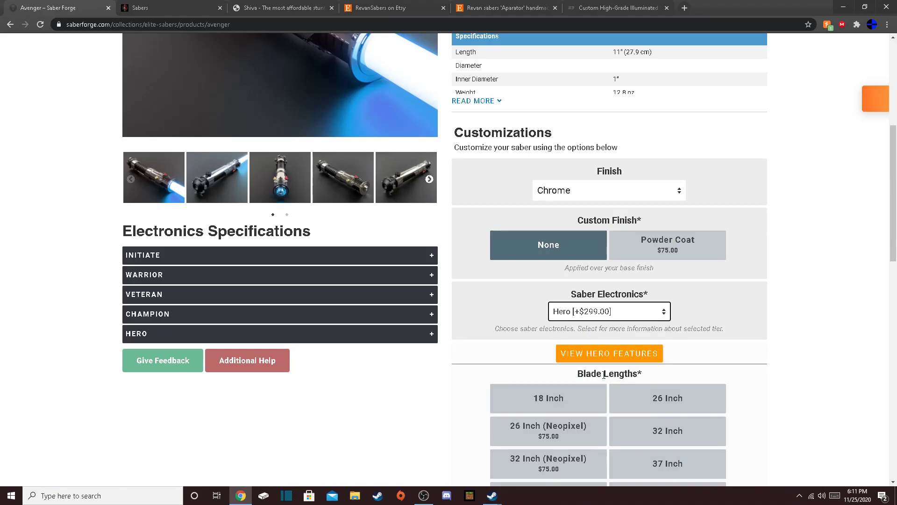
scroll("down", 3)
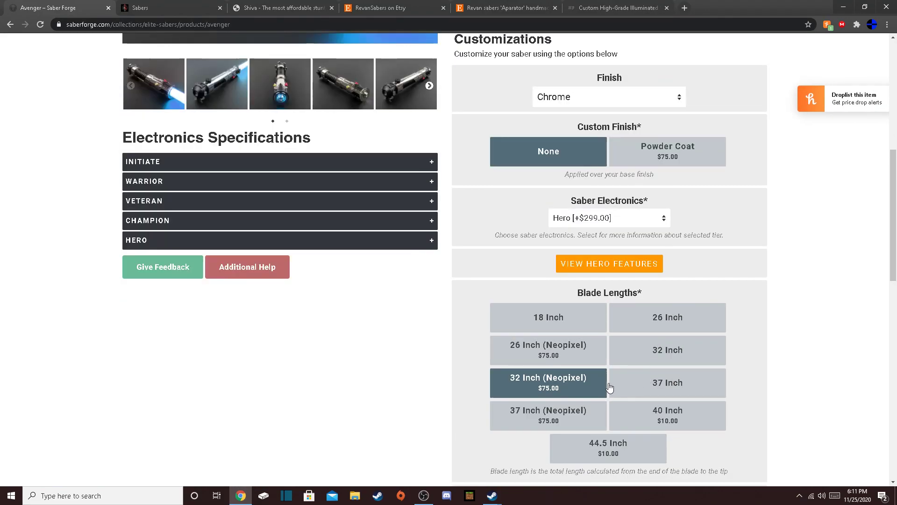
left_click(280, 239)
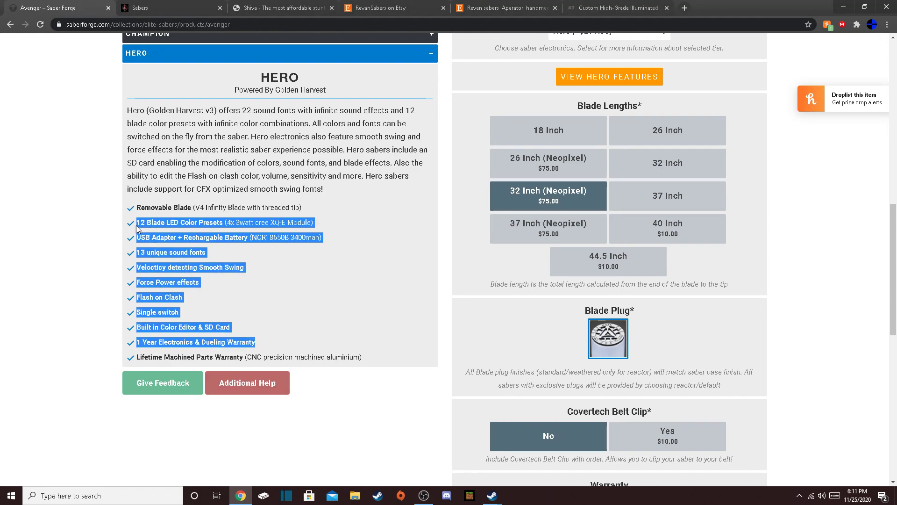
left_click(166, 267)
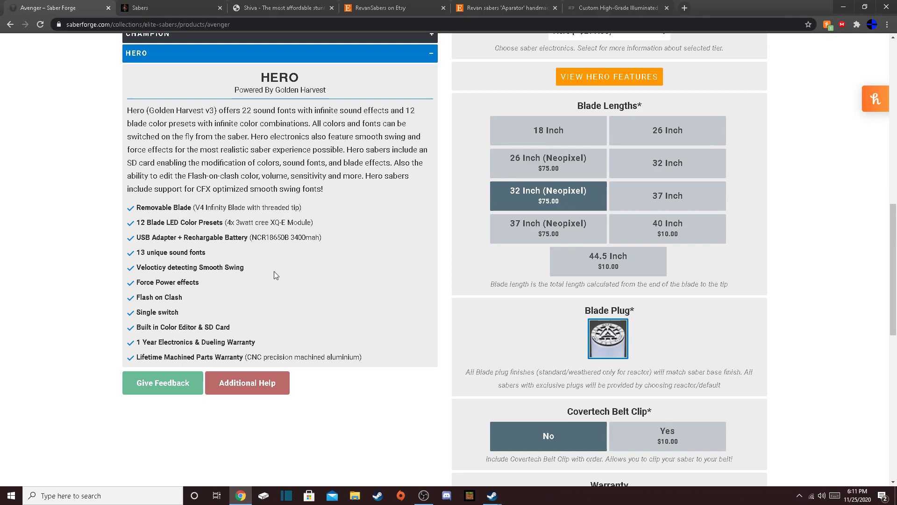
double_click(222, 189)
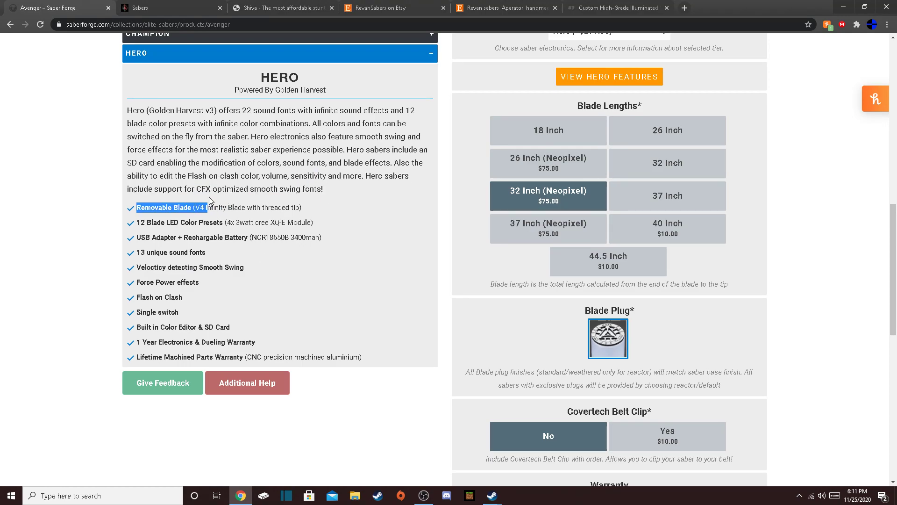
left_click(618, 7)
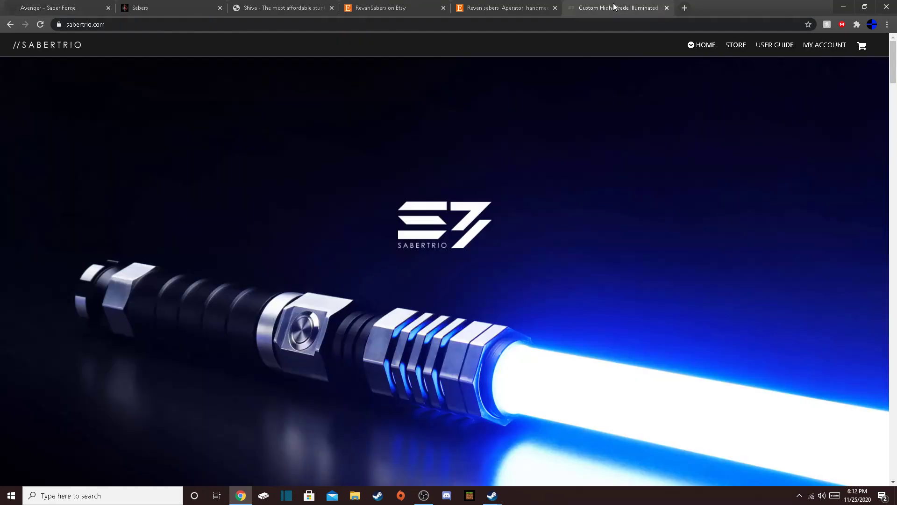
mouse_move(624, 205)
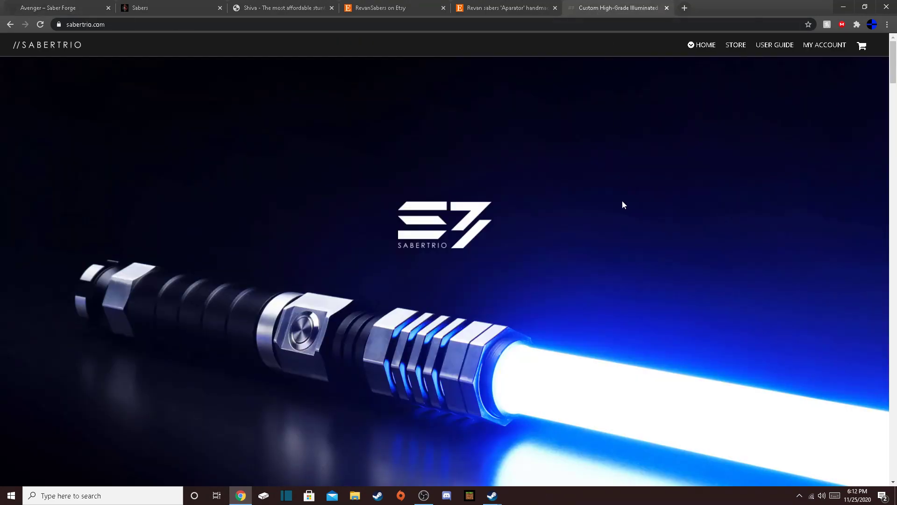